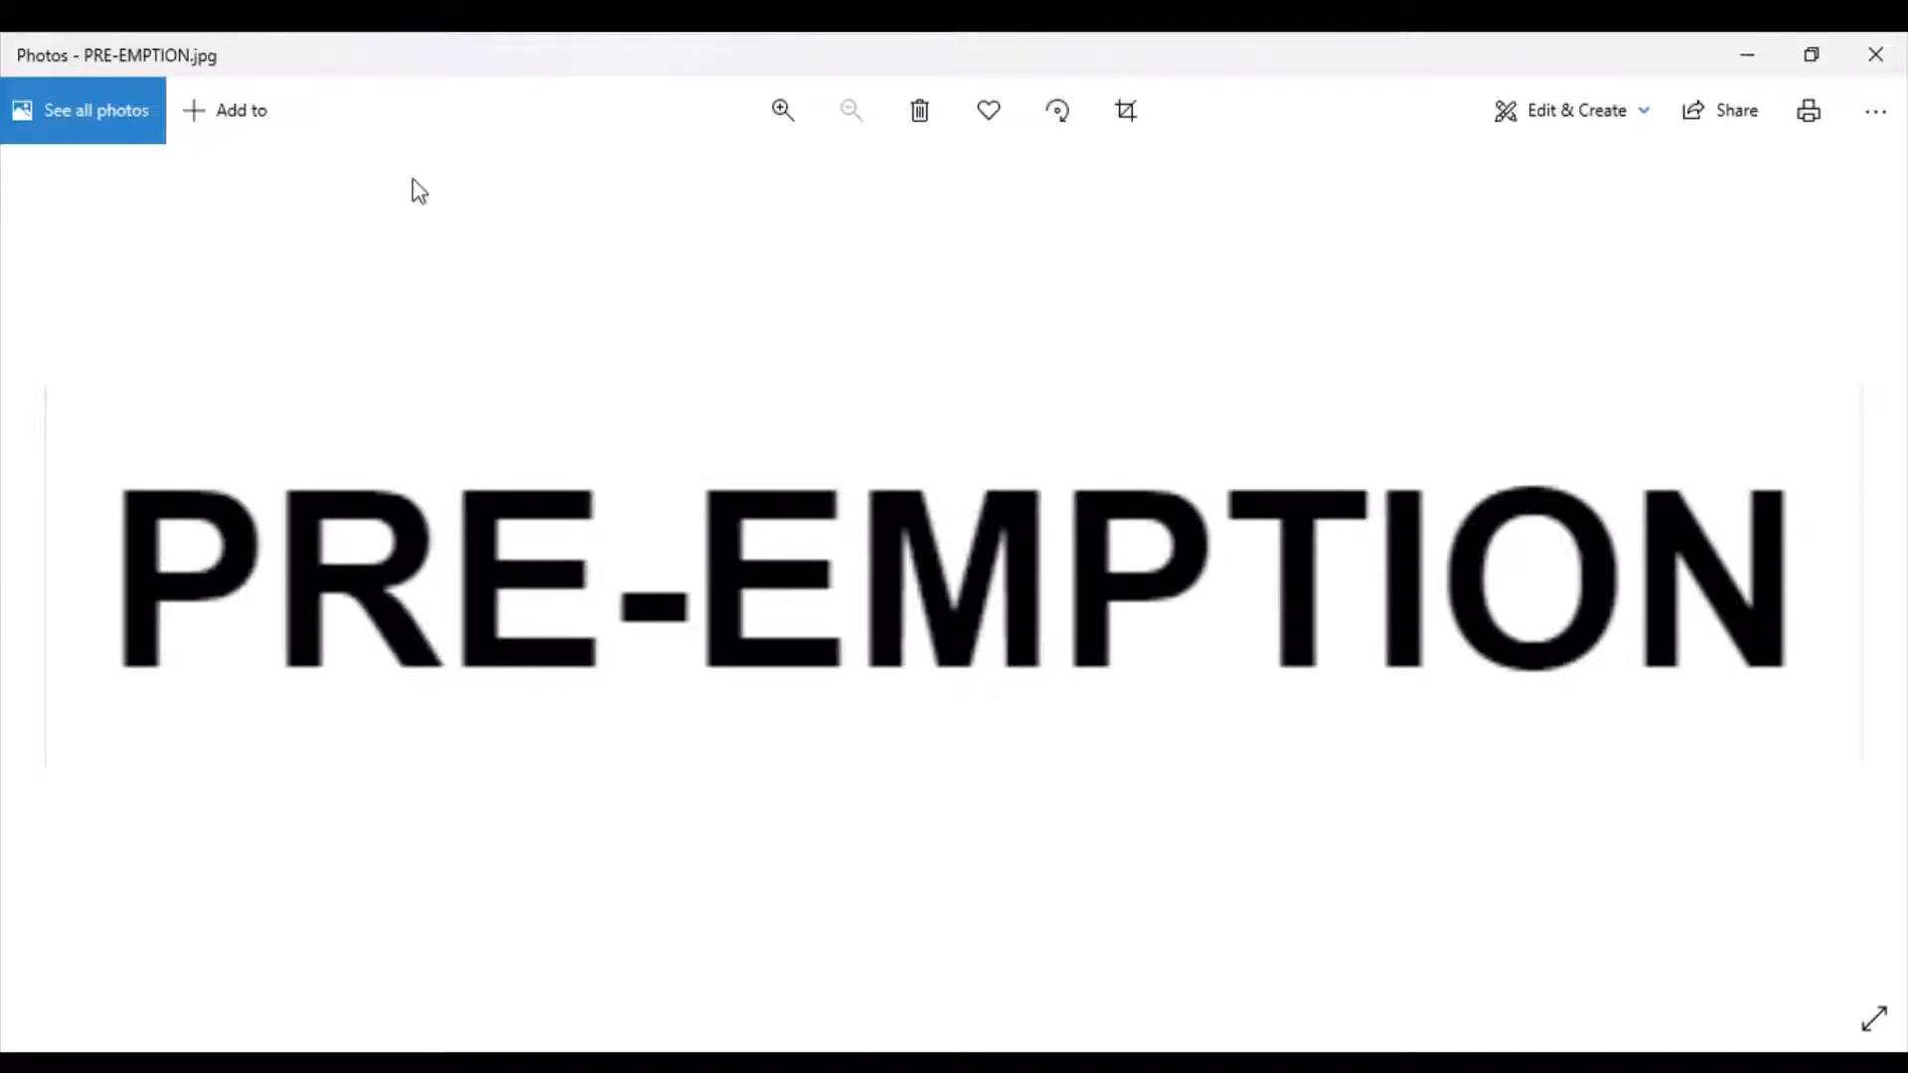
mouse_move(1358, 423)
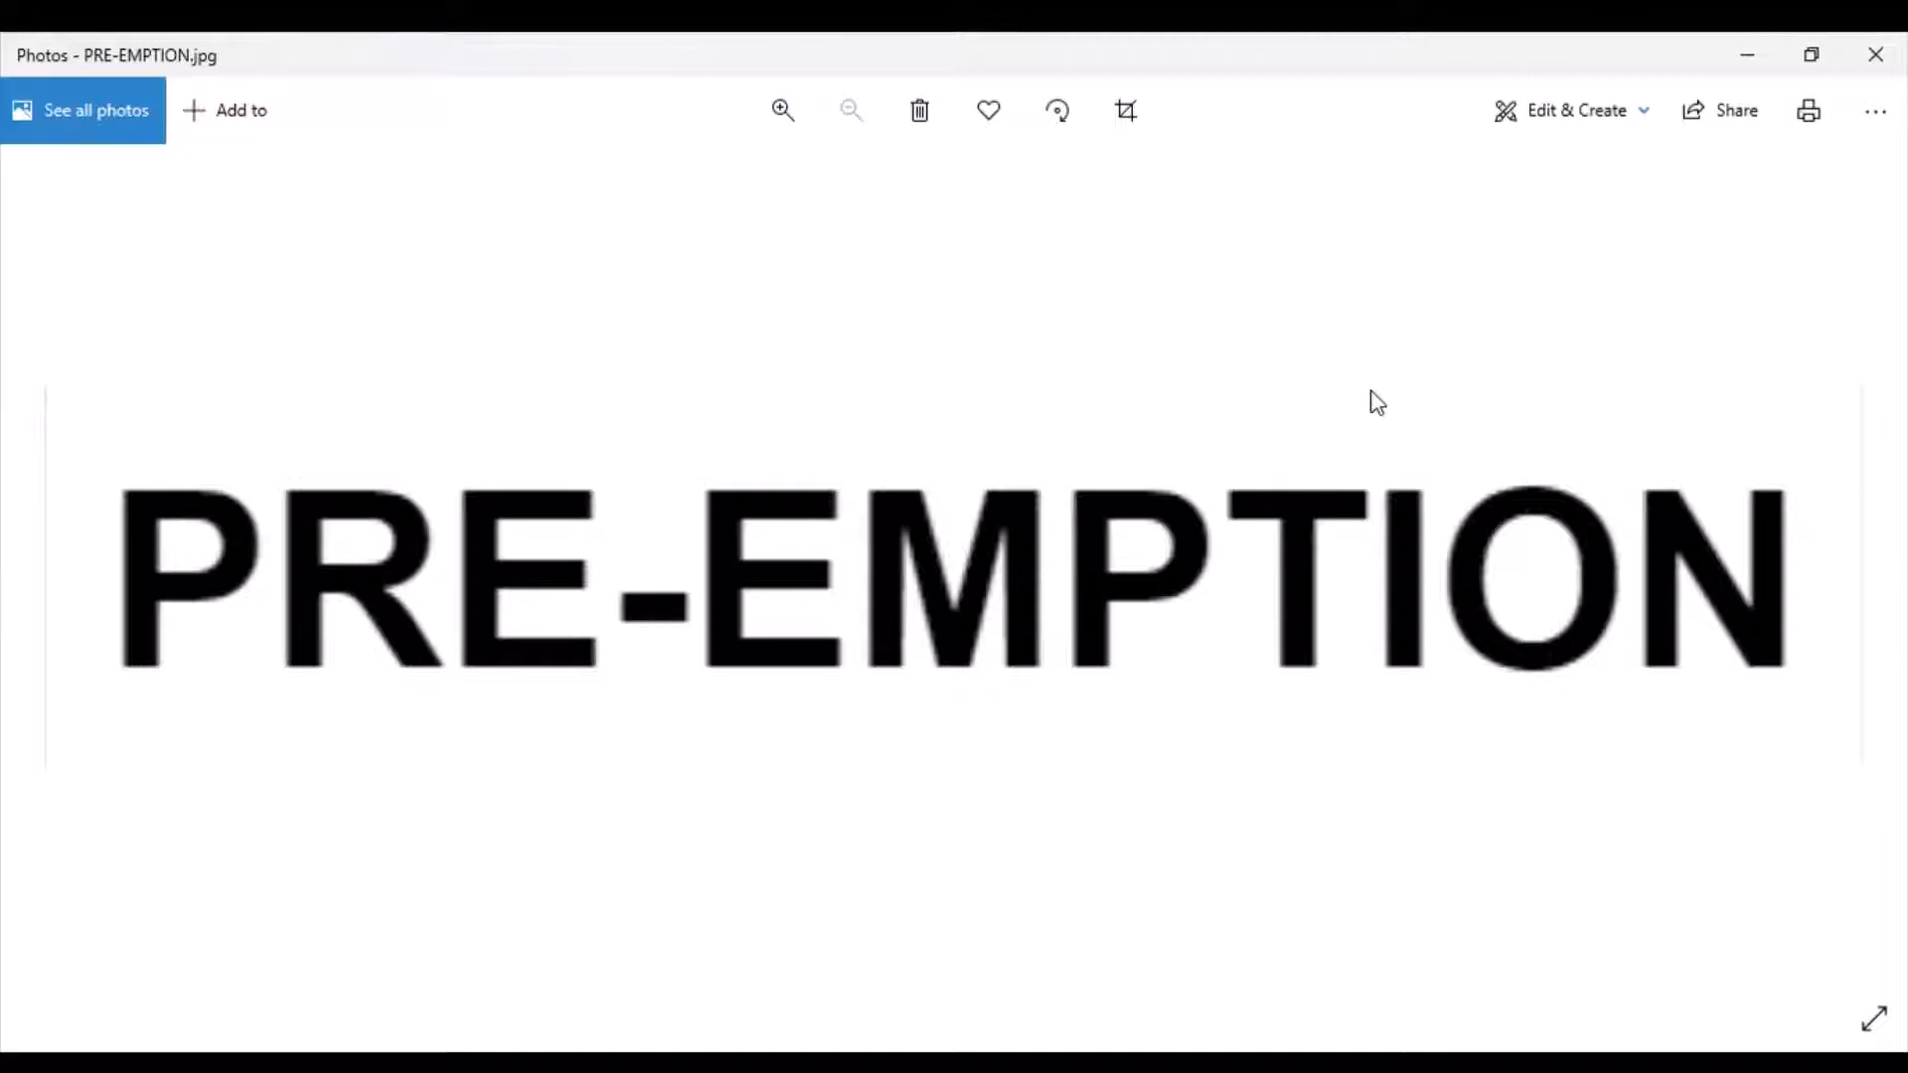
mouse_move(1795, 193)
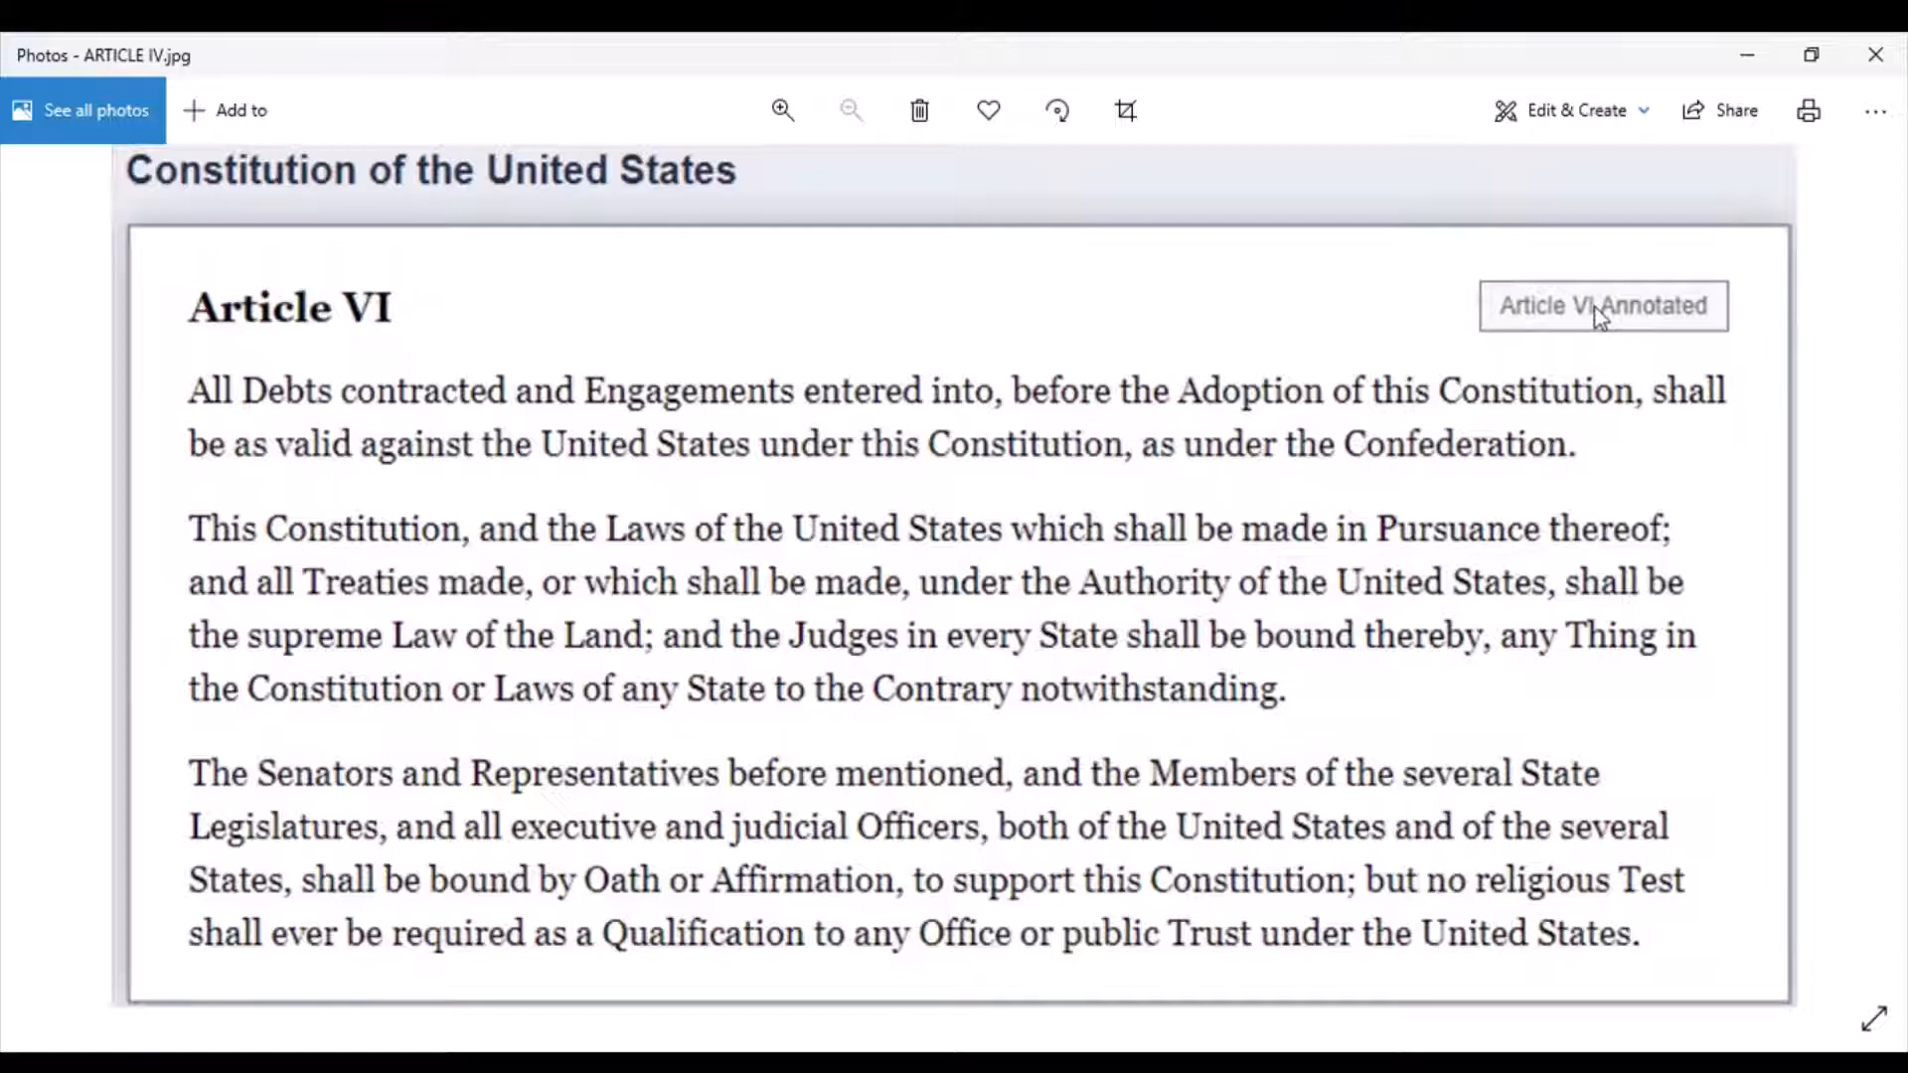
mouse_move(1588, 316)
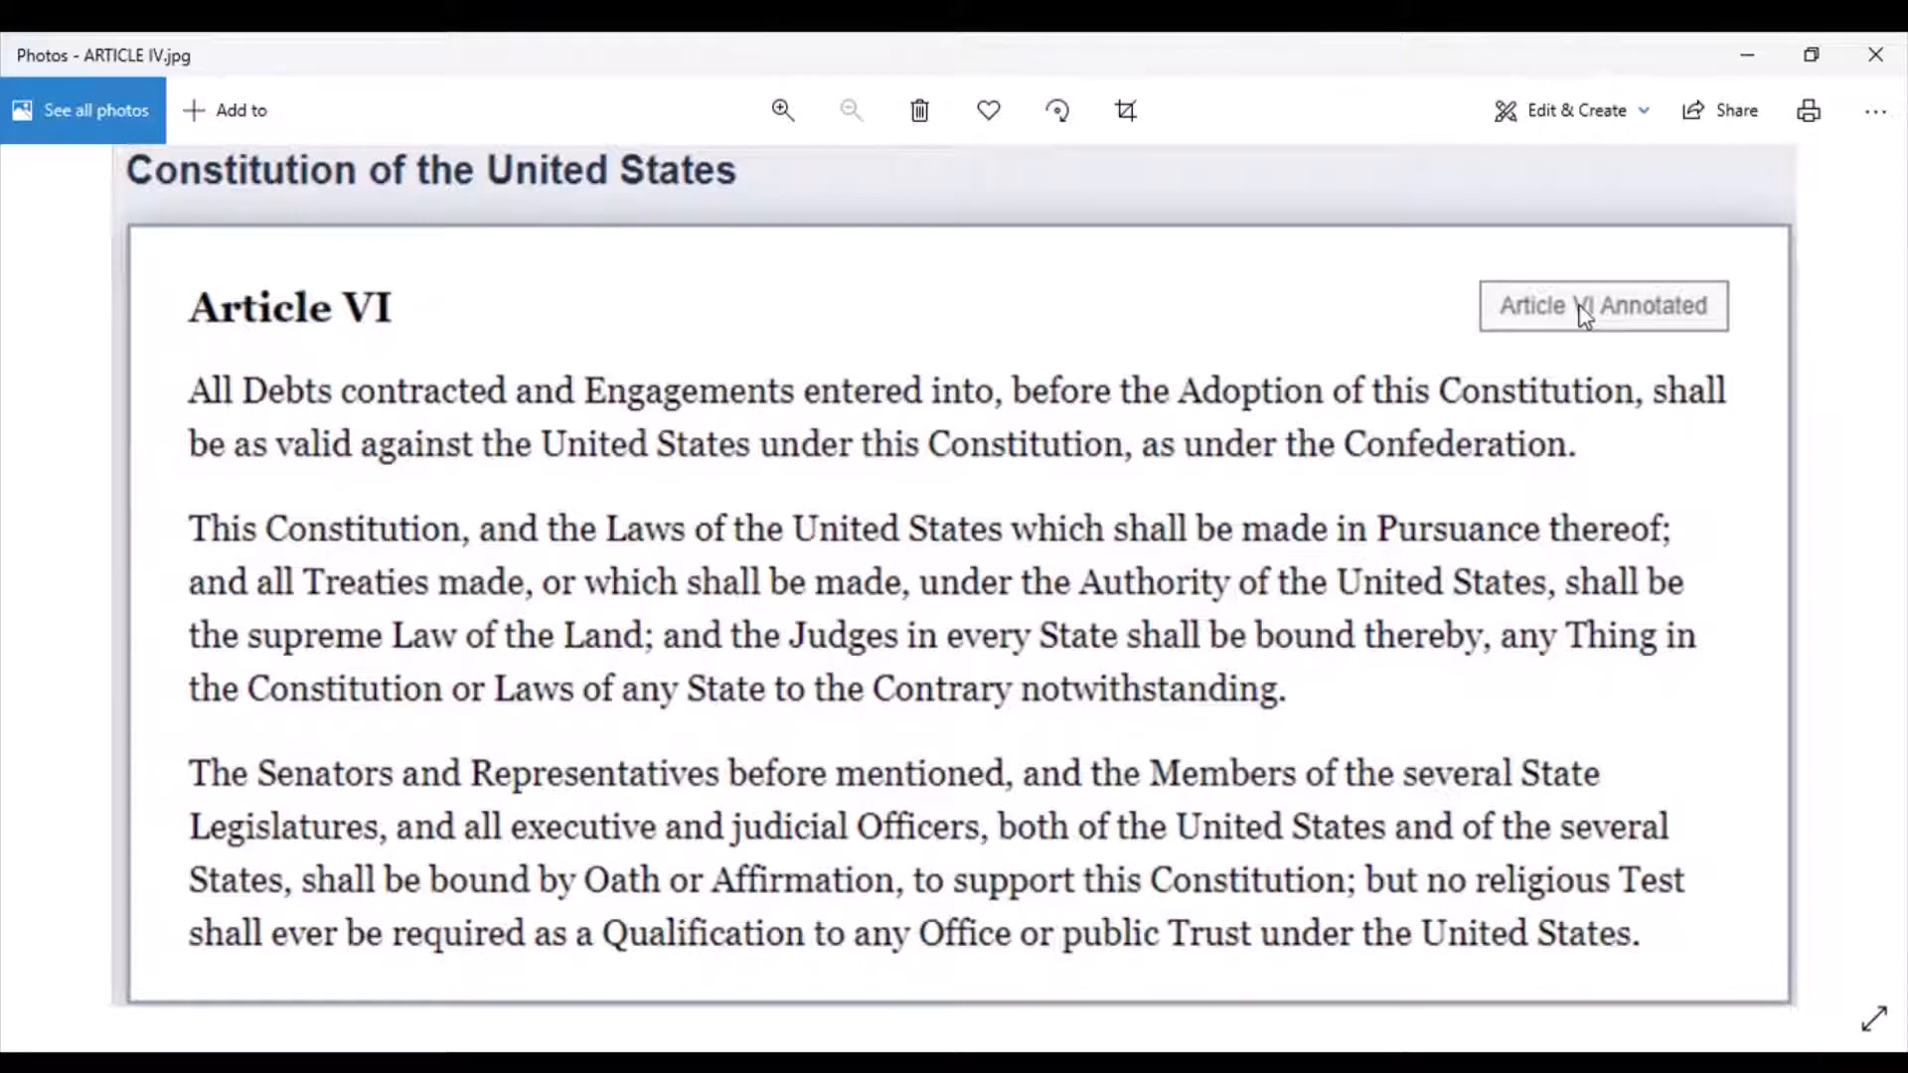
mouse_move(322, 647)
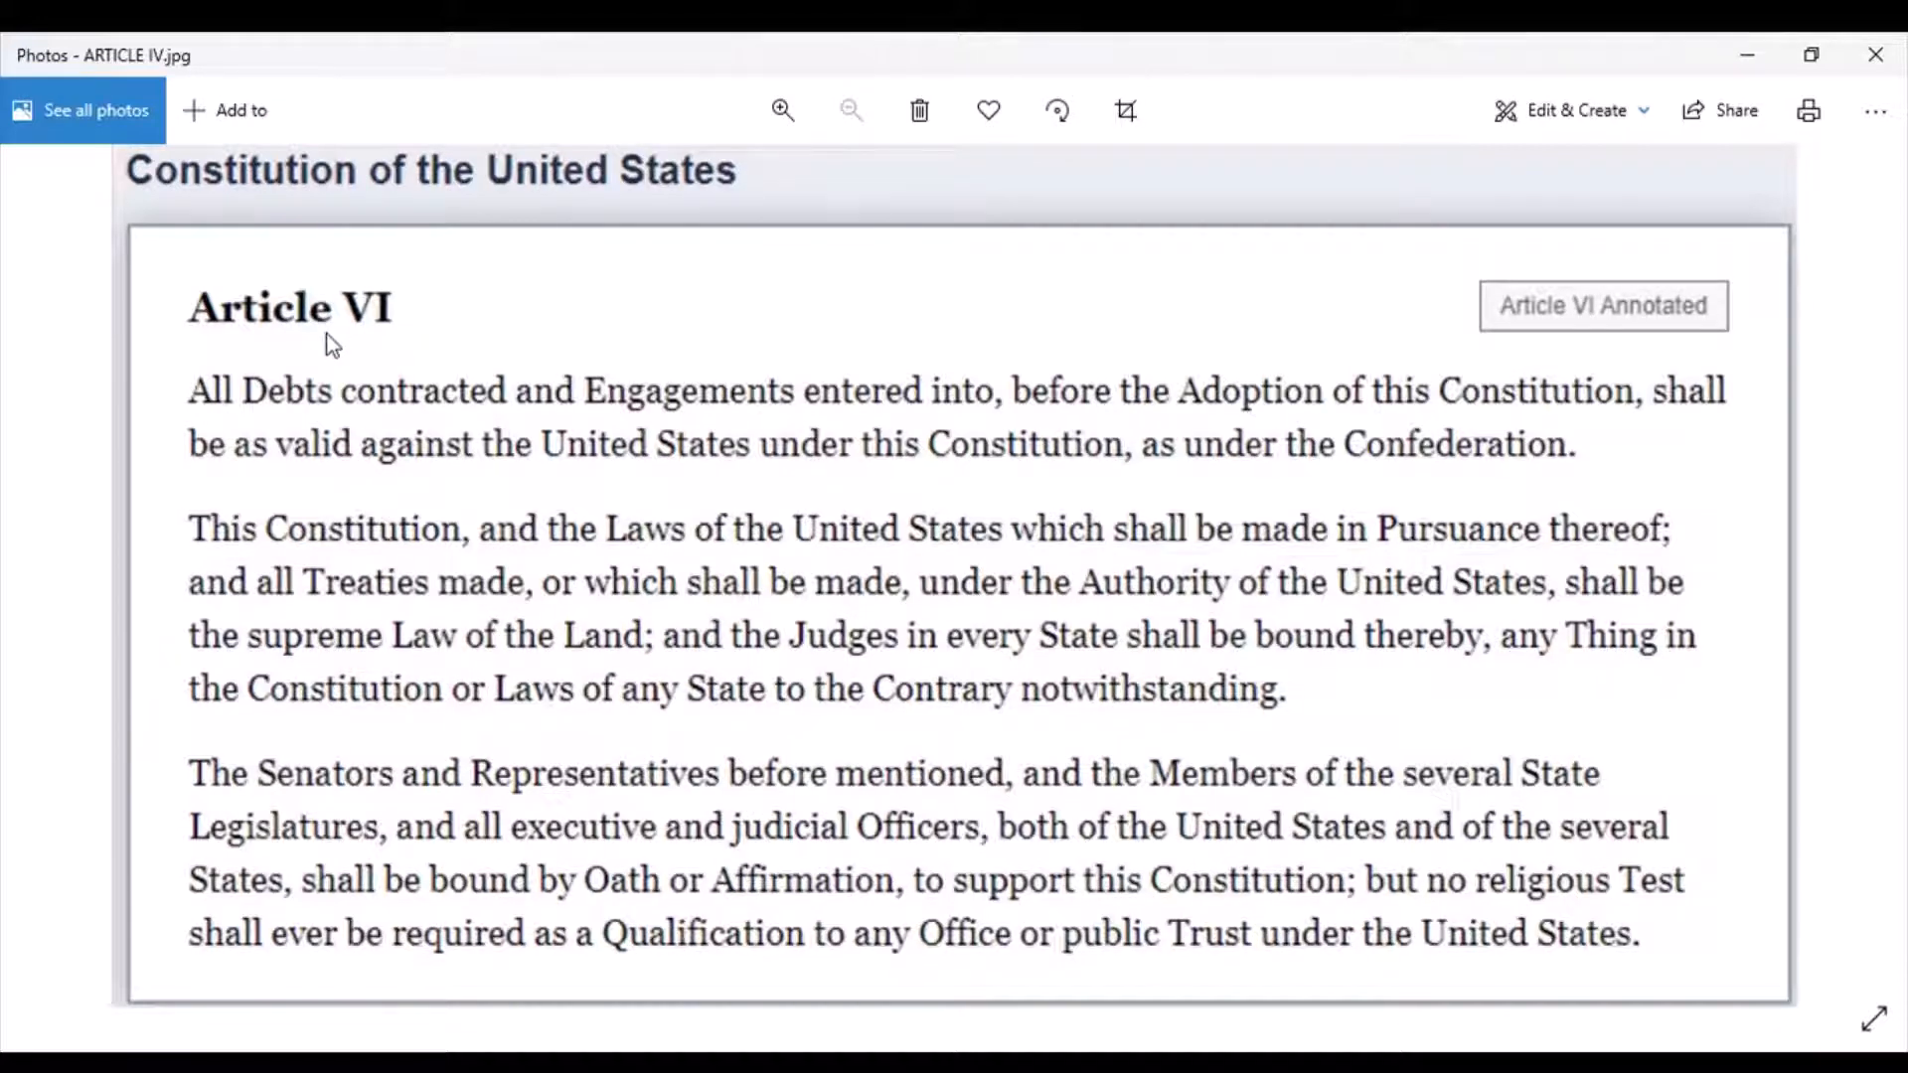
mouse_move(298, 425)
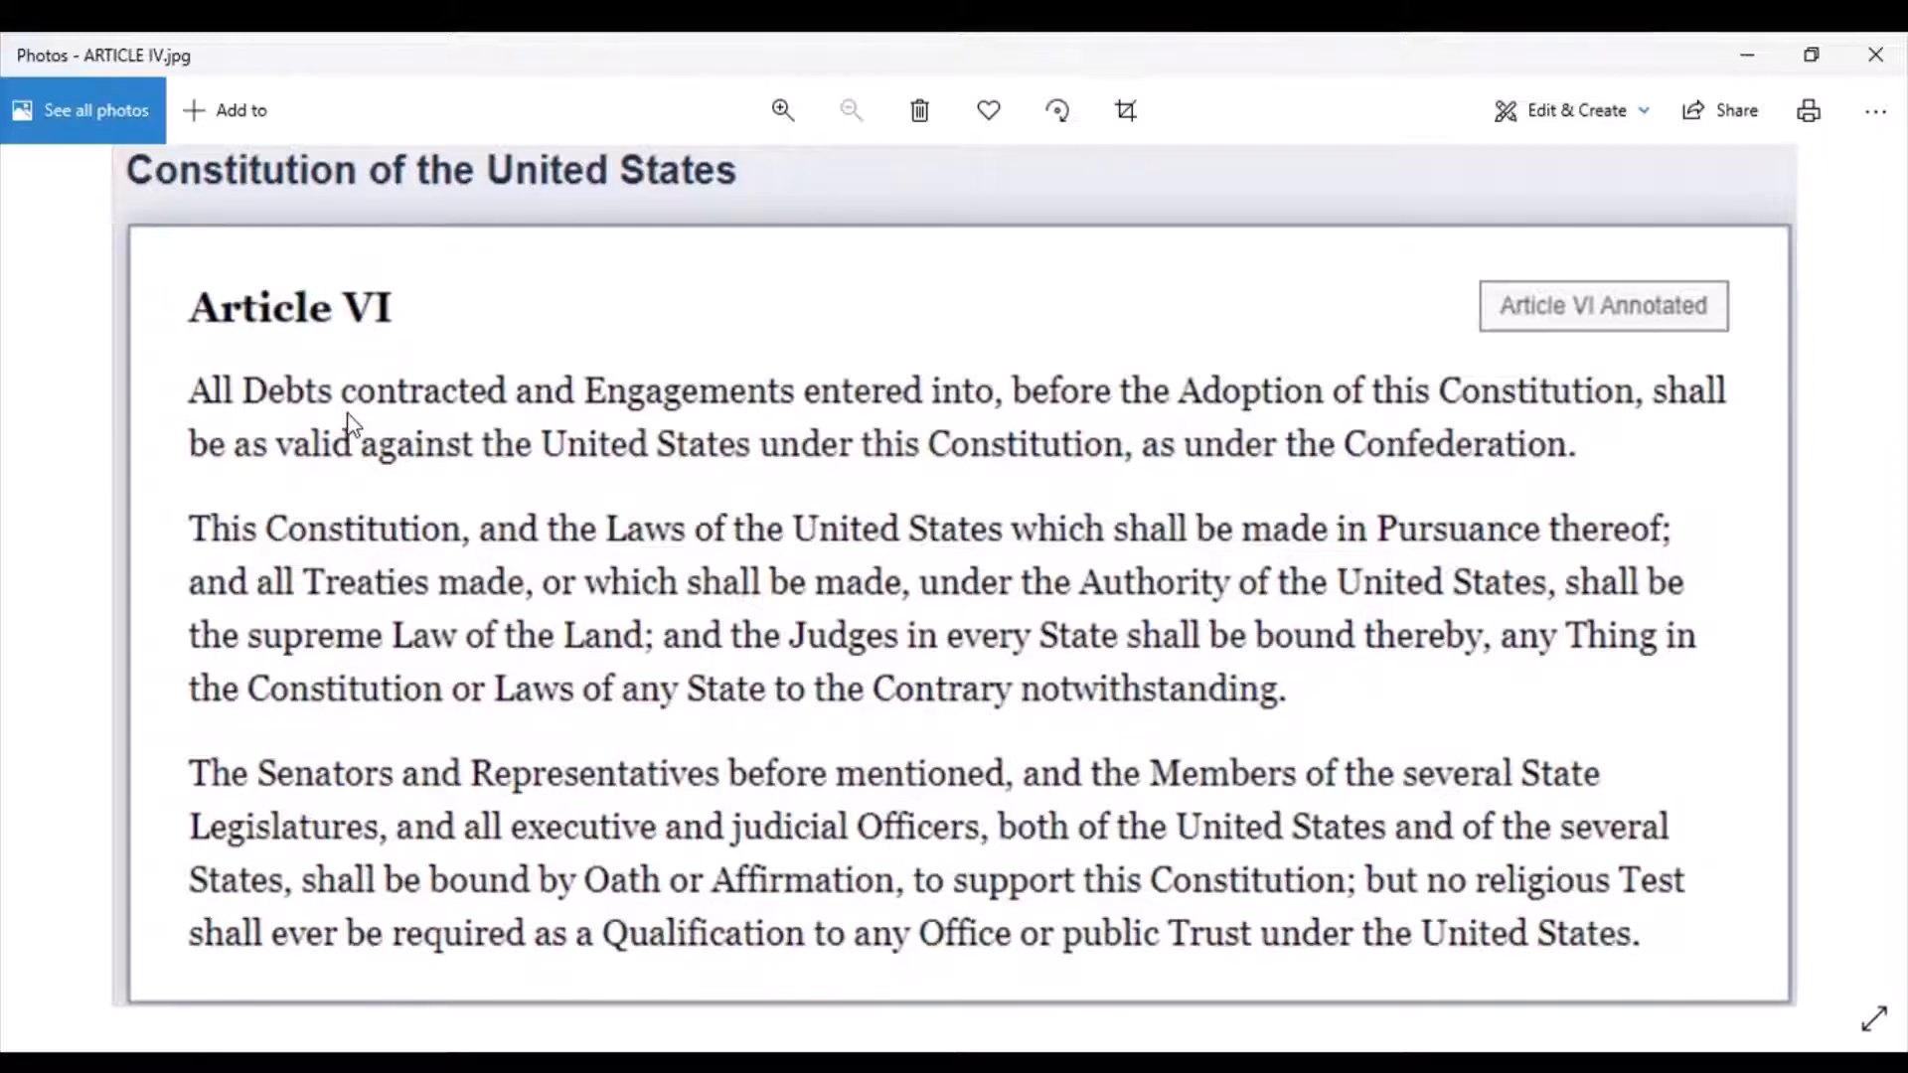
mouse_move(328, 459)
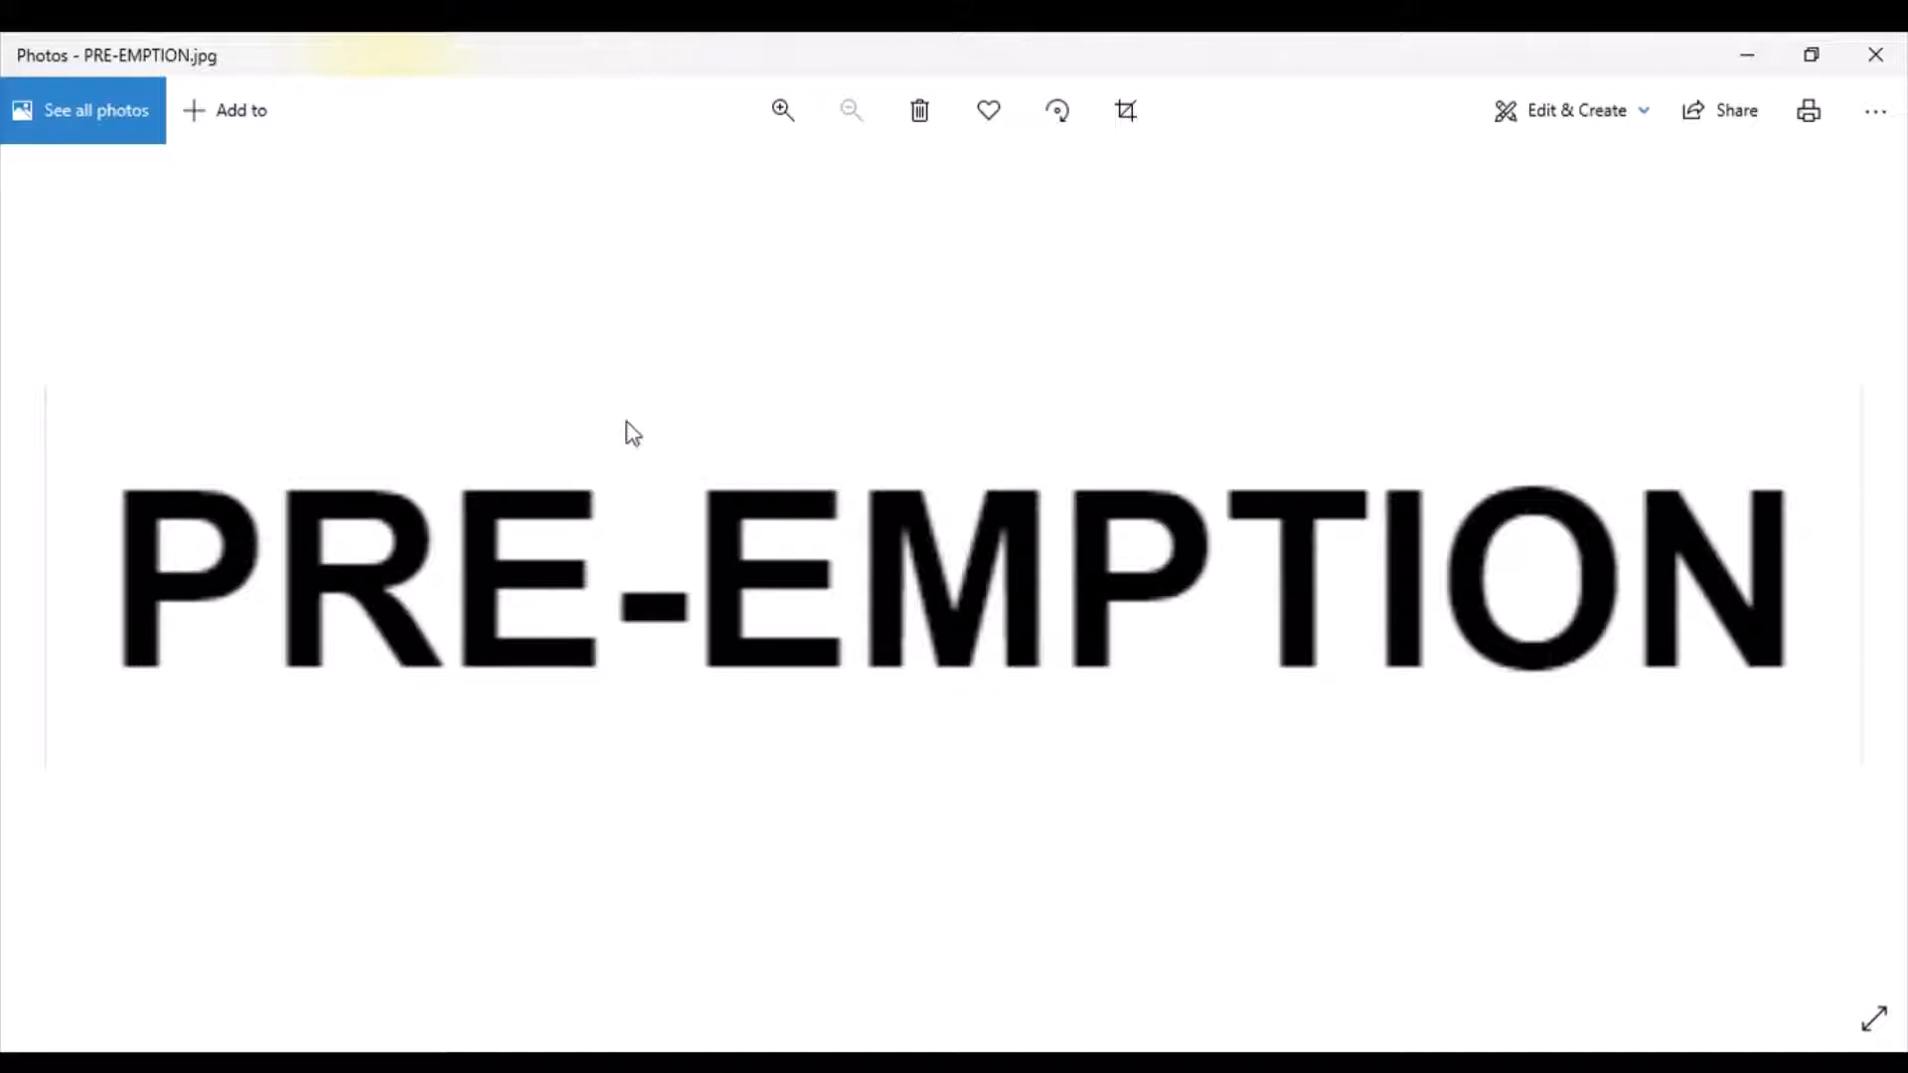
mouse_move(628, 414)
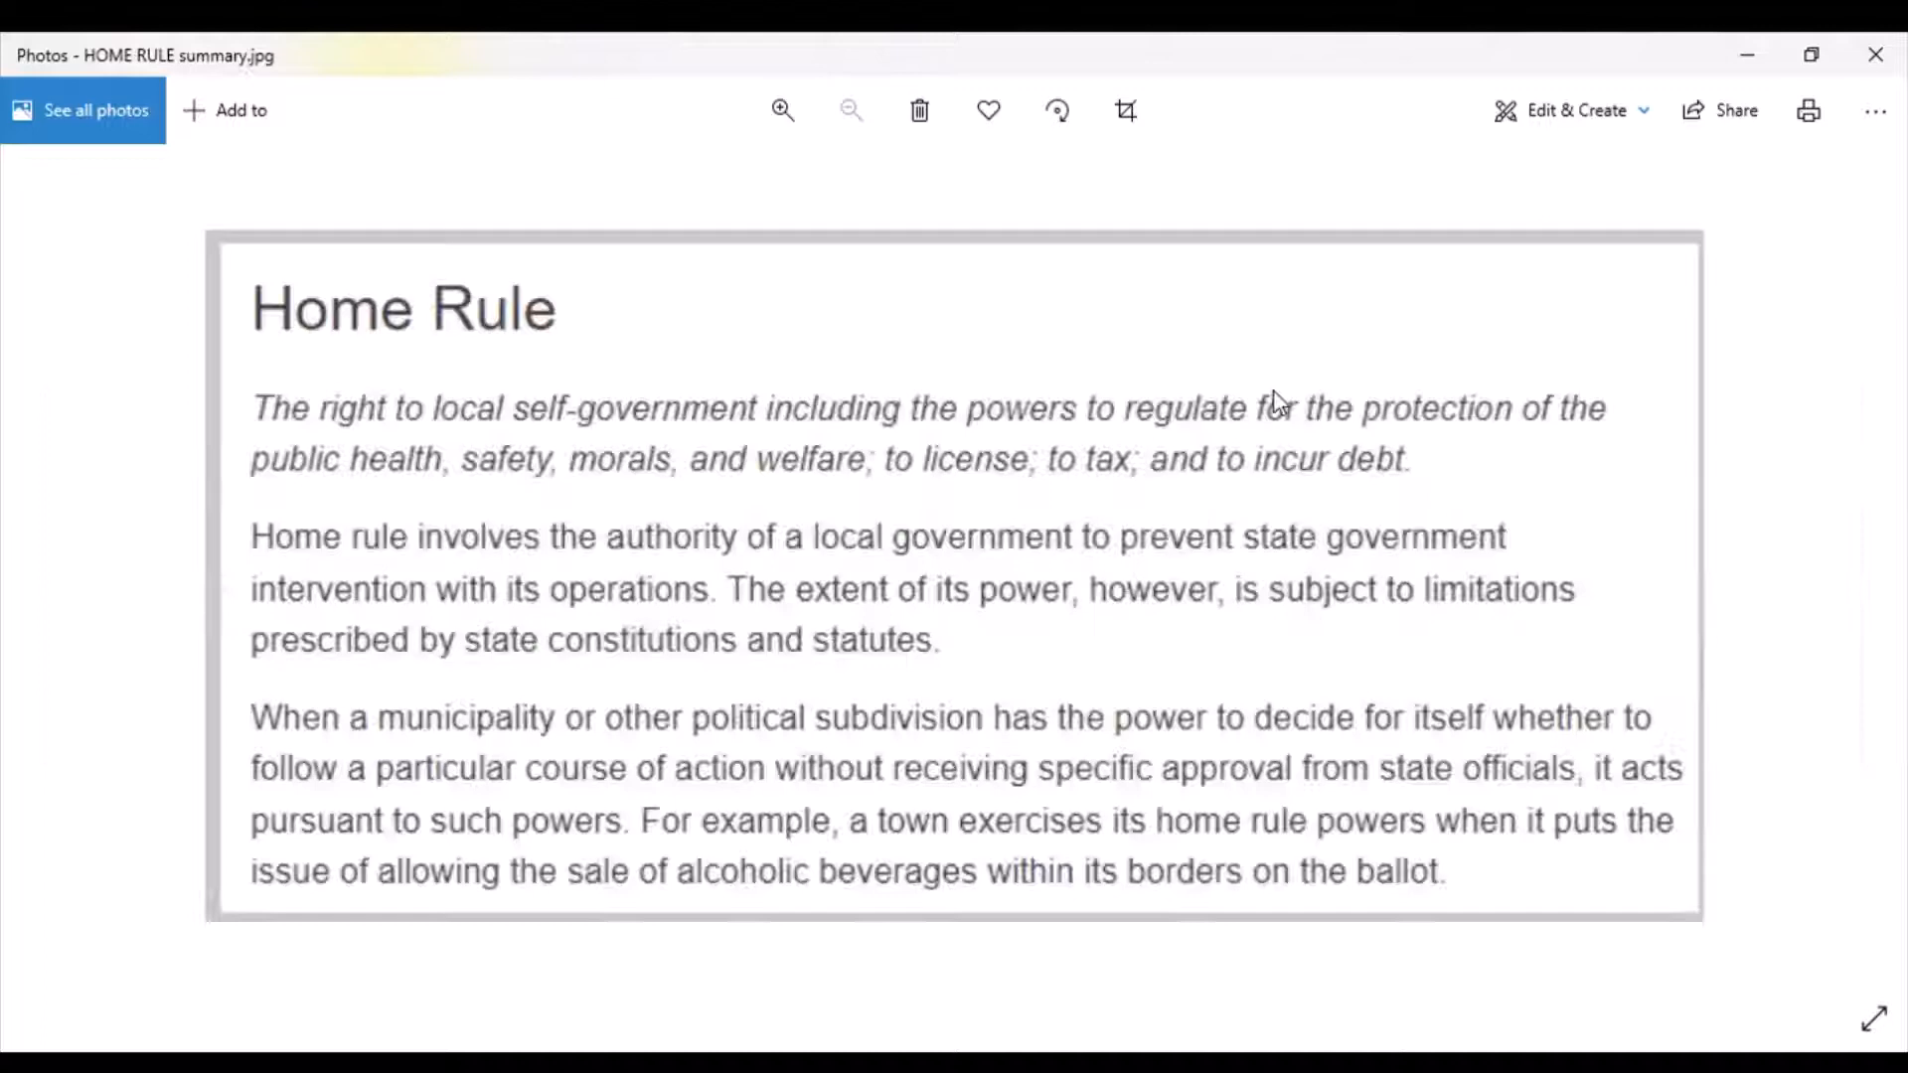
mouse_move(888, 338)
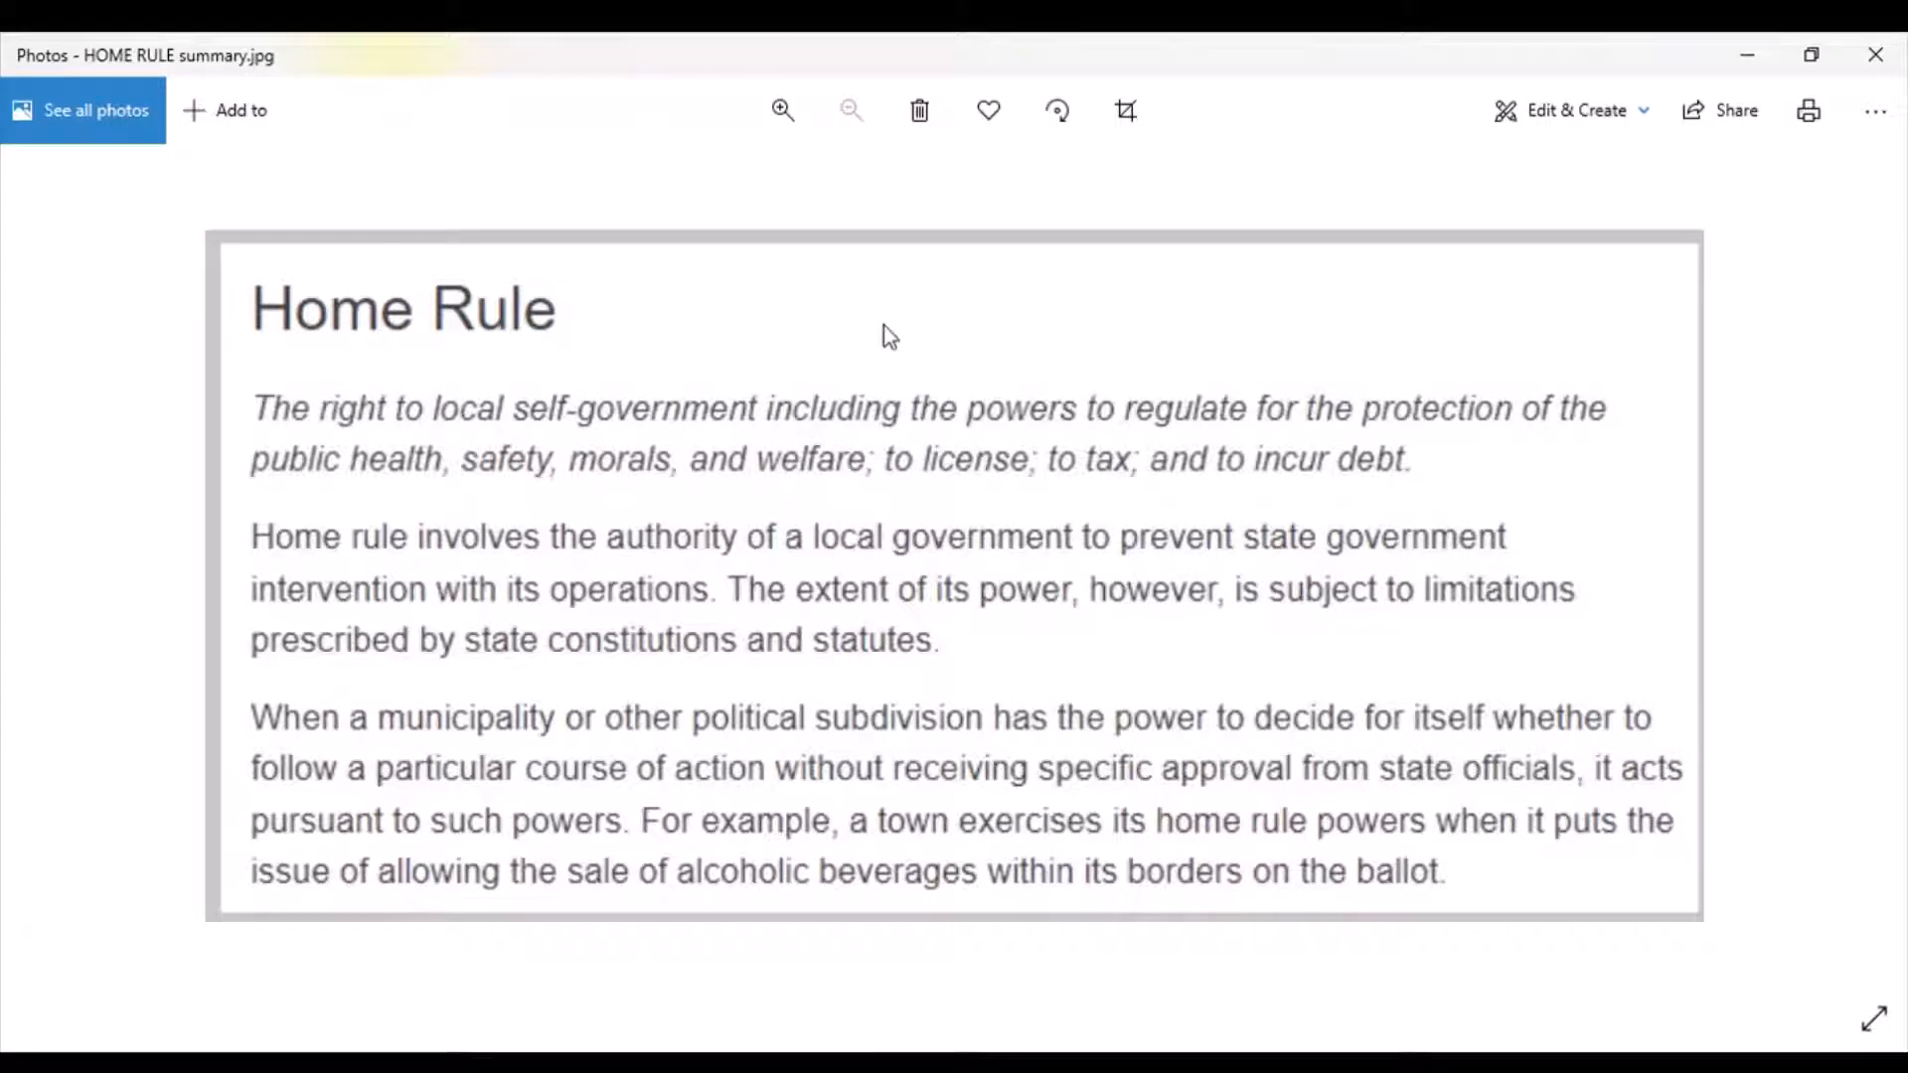
mouse_move(712, 362)
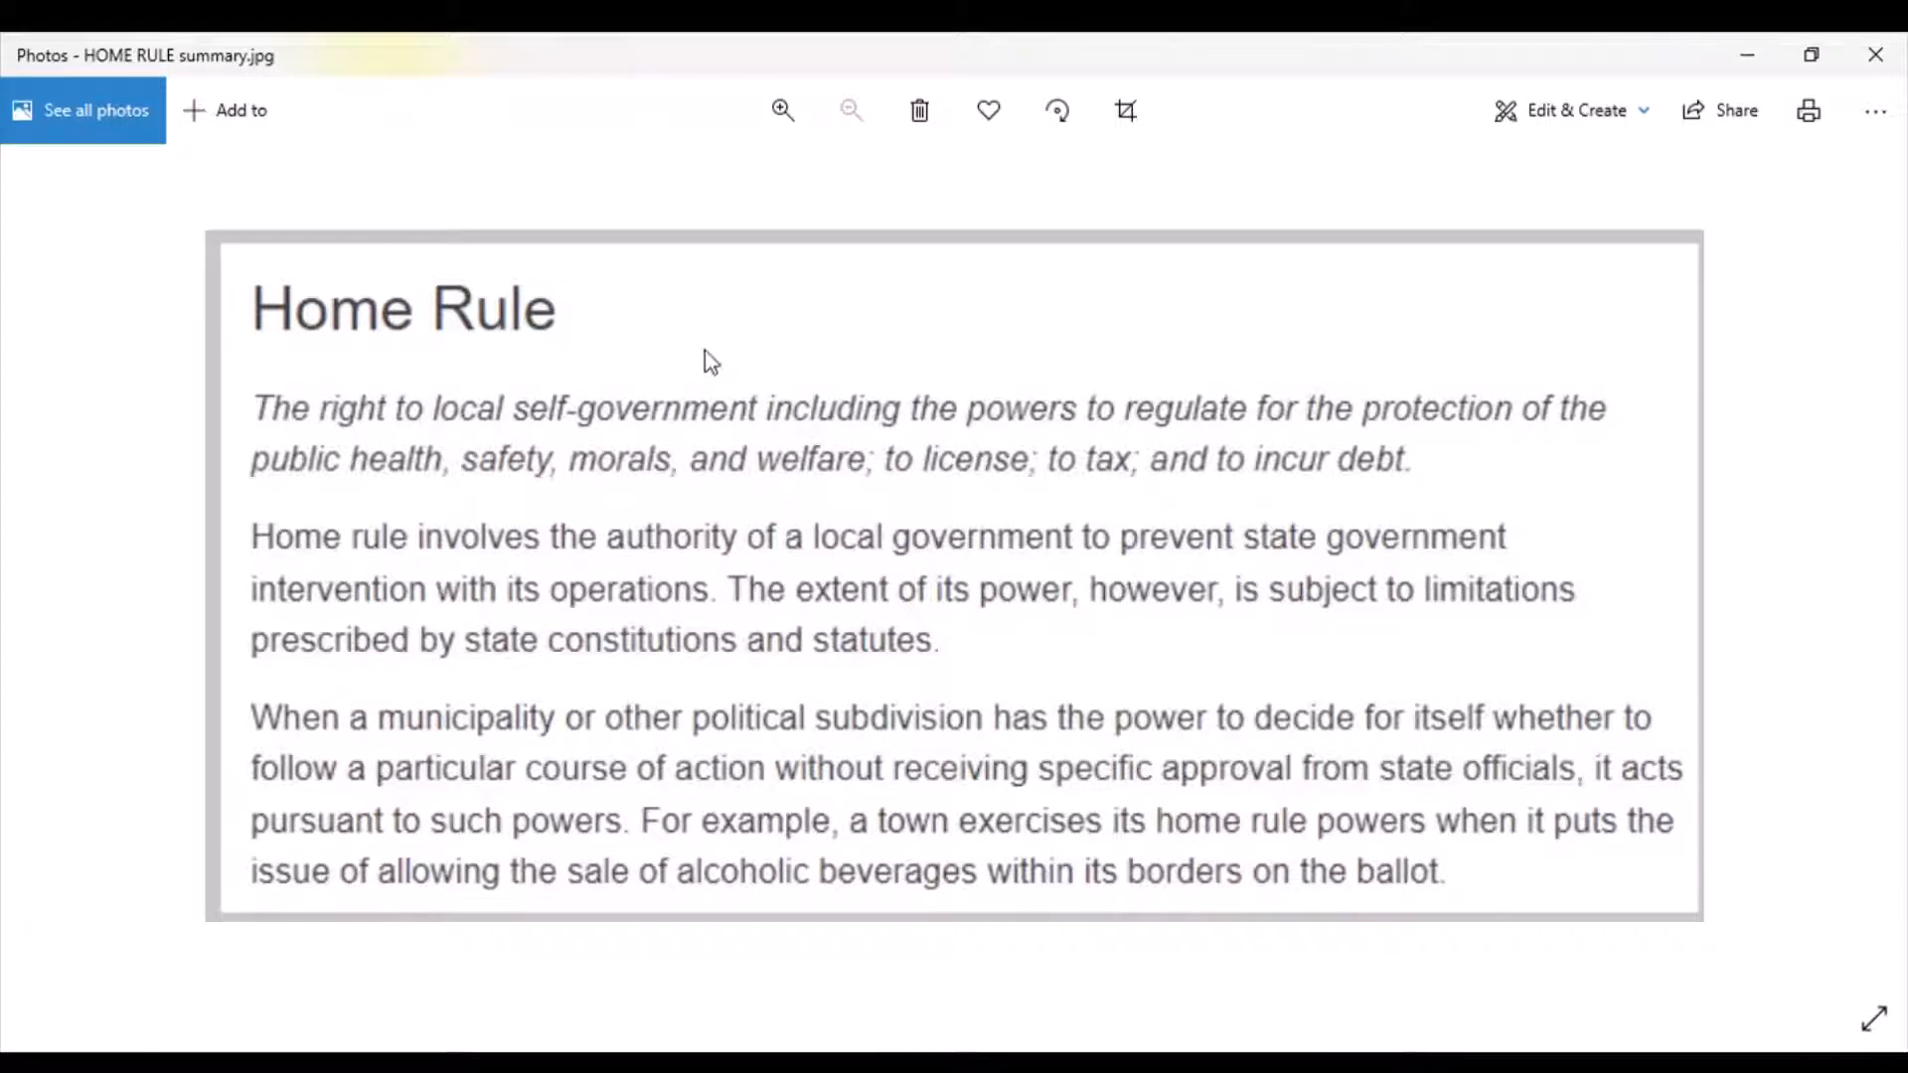
mouse_move(375, 361)
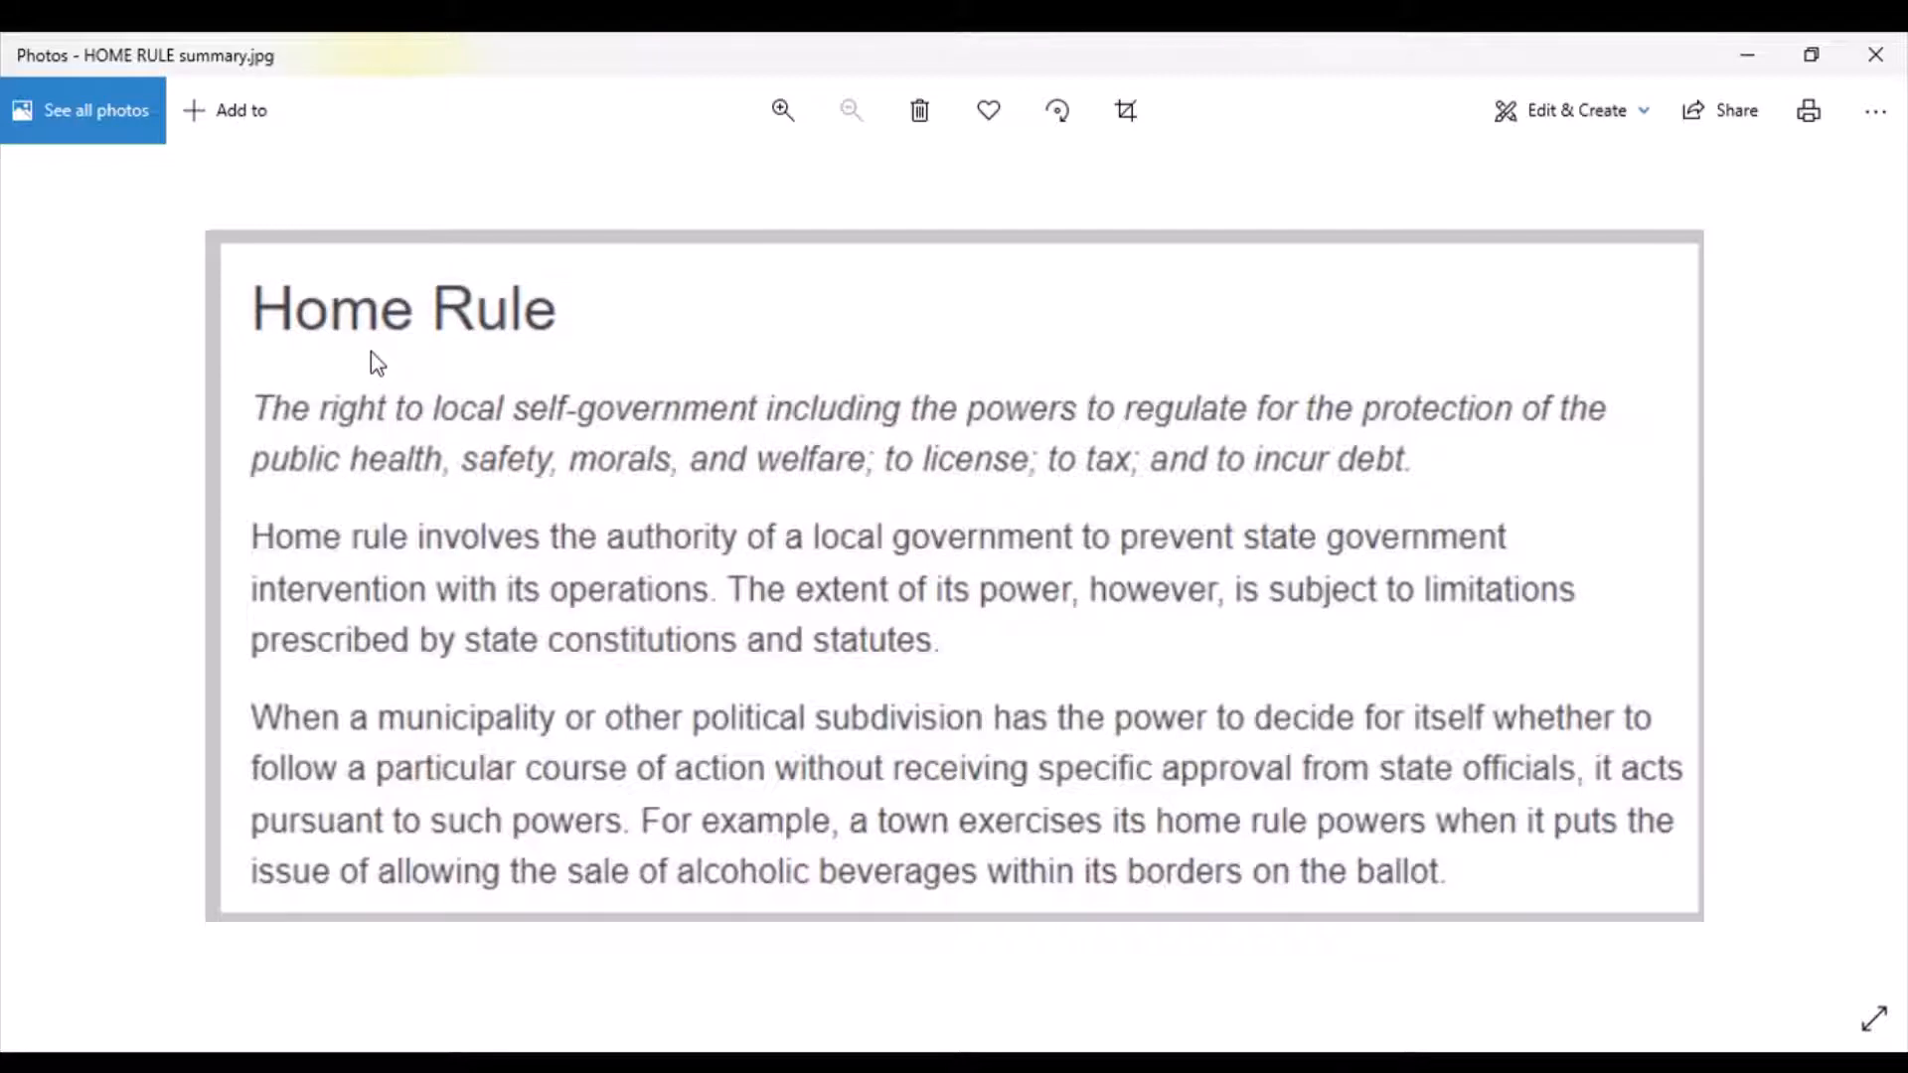
mouse_move(441, 360)
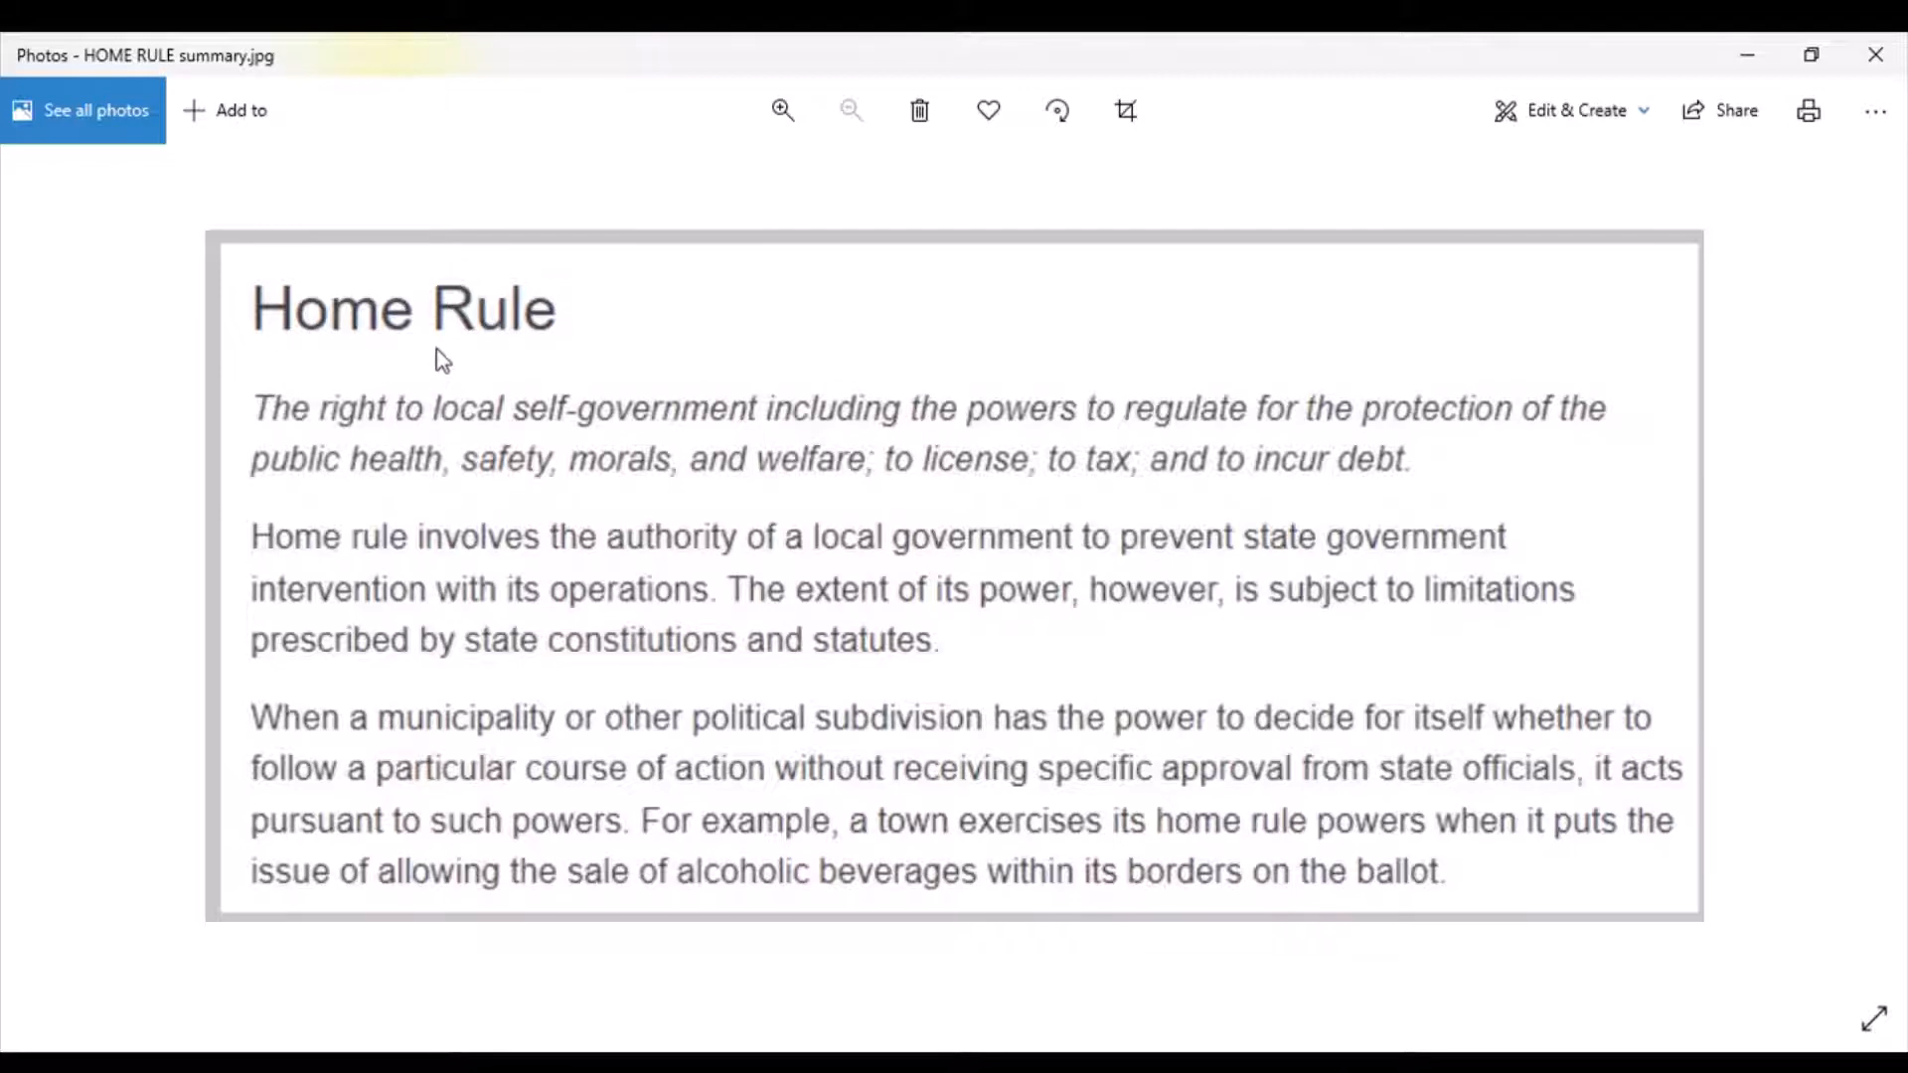
mouse_move(392, 438)
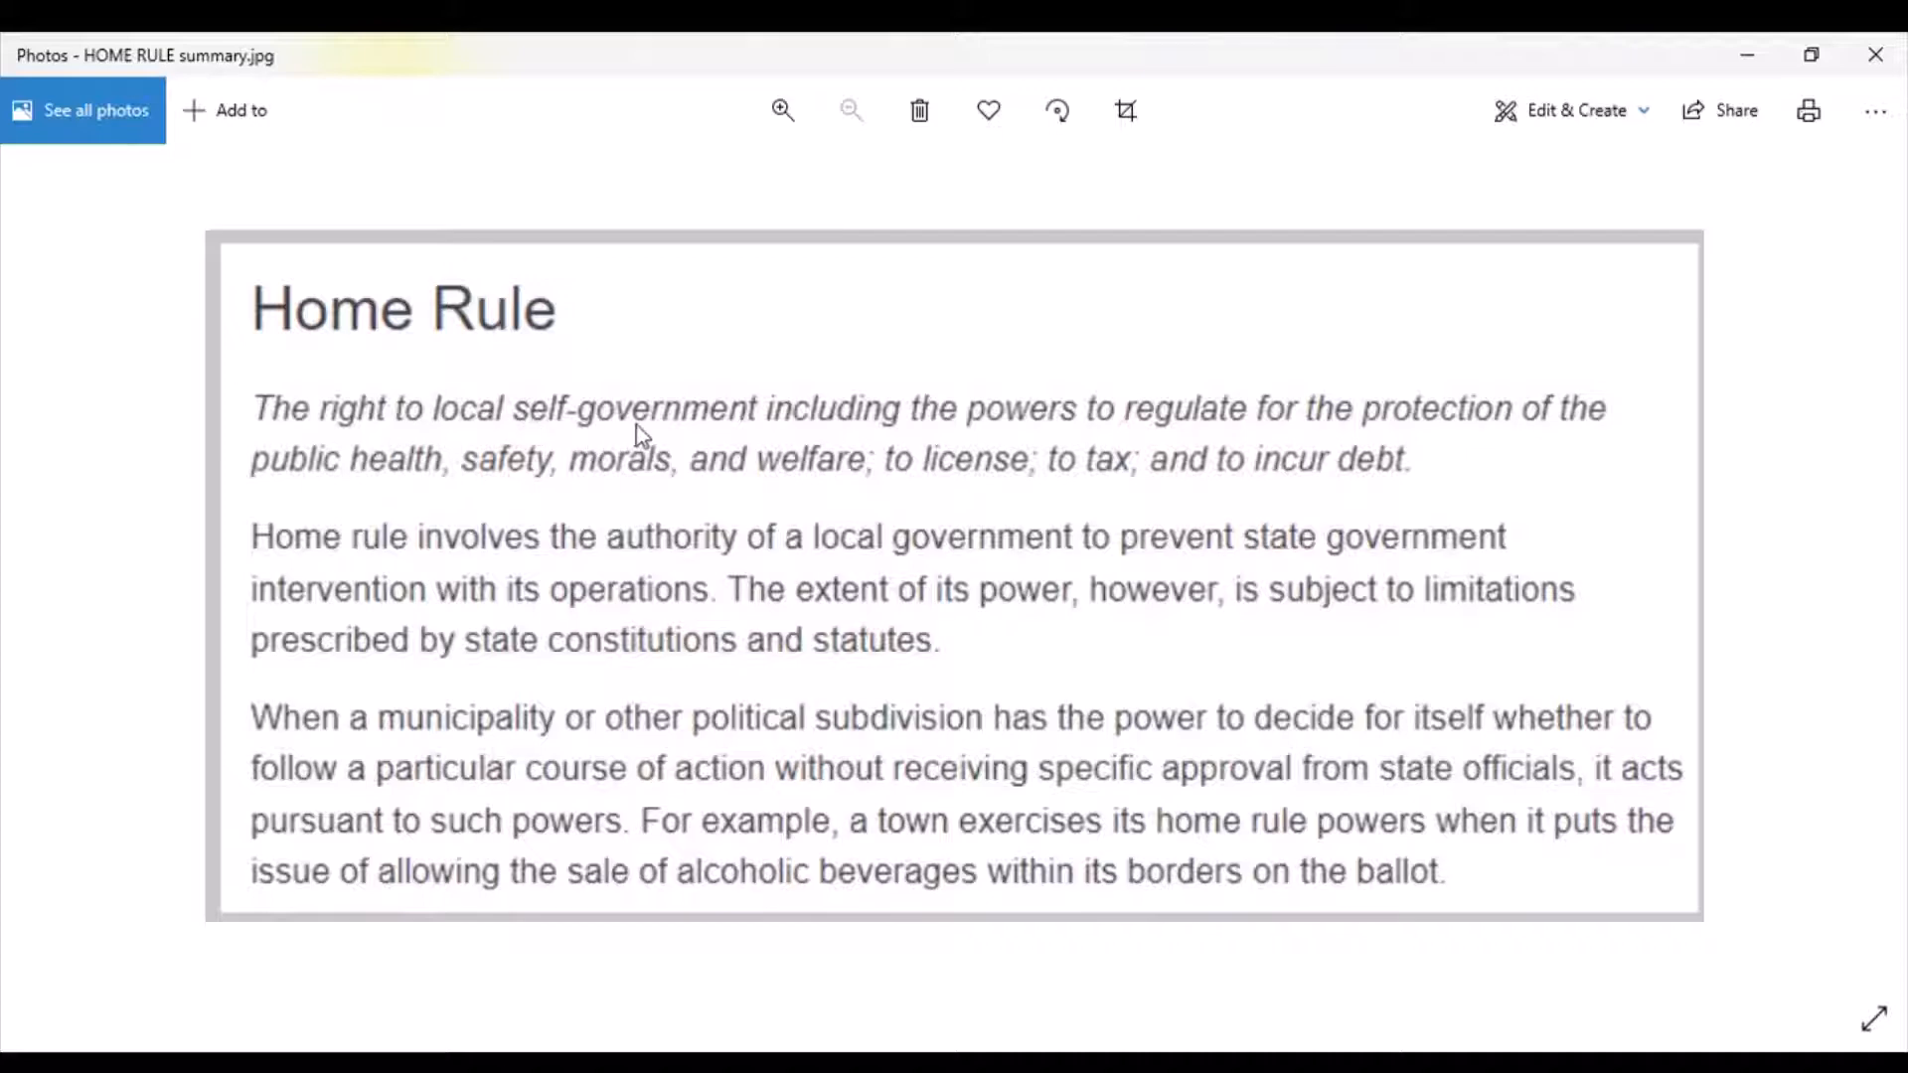
mouse_move(1087, 438)
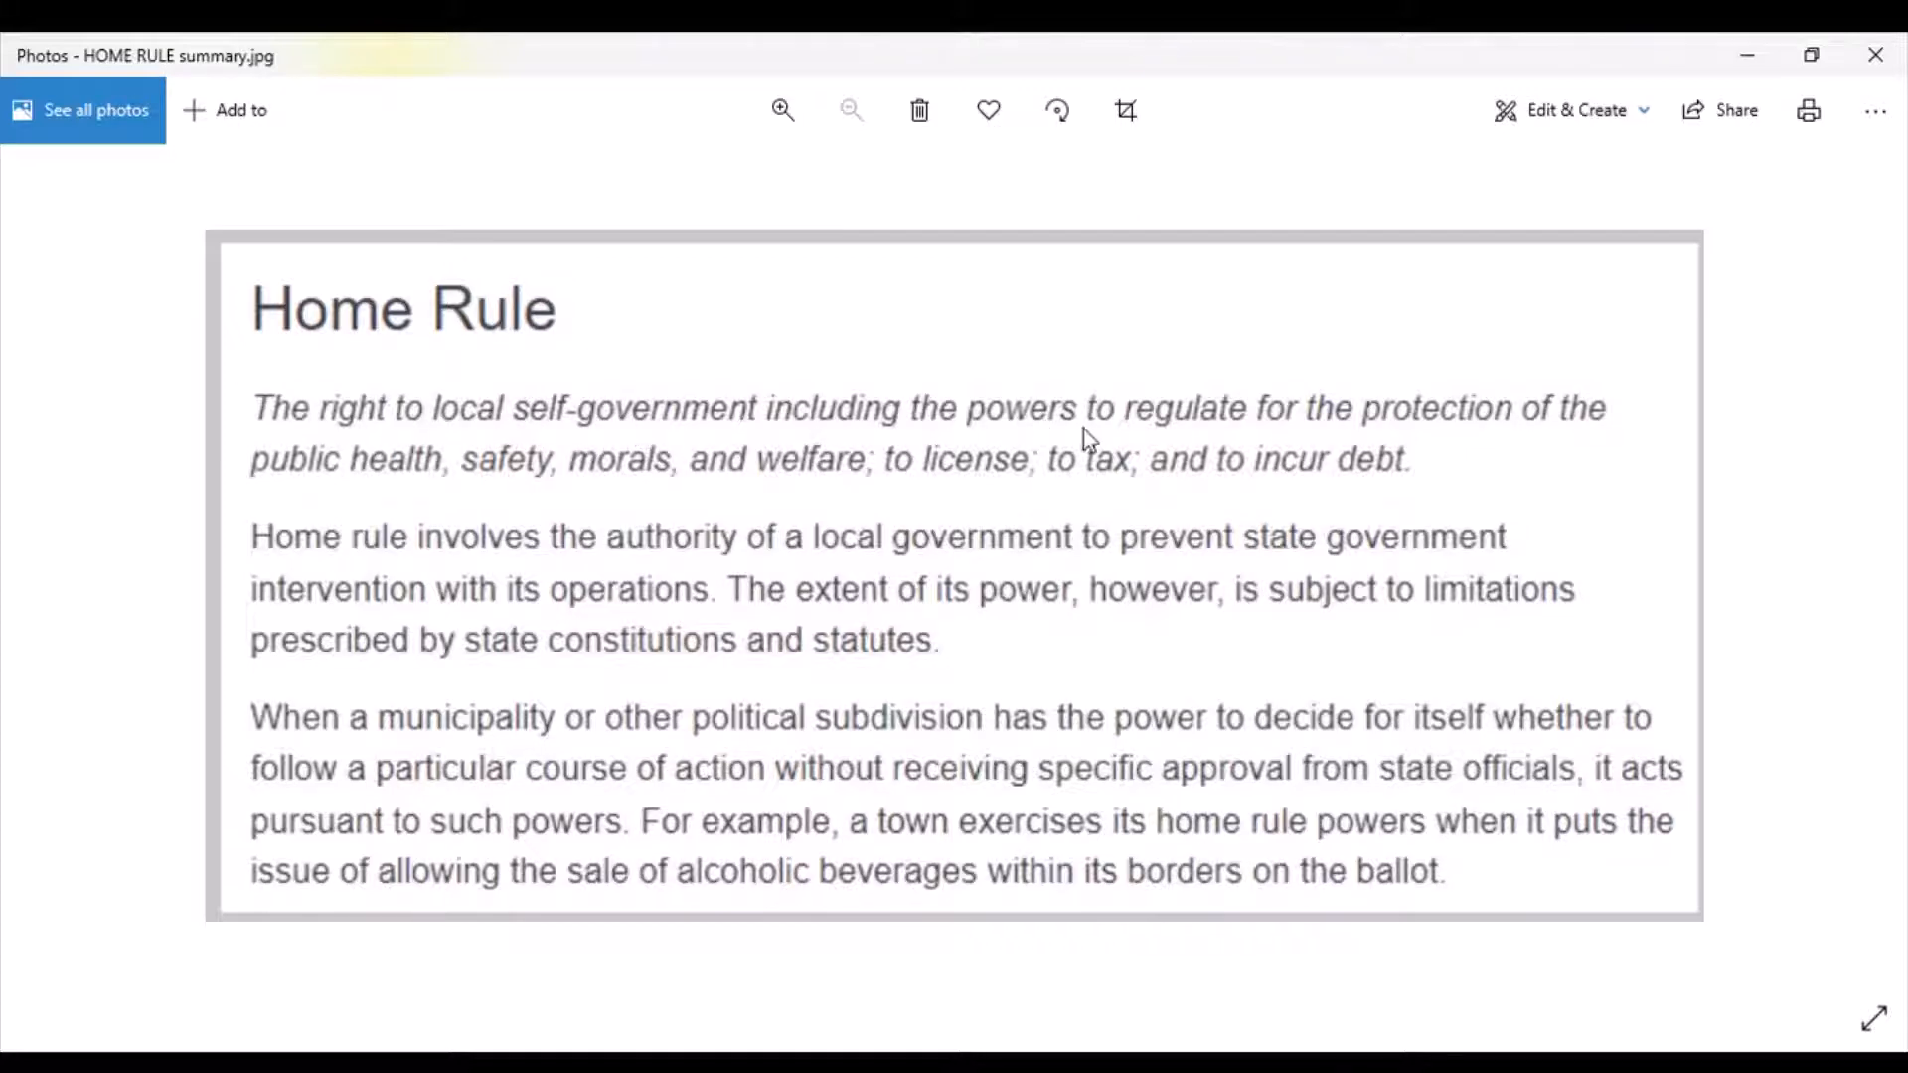
mouse_move(1129, 492)
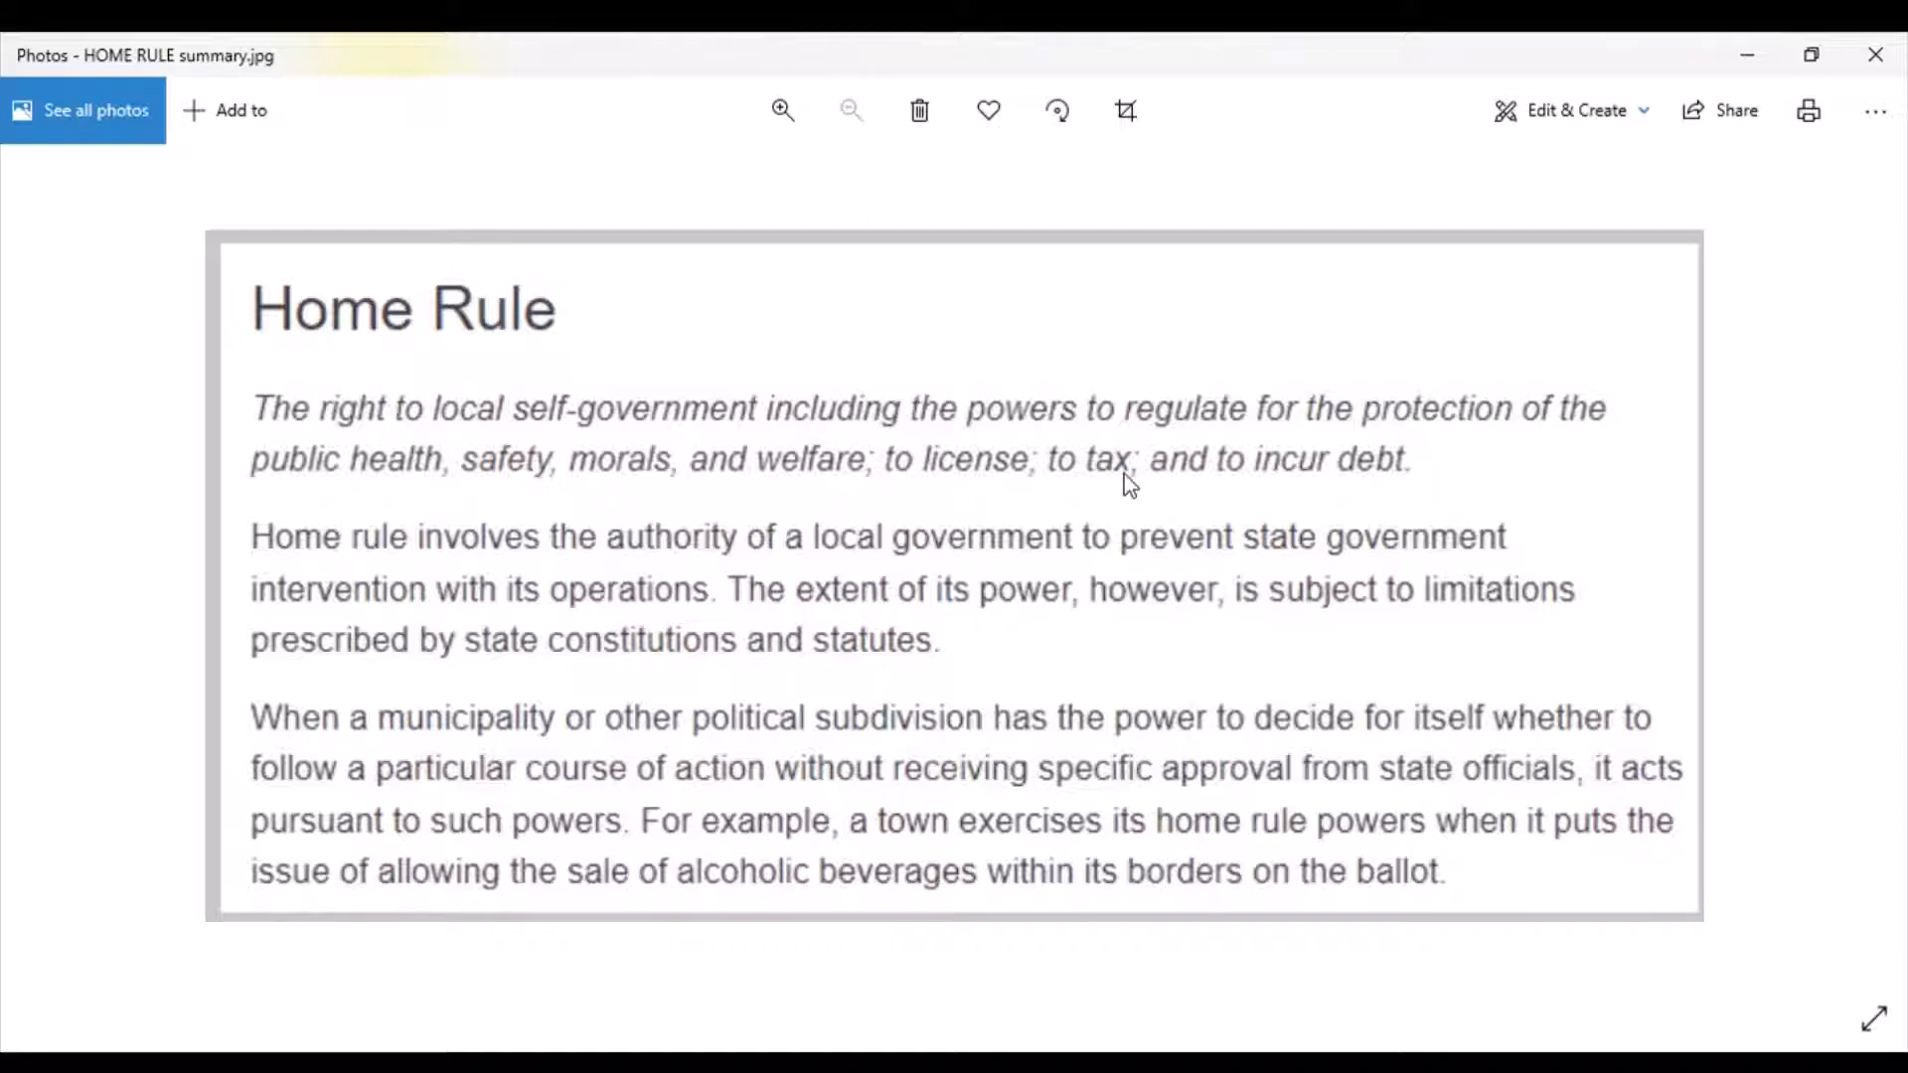
mouse_move(1568, 302)
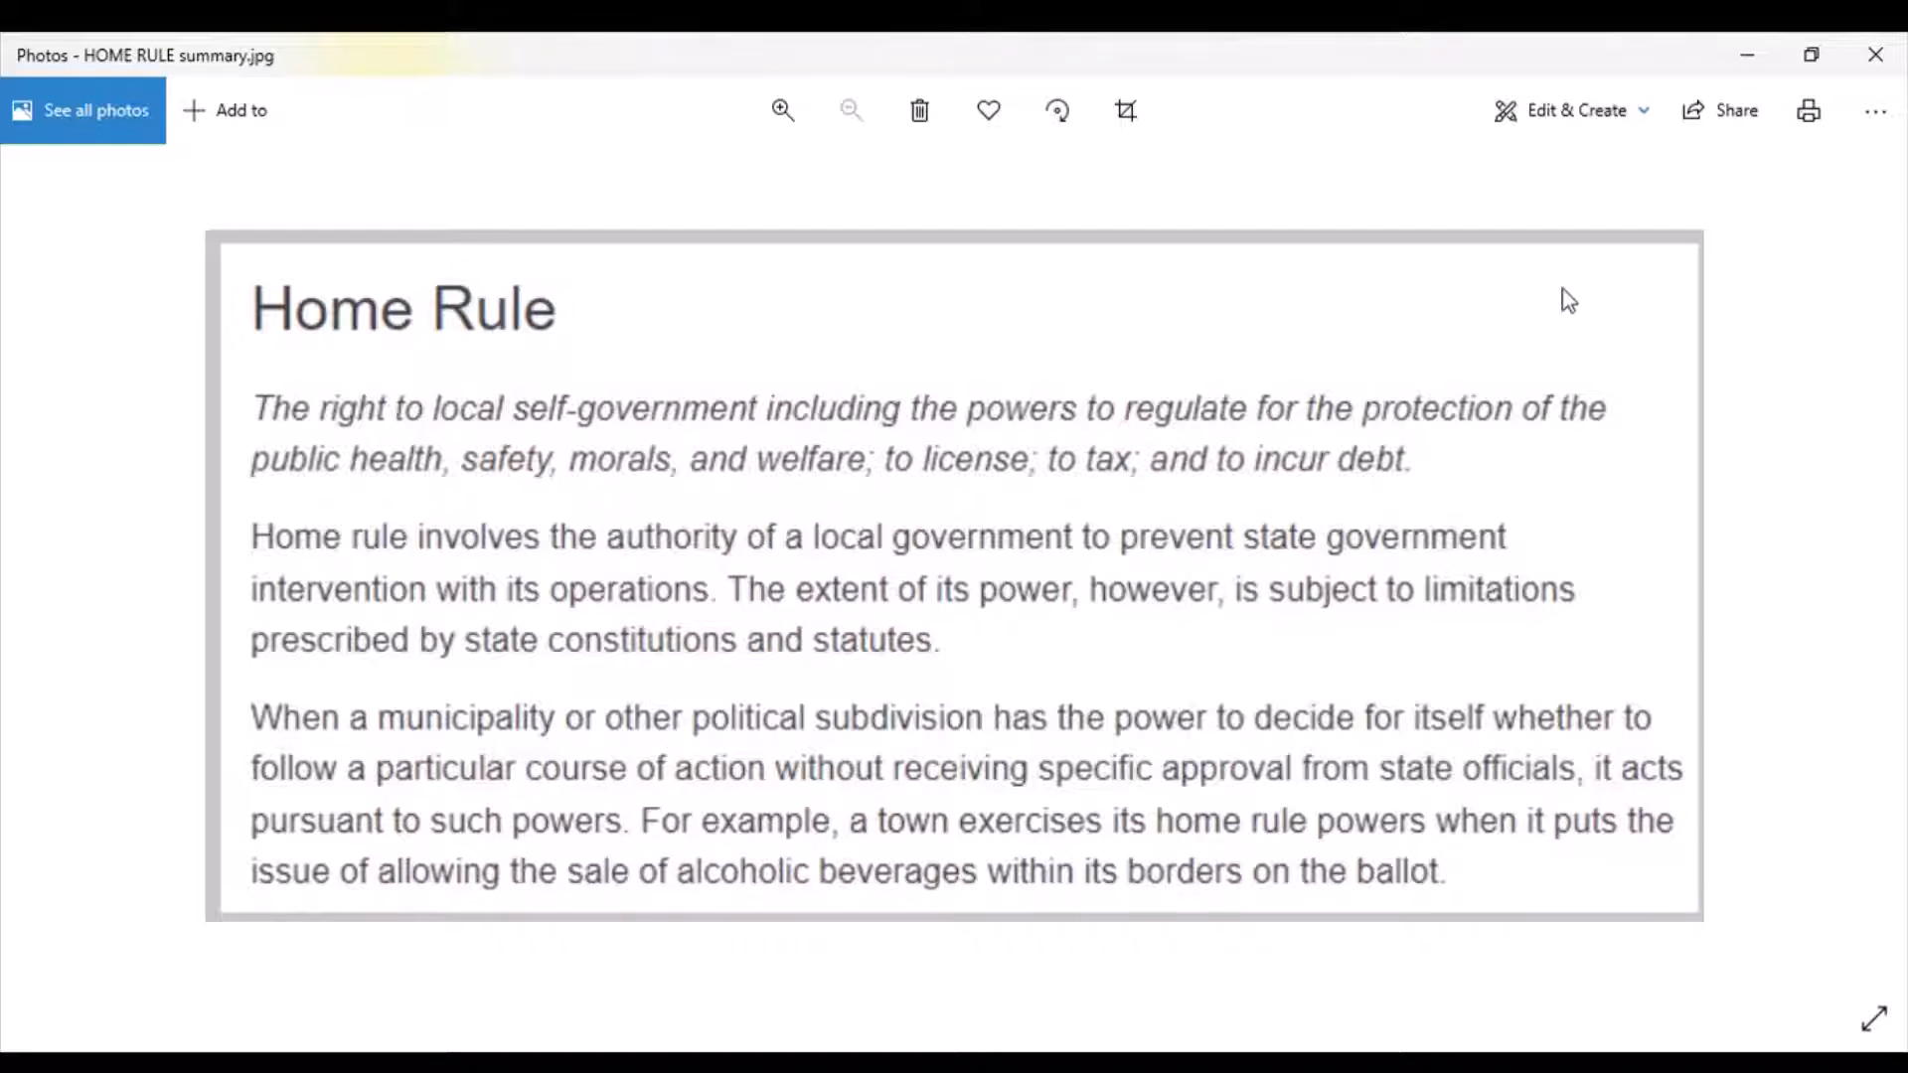
mouse_move(1779, 193)
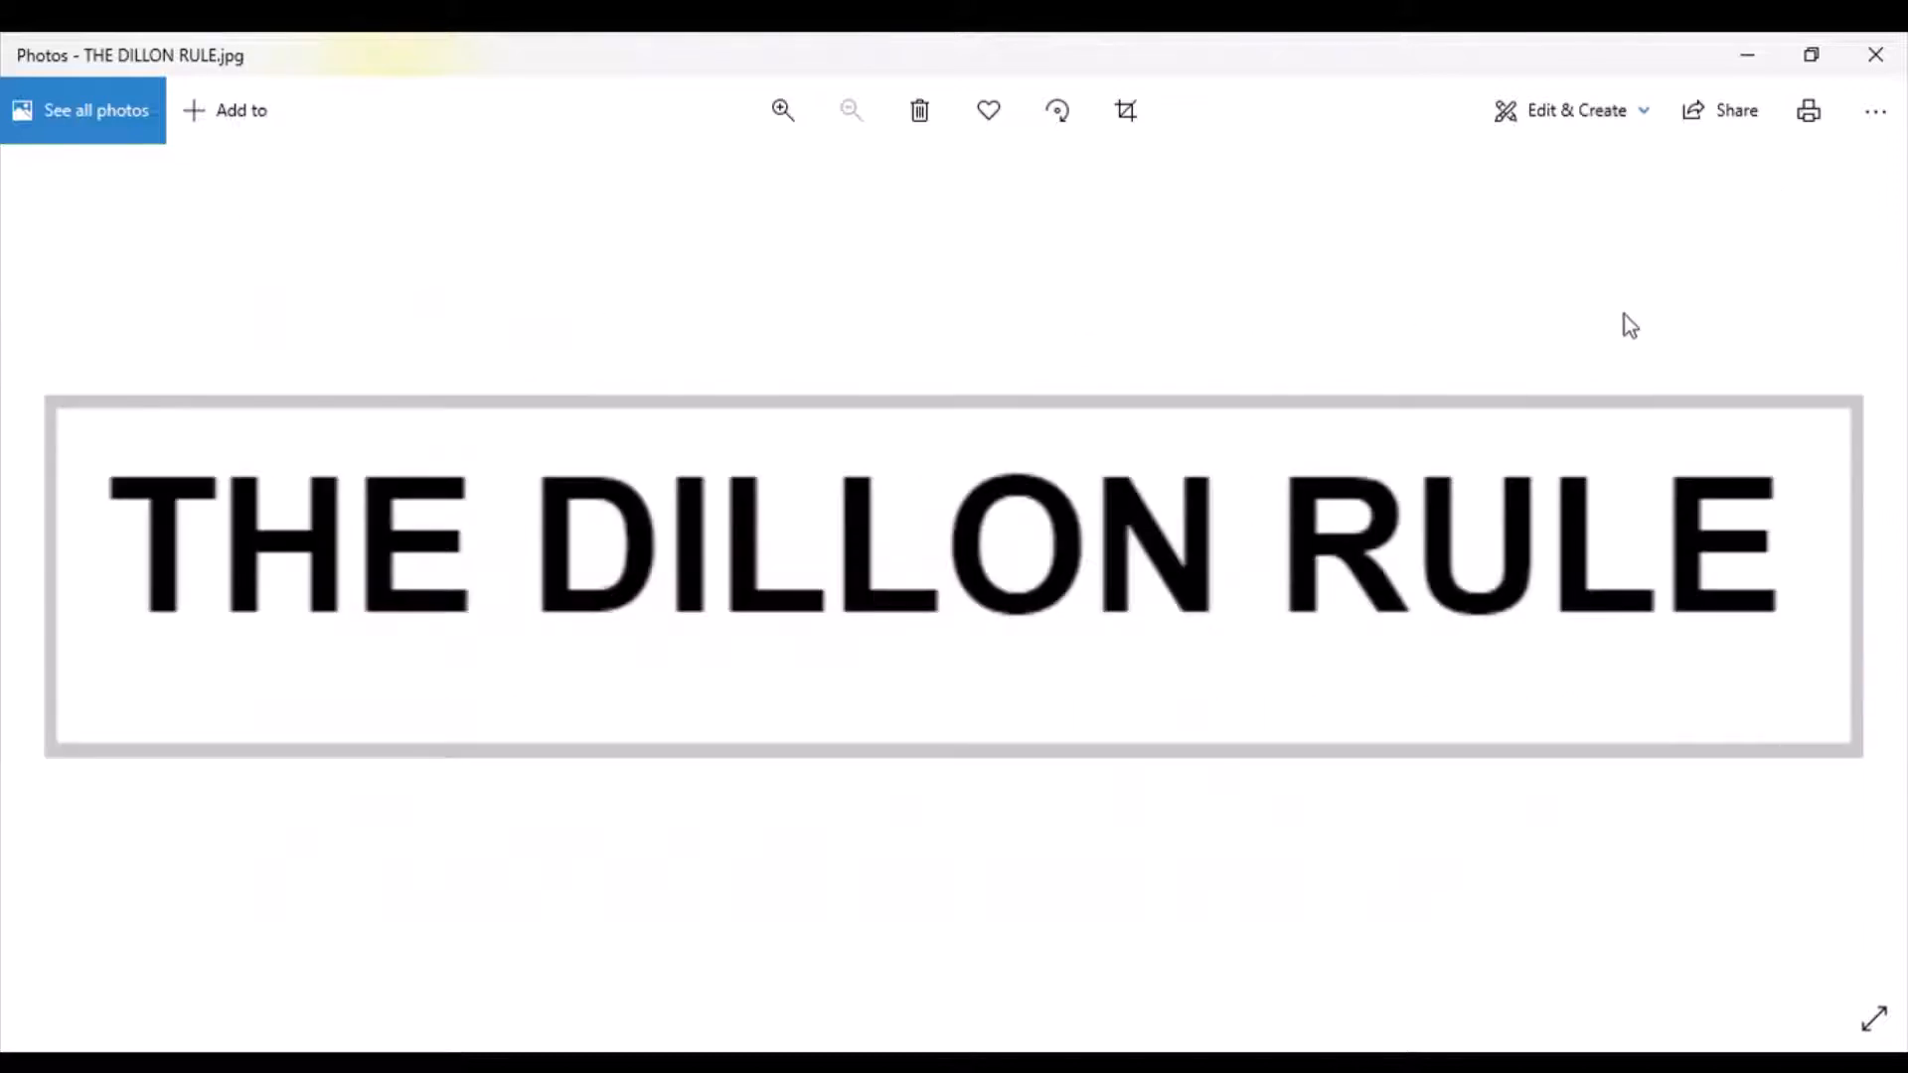
mouse_move(1683, 308)
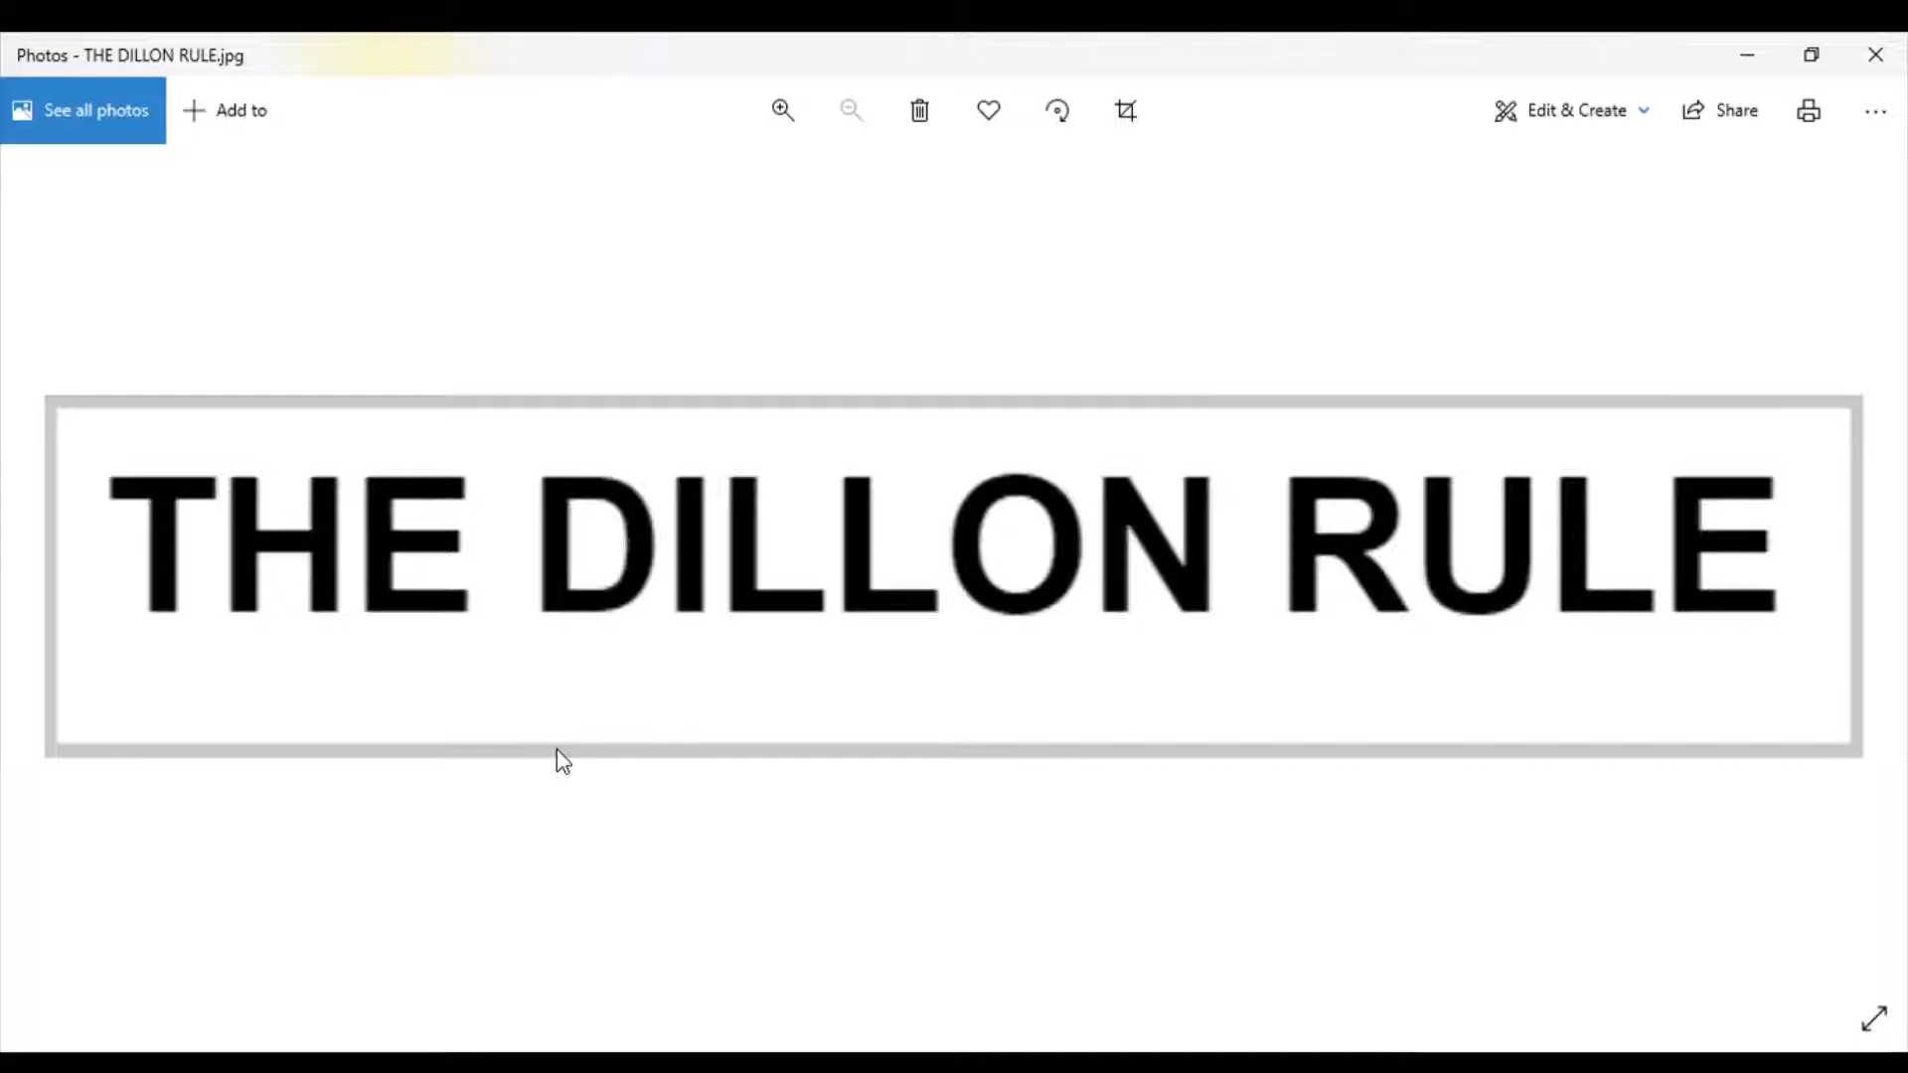
mouse_move(567, 769)
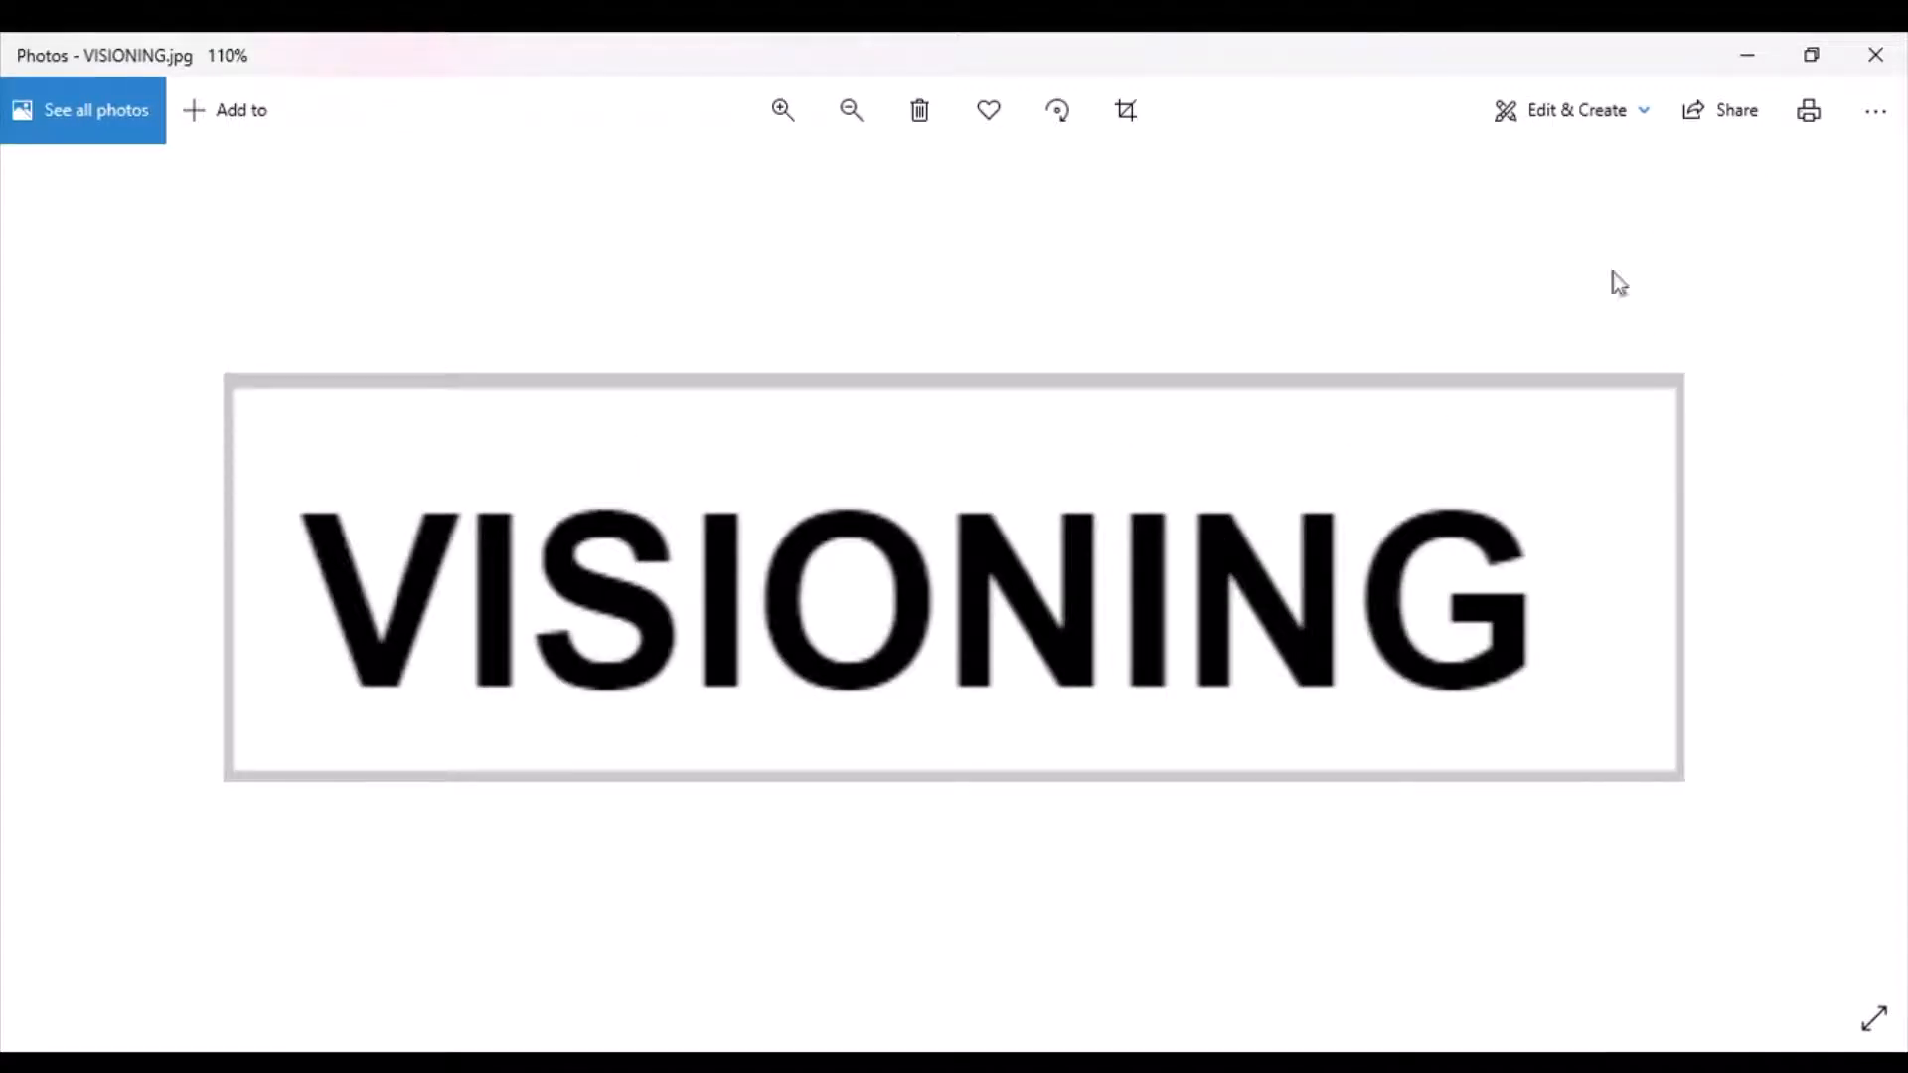
mouse_move(1546, 271)
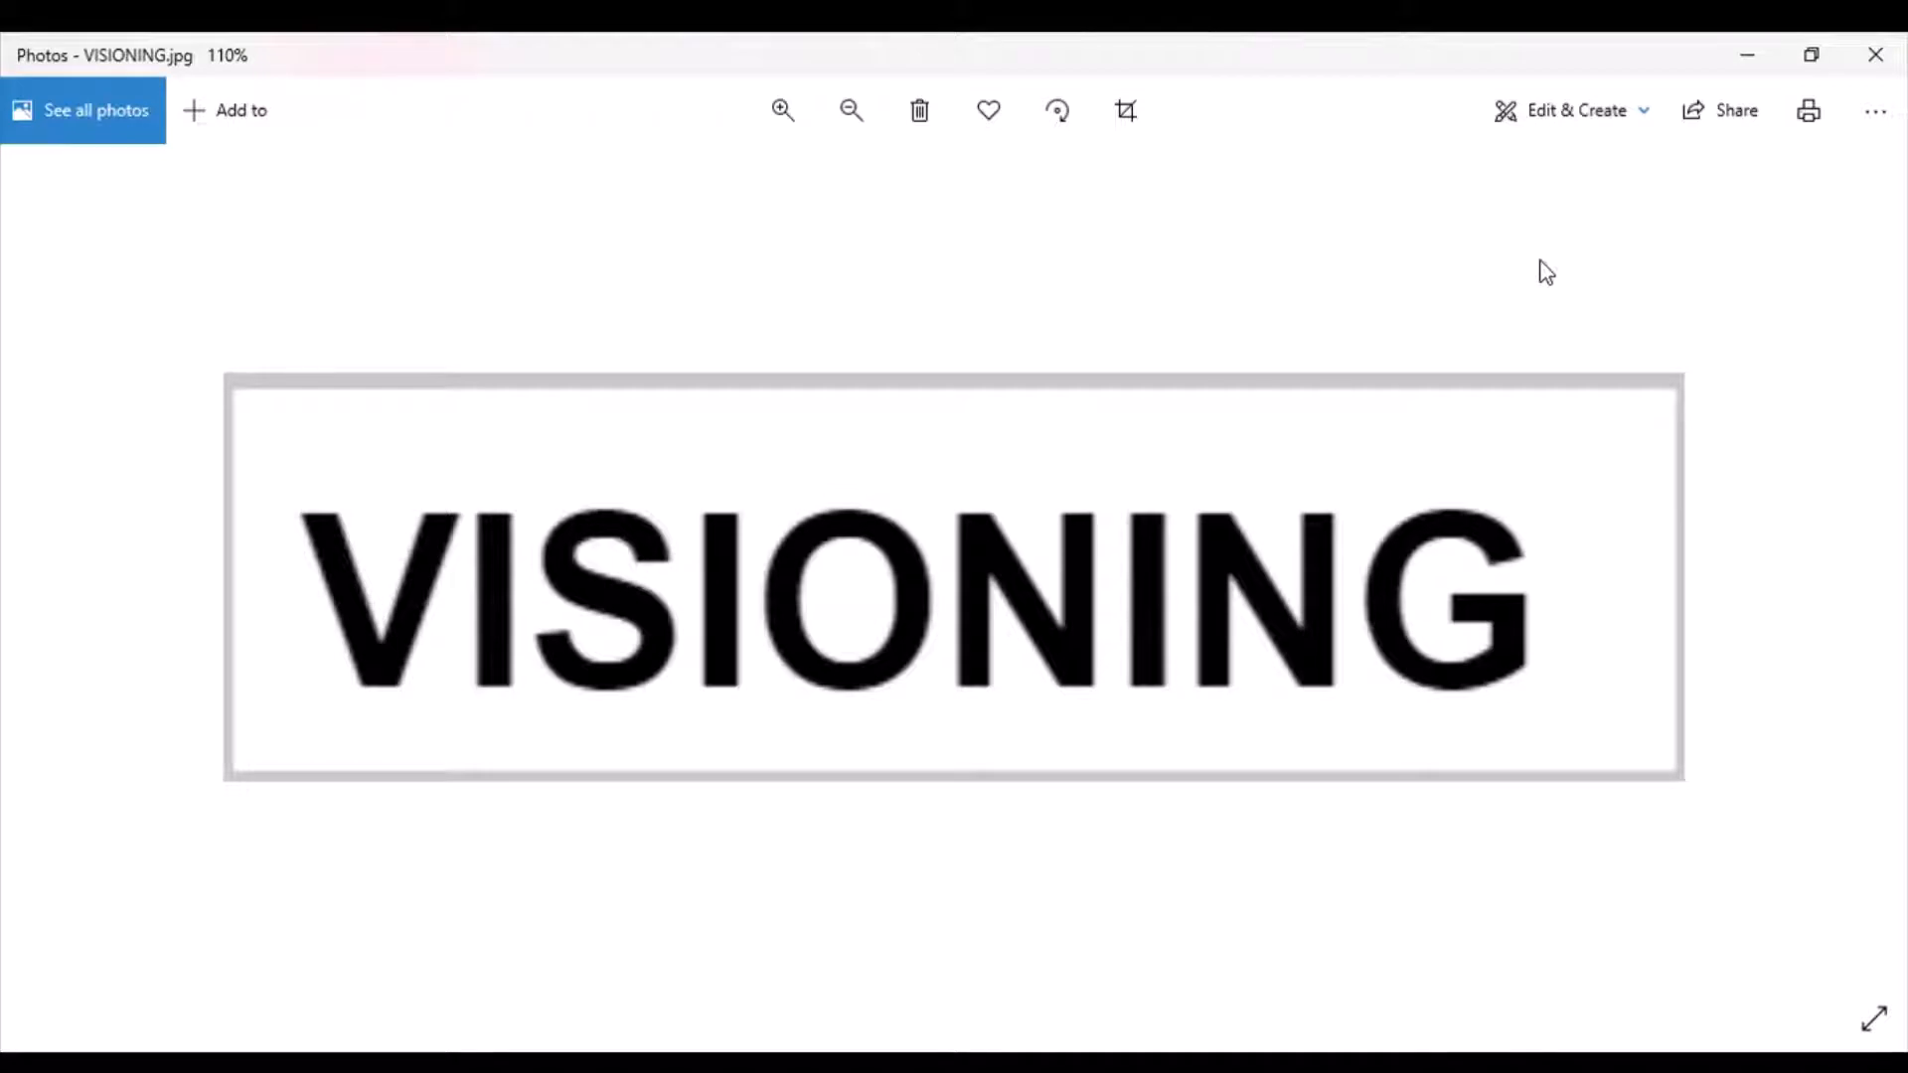
mouse_move(1522, 276)
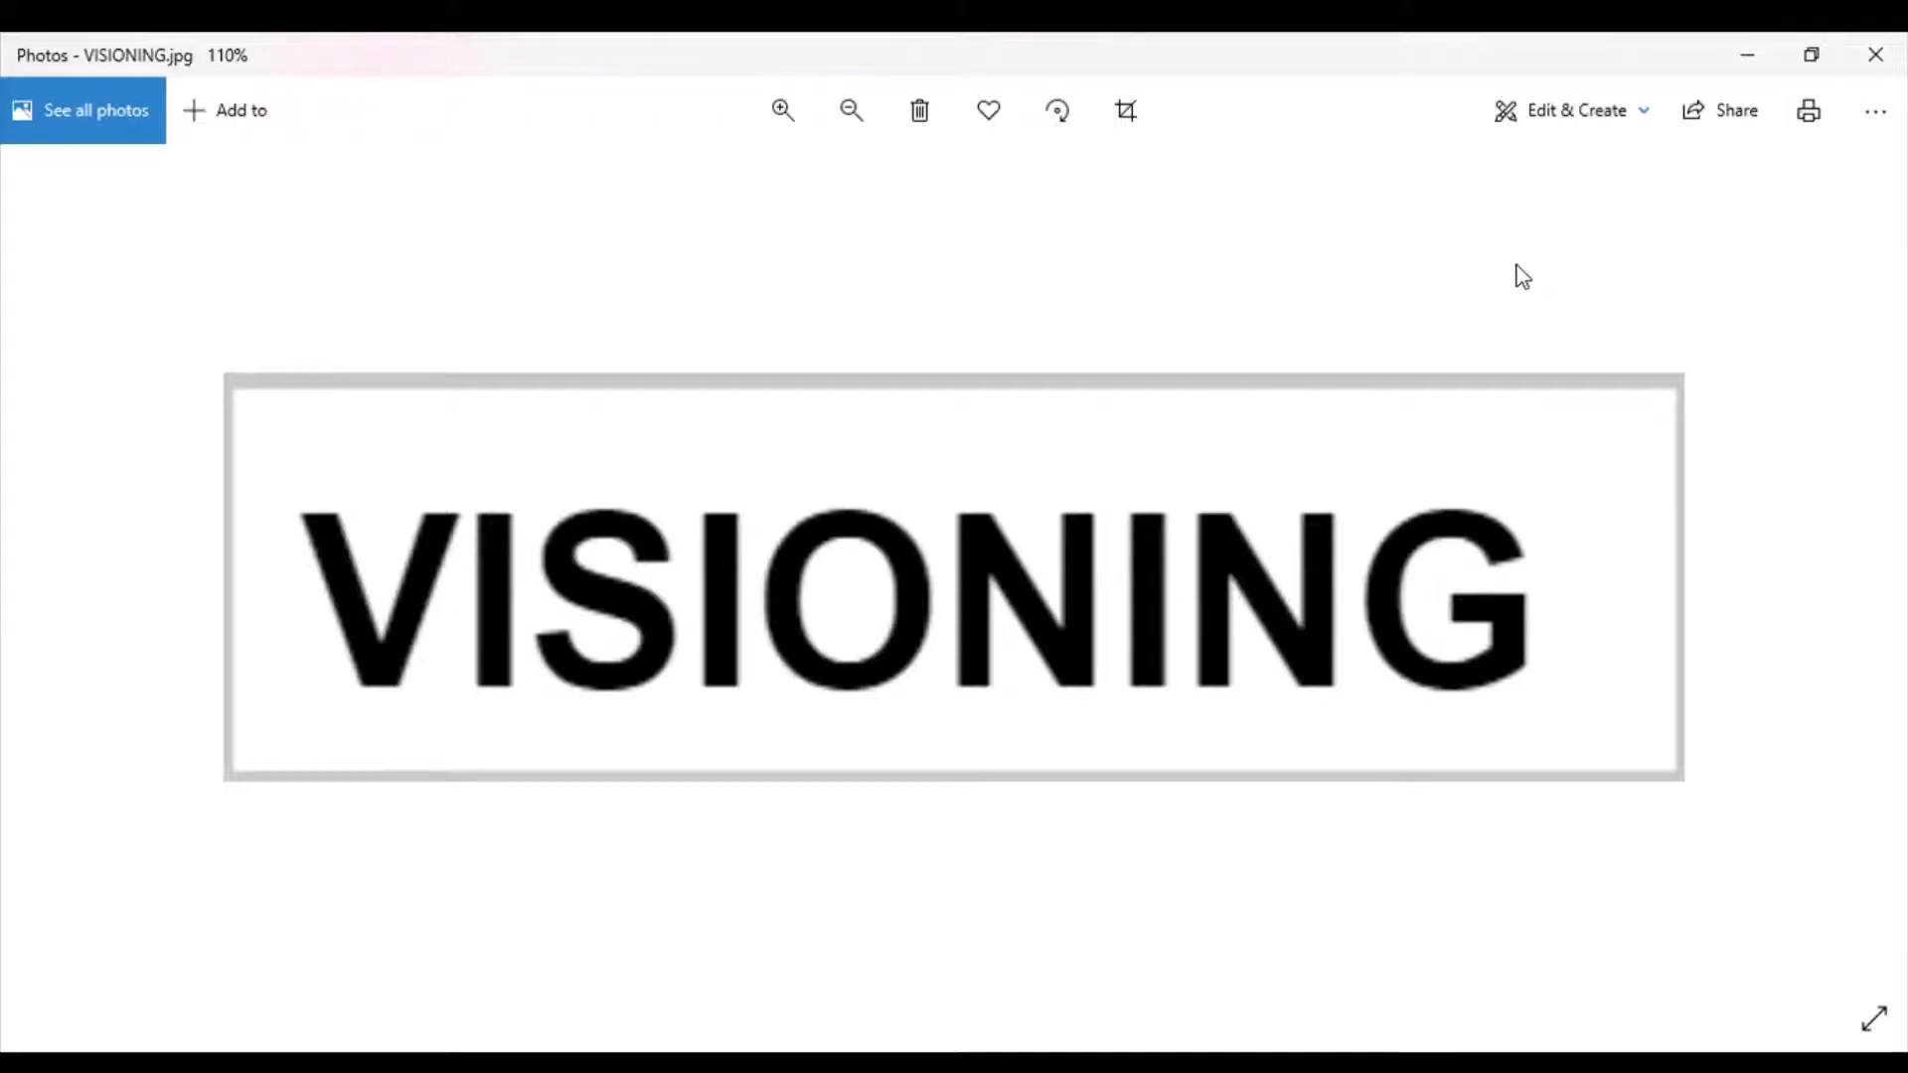
mouse_move(1061, 203)
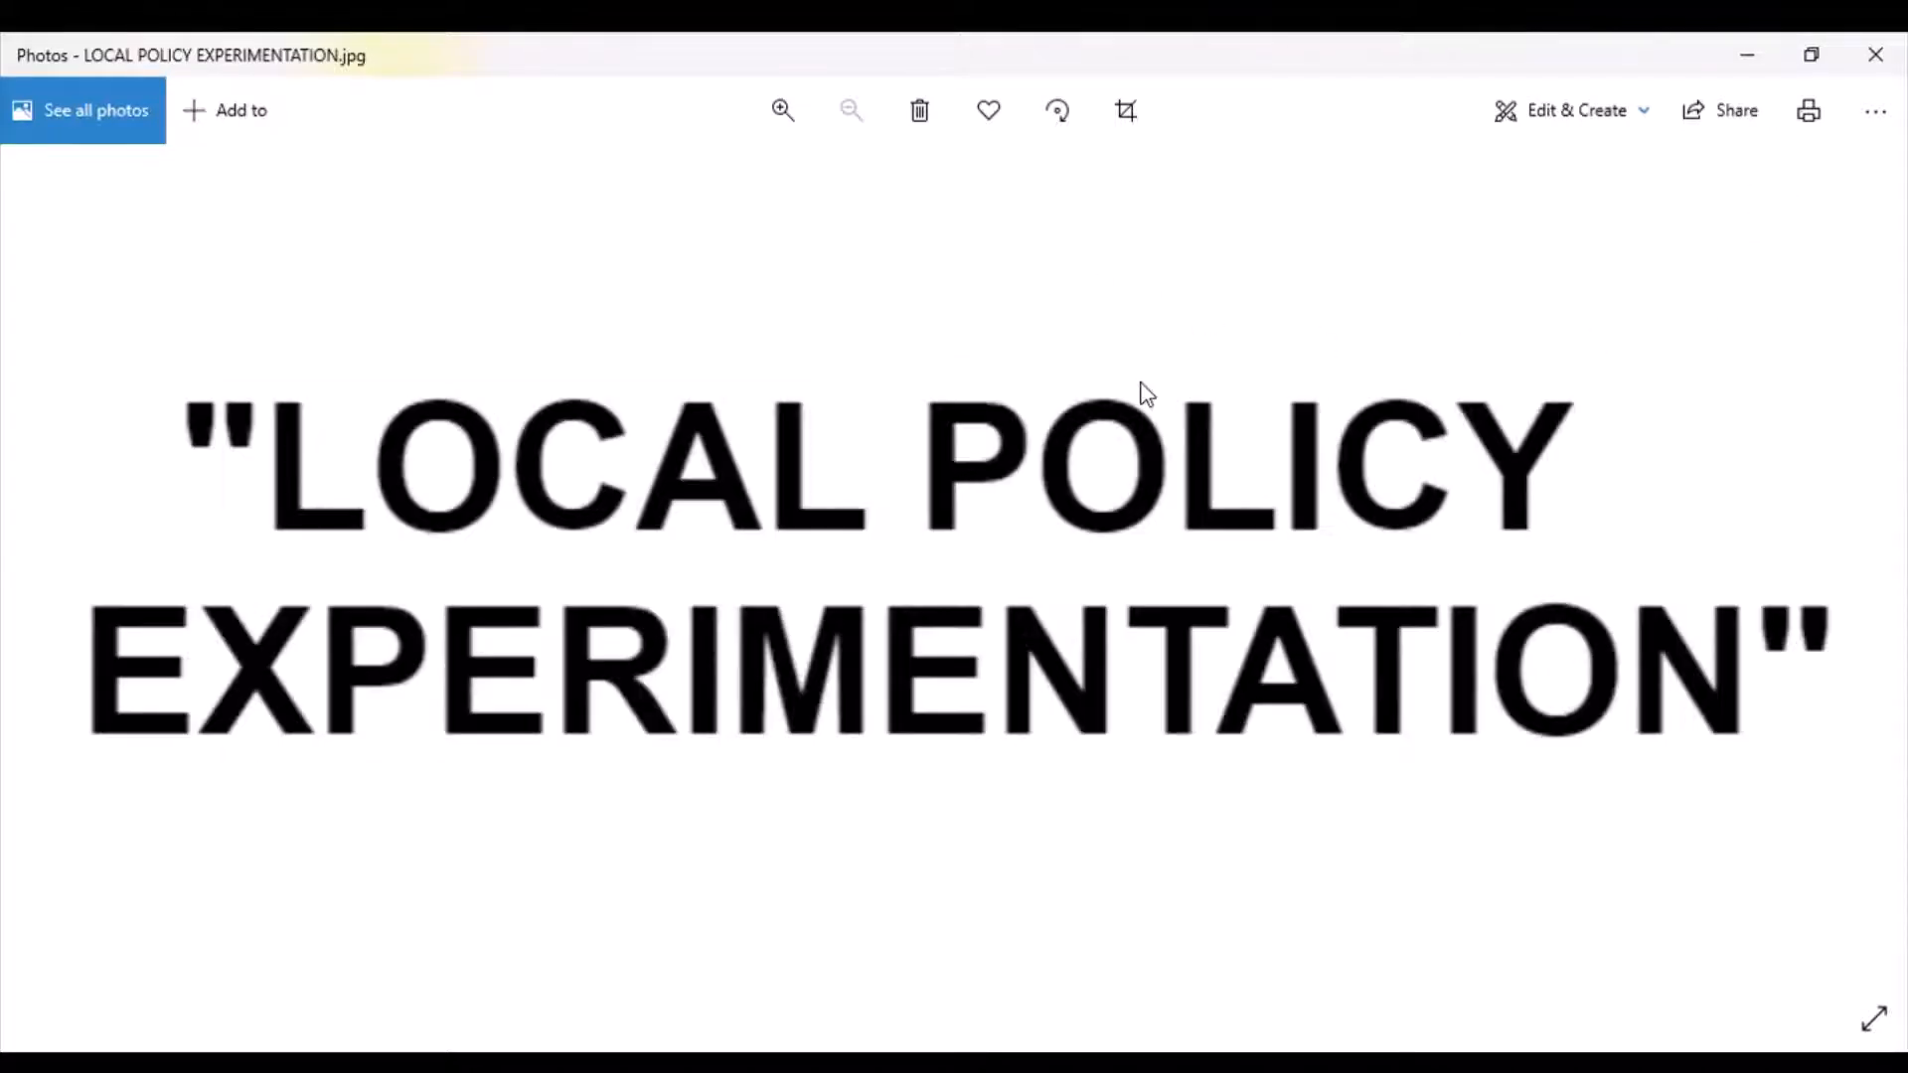
mouse_move(1670, 372)
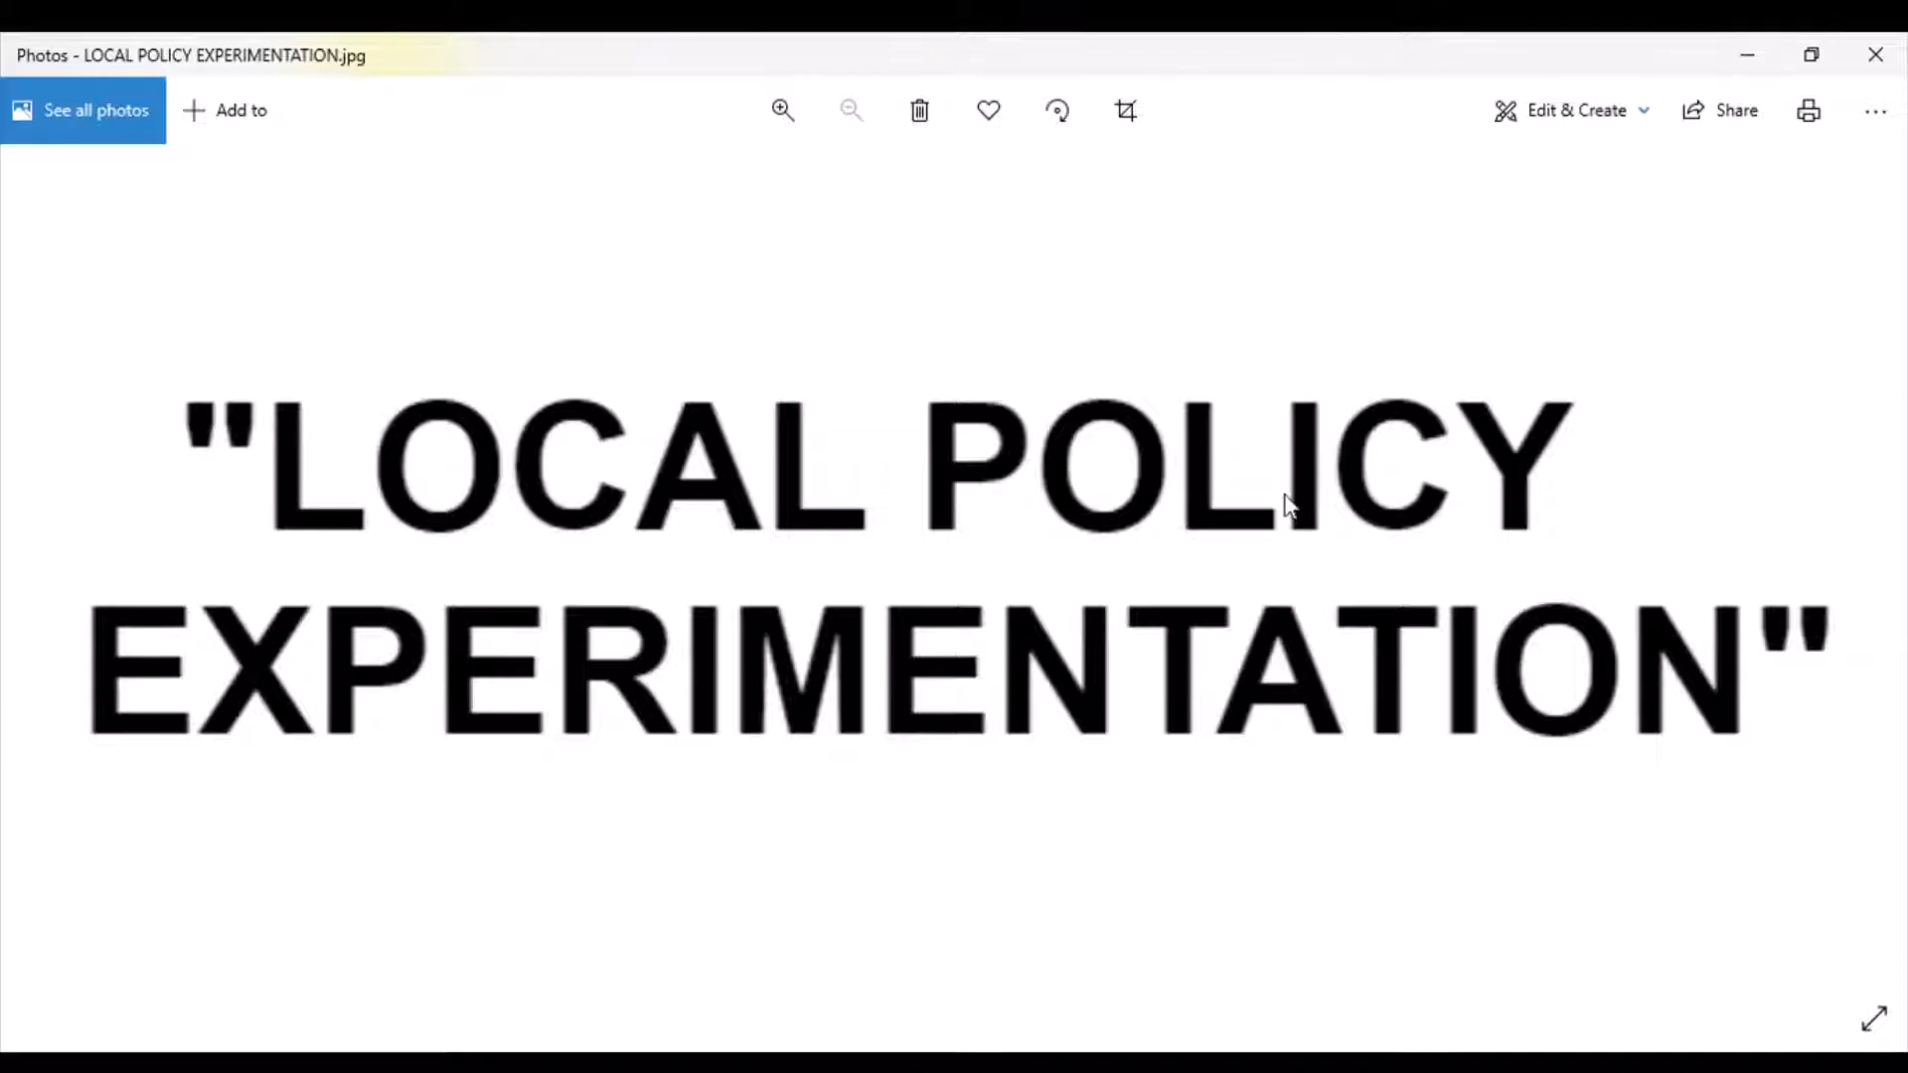
mouse_move(1763, 270)
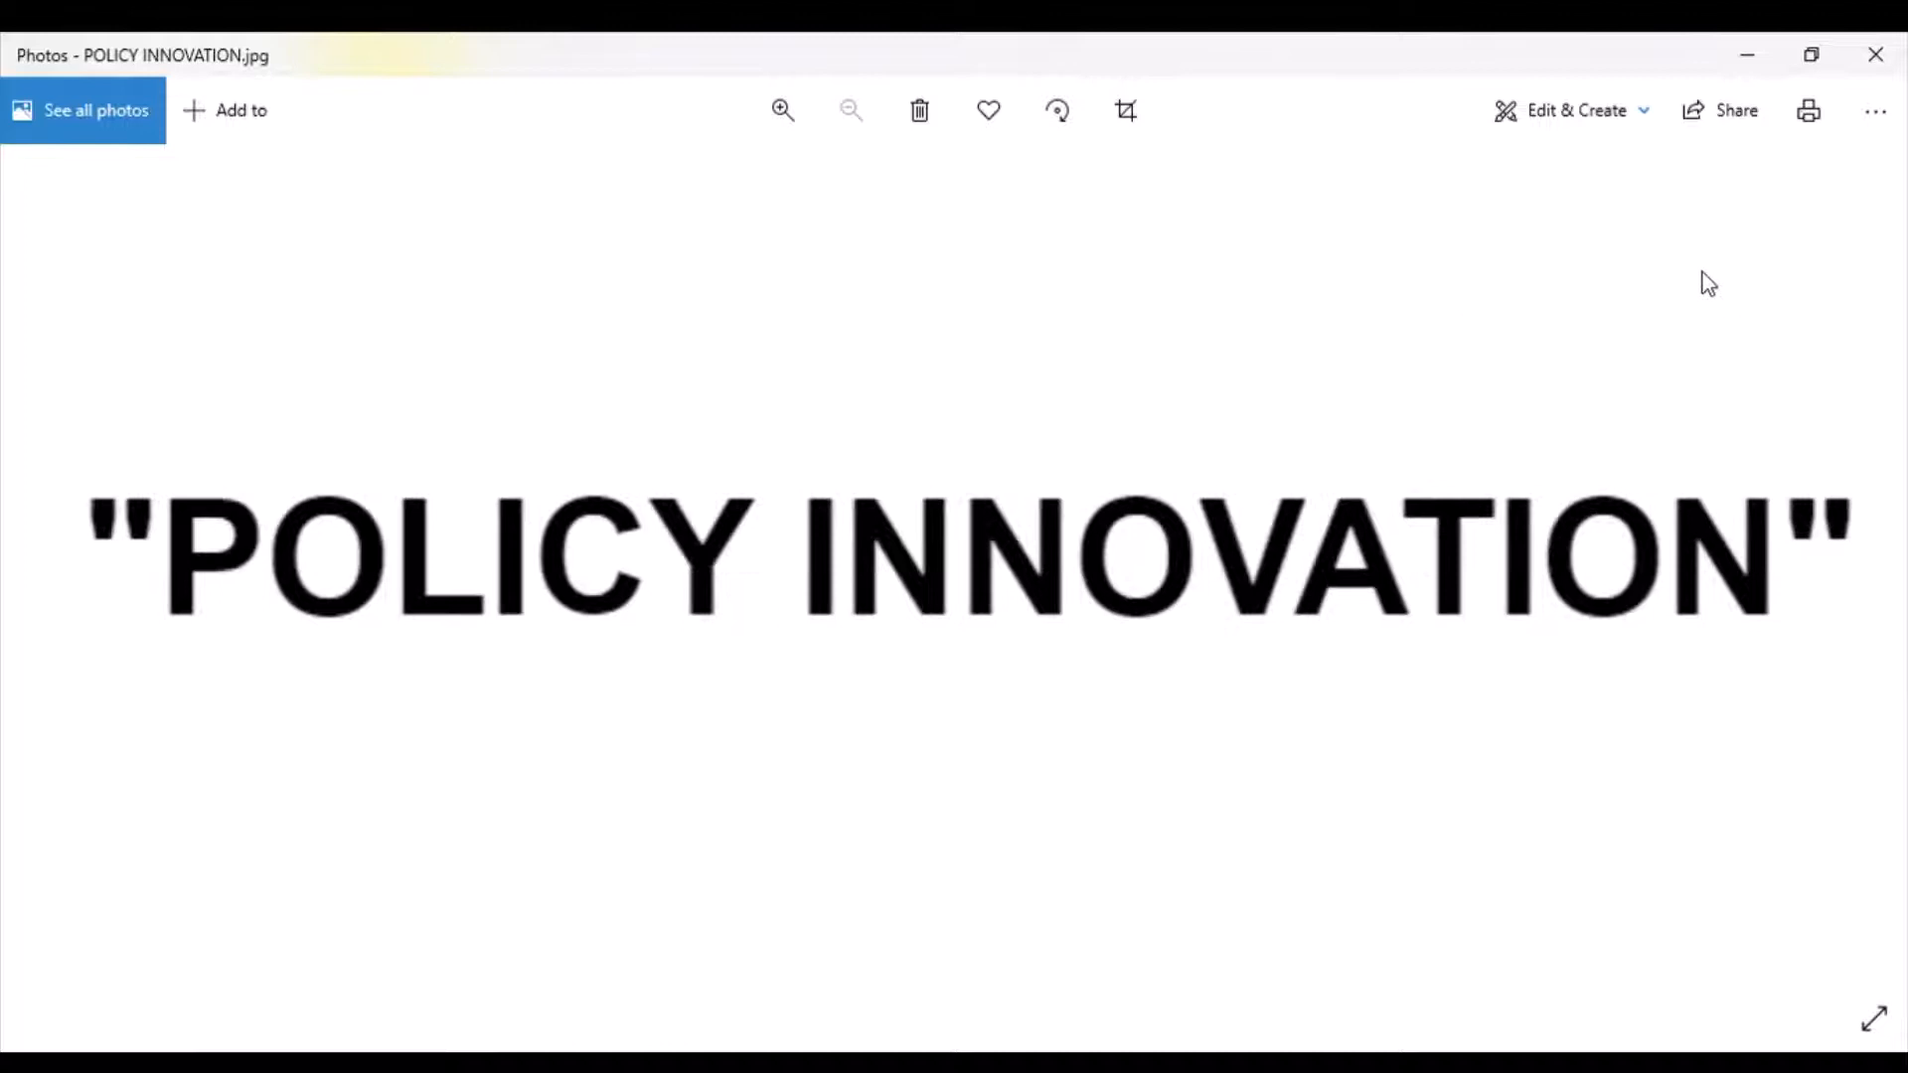
mouse_move(849, 548)
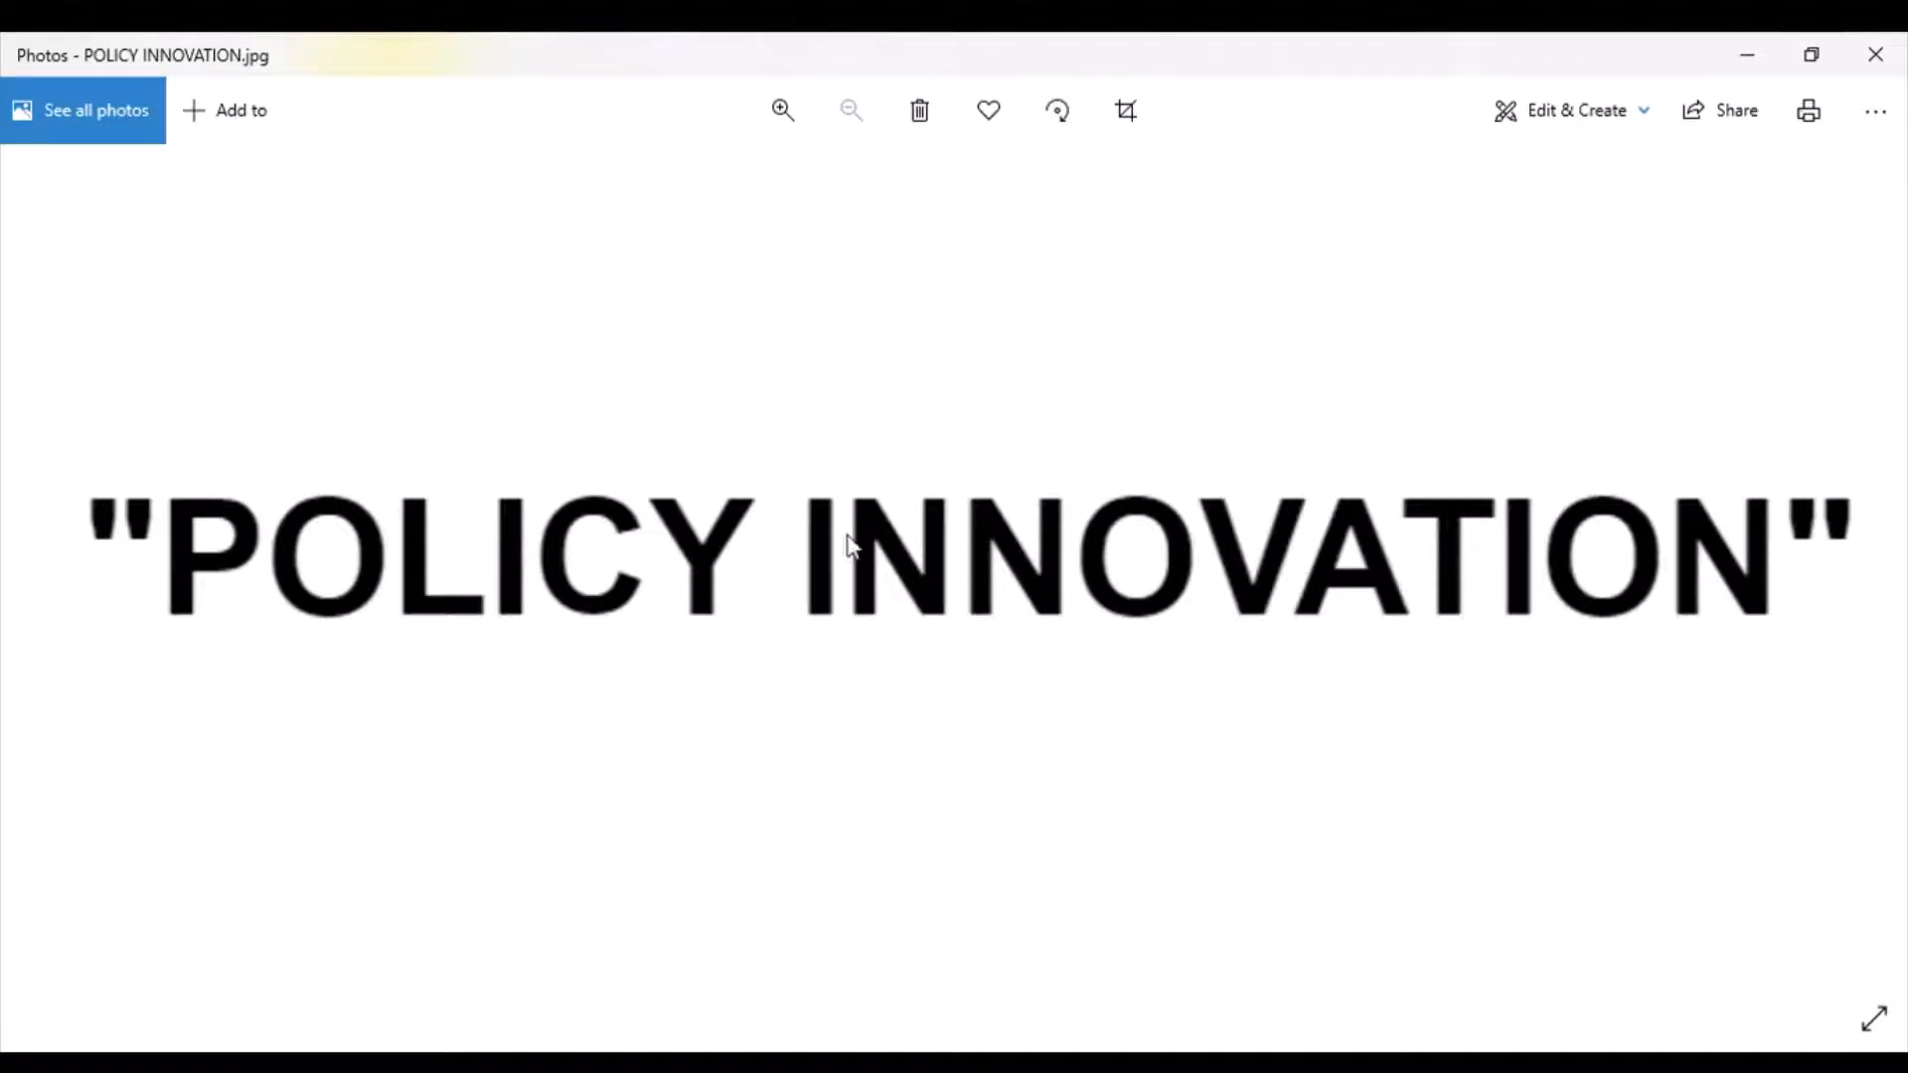
mouse_move(1405, 376)
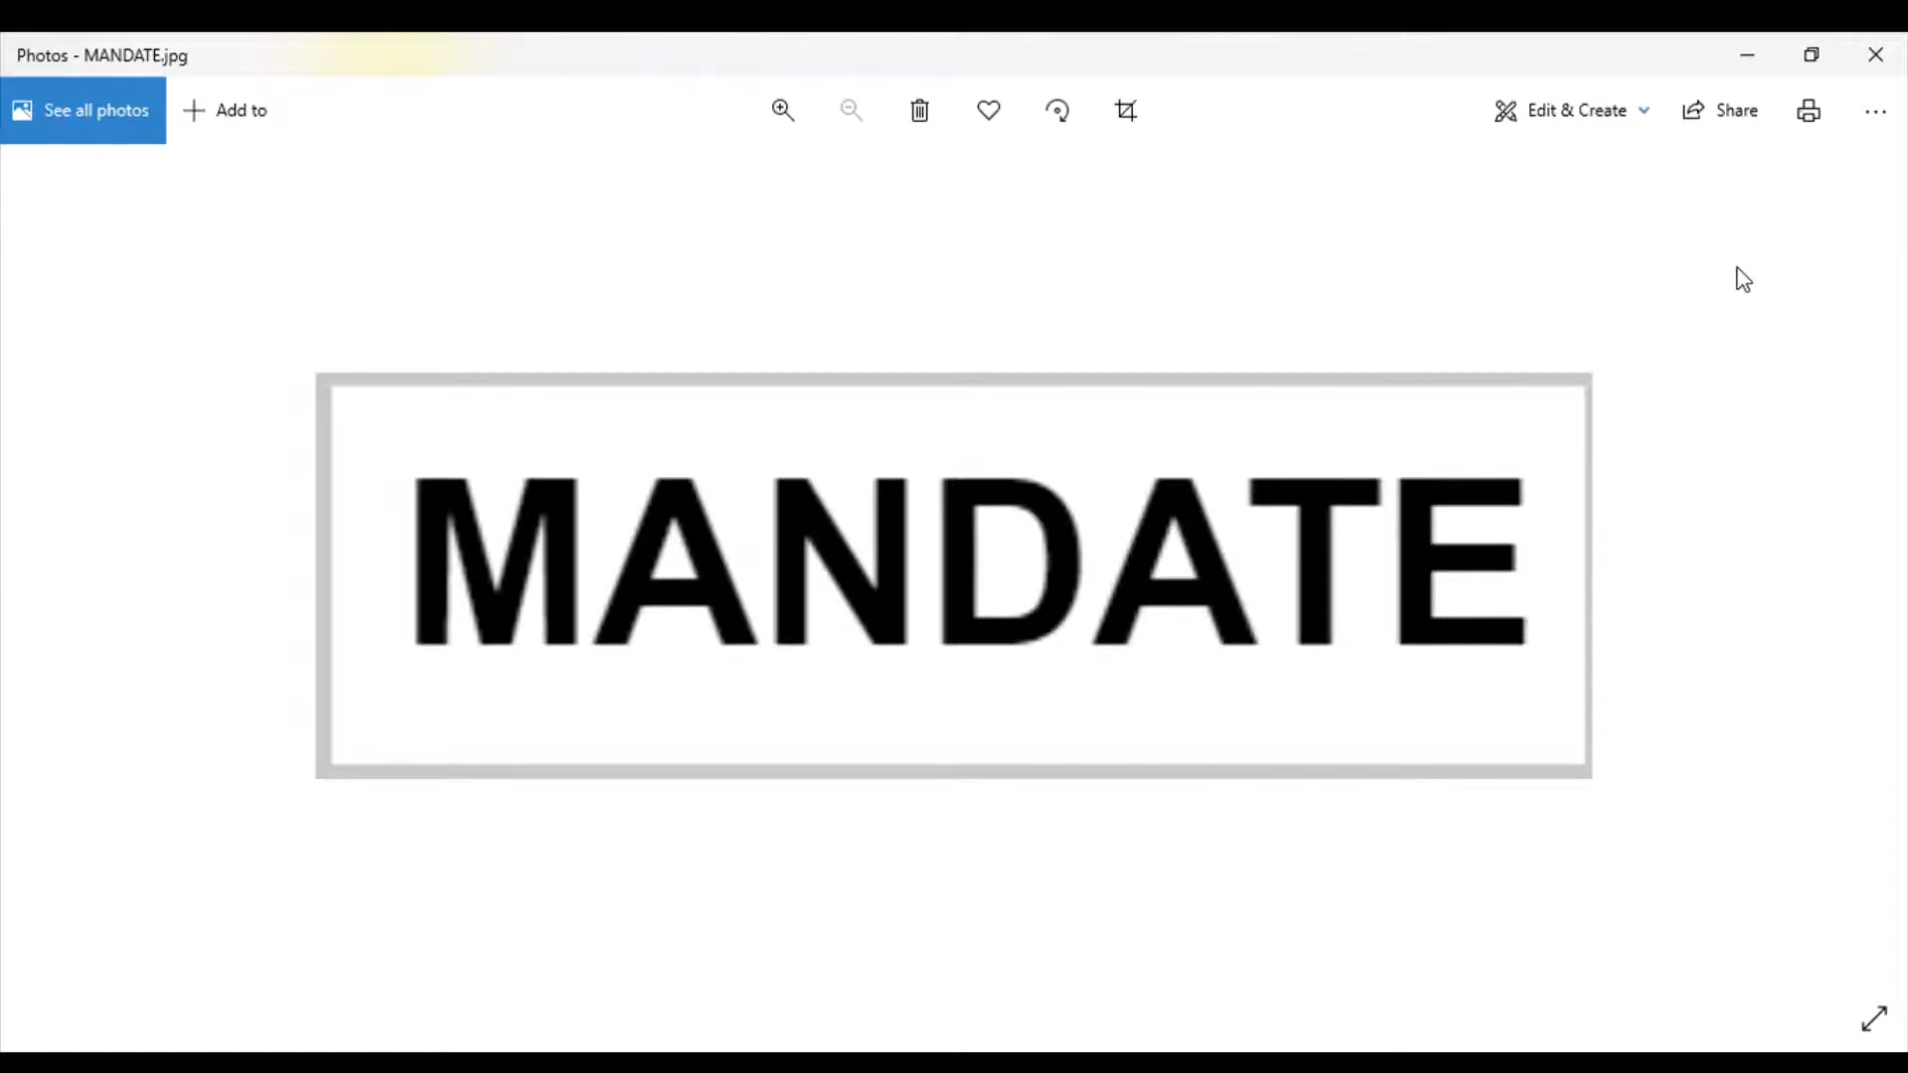
mouse_move(1727, 306)
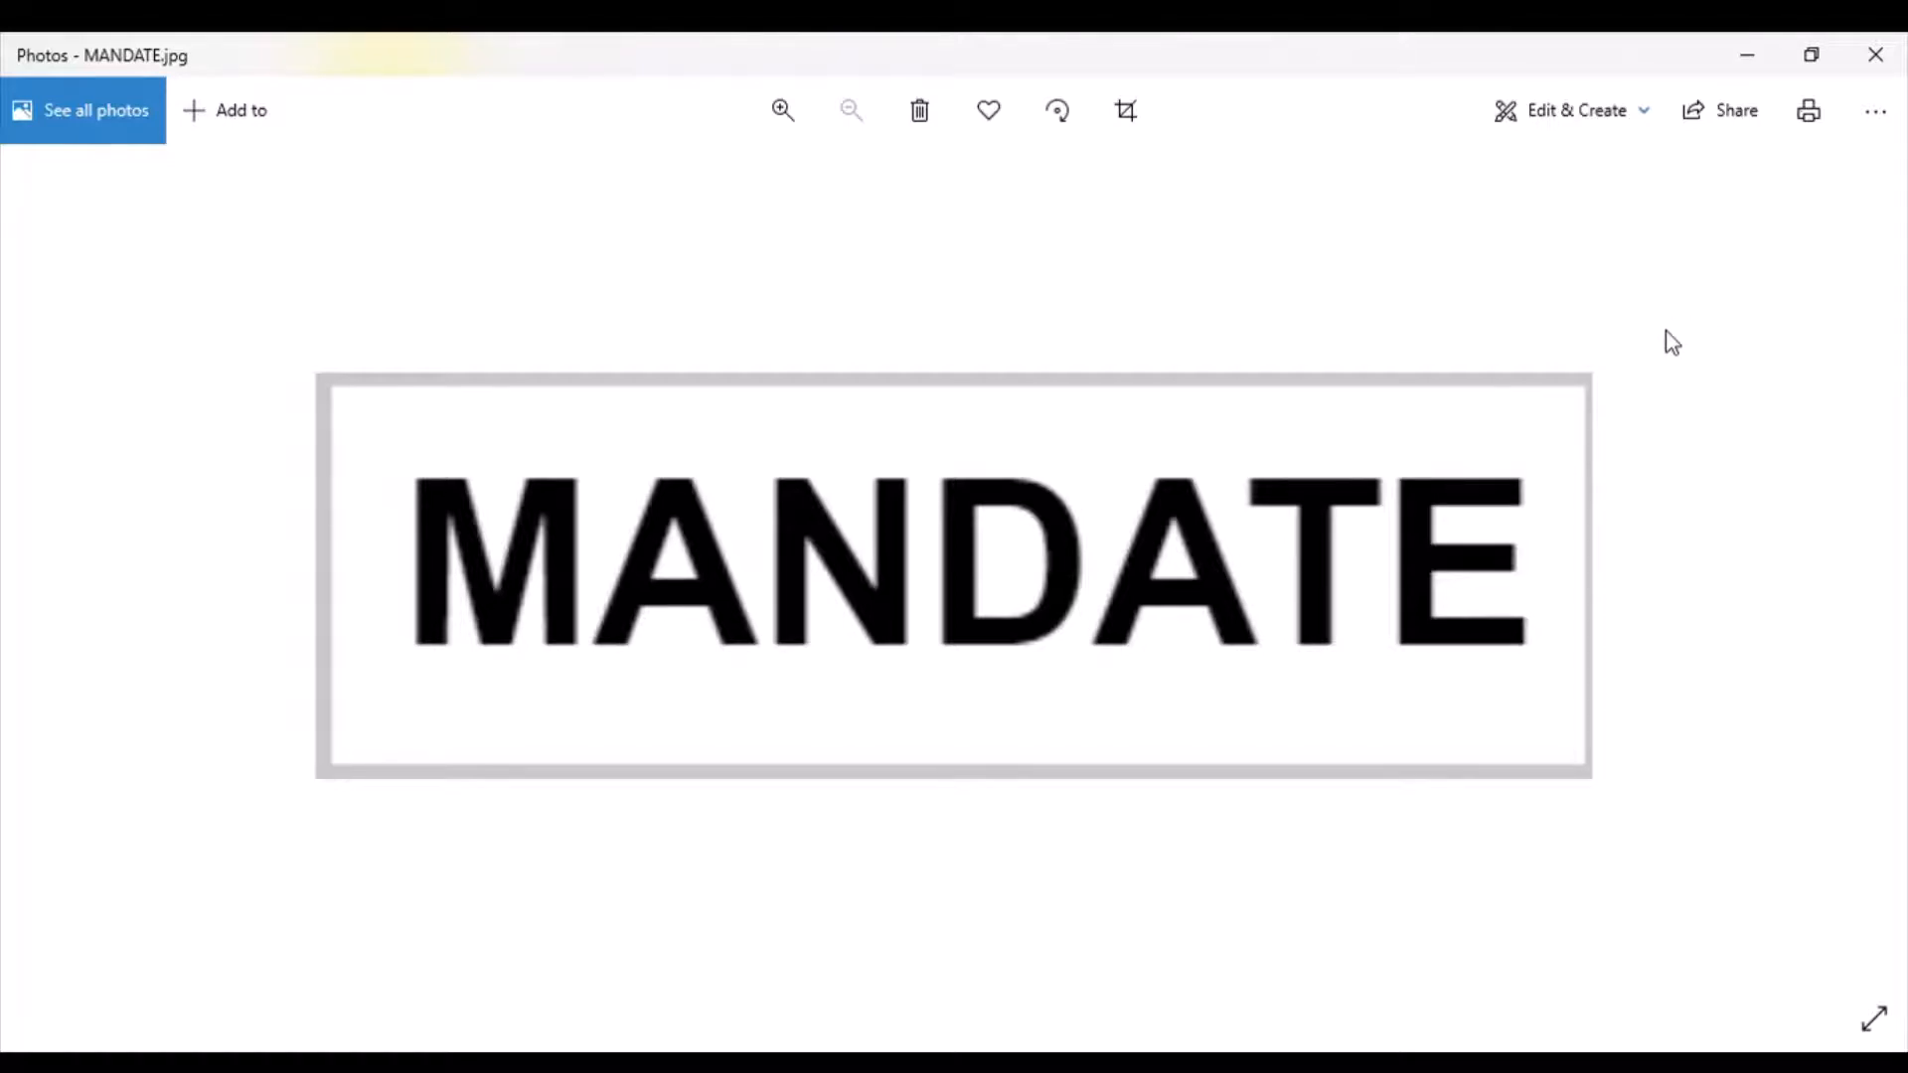
mouse_move(1784, 169)
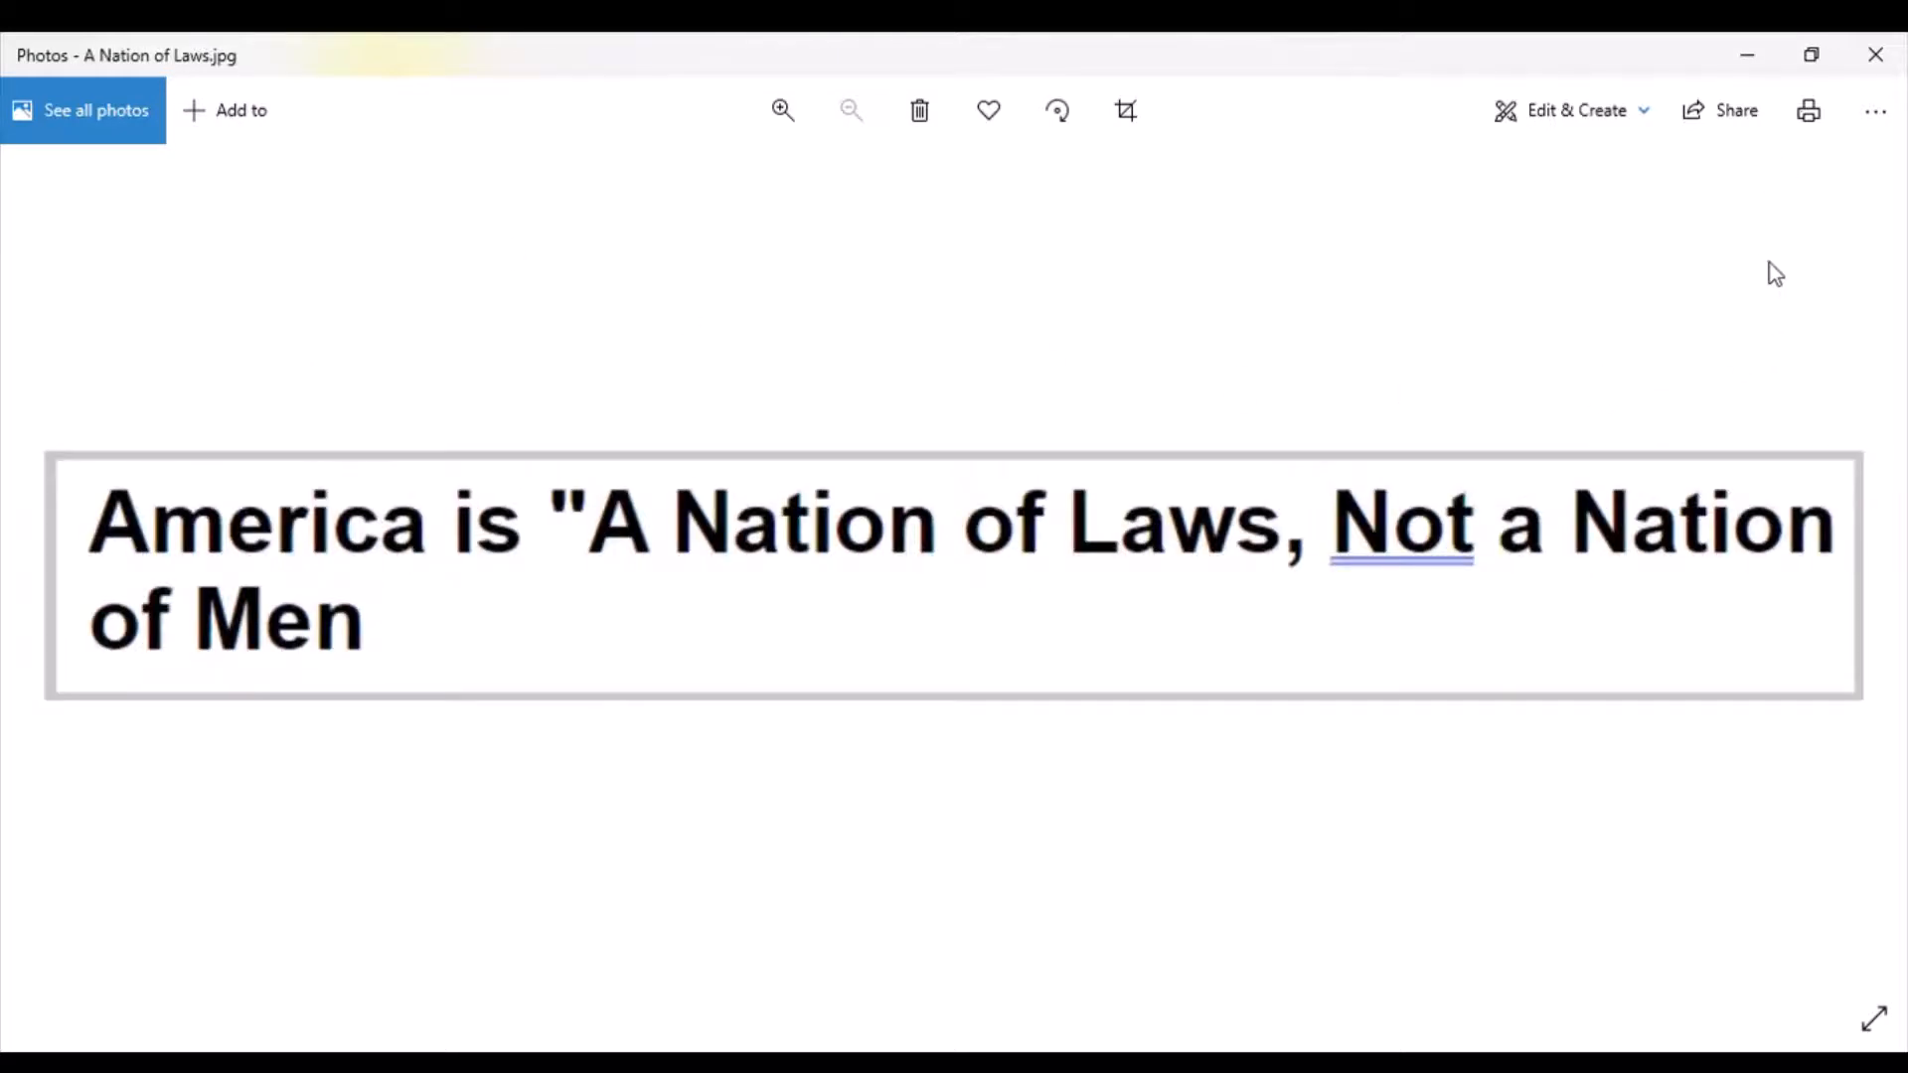
mouse_move(1117, 401)
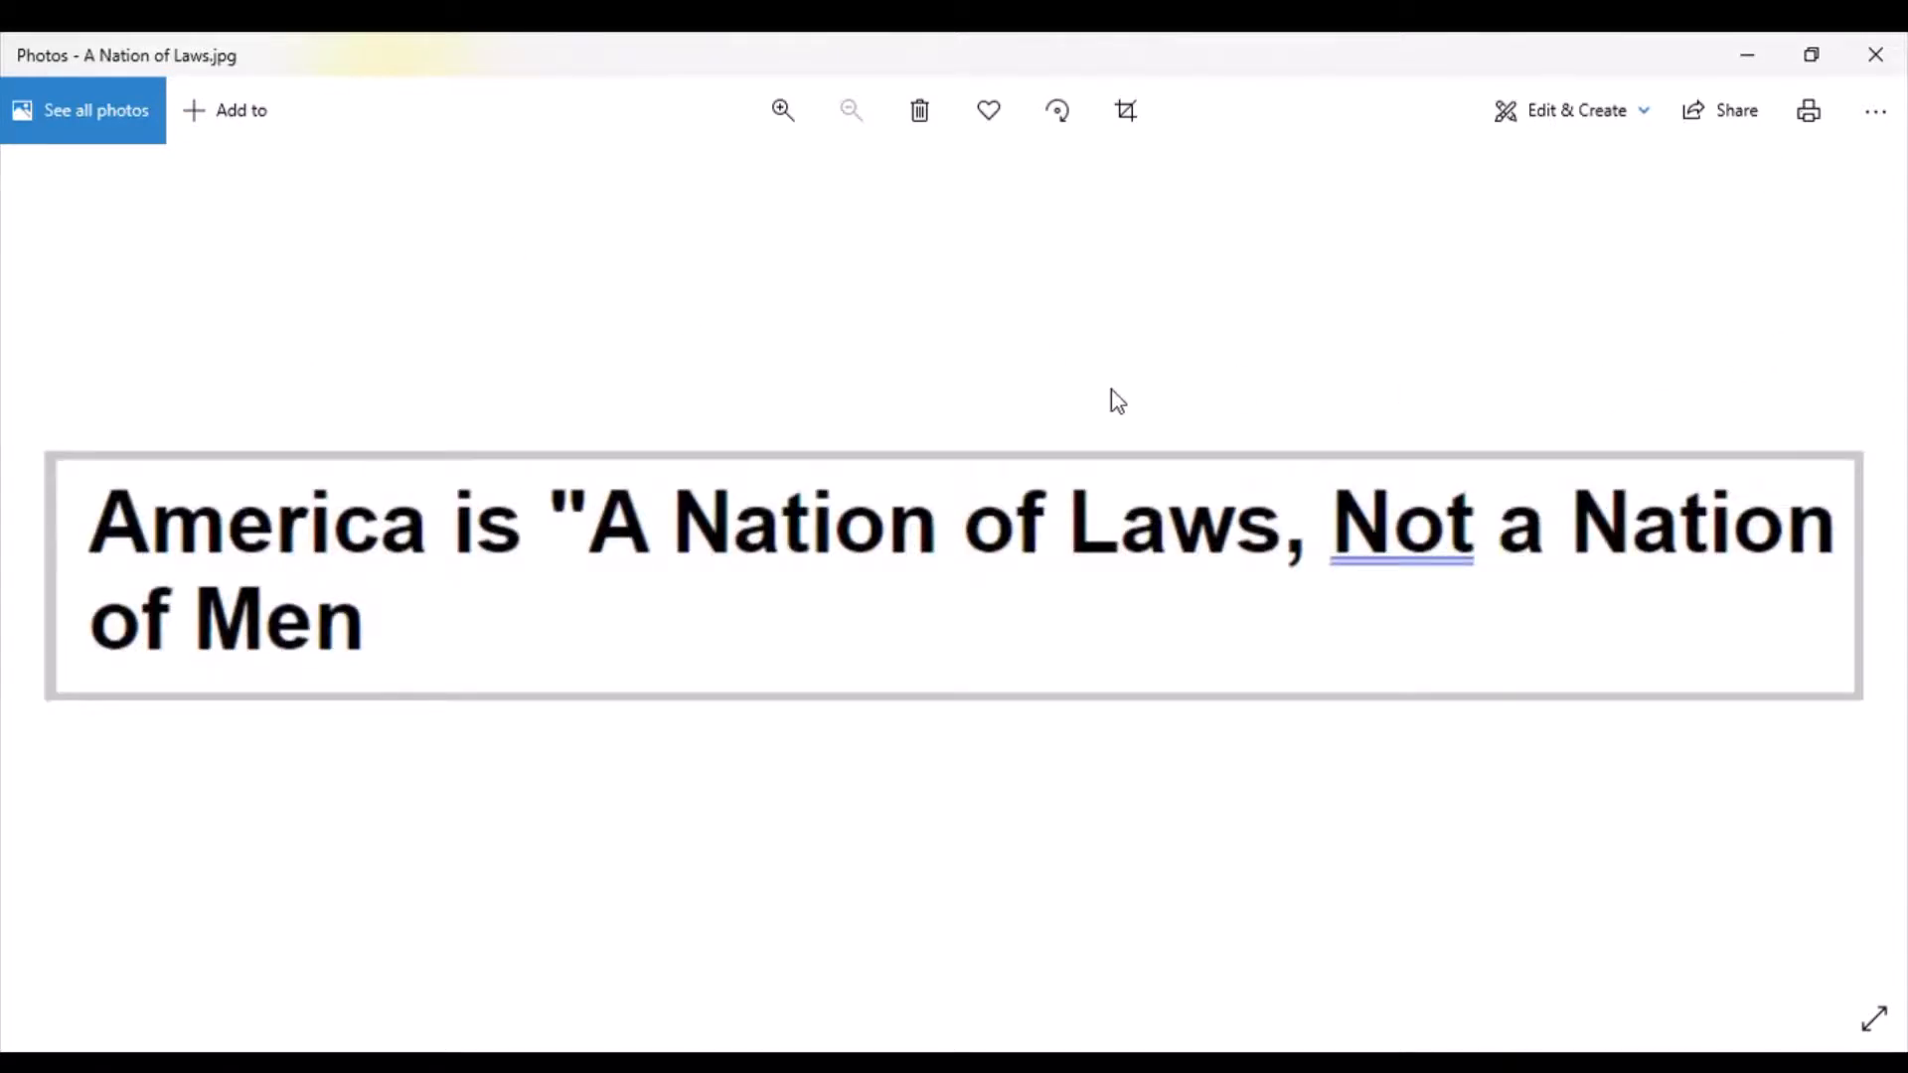
mouse_move(1670, 308)
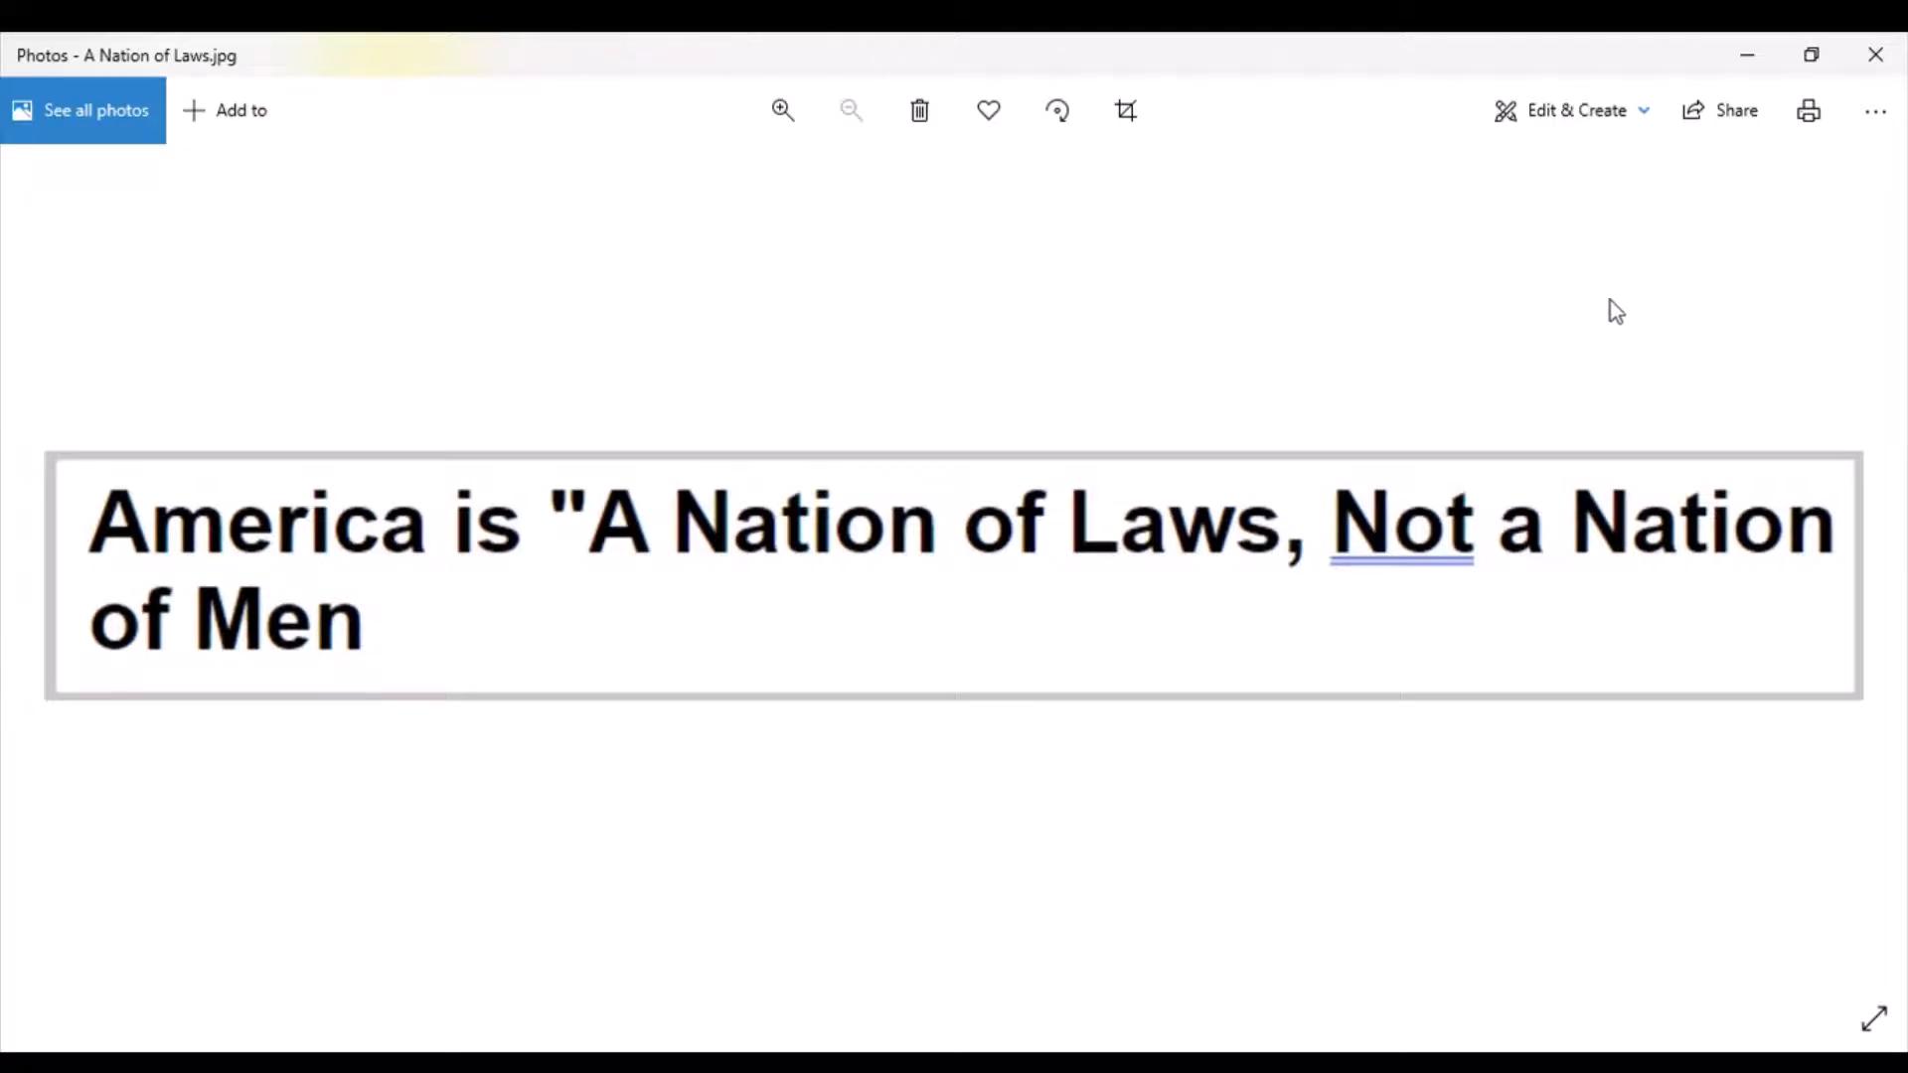
mouse_move(556, 493)
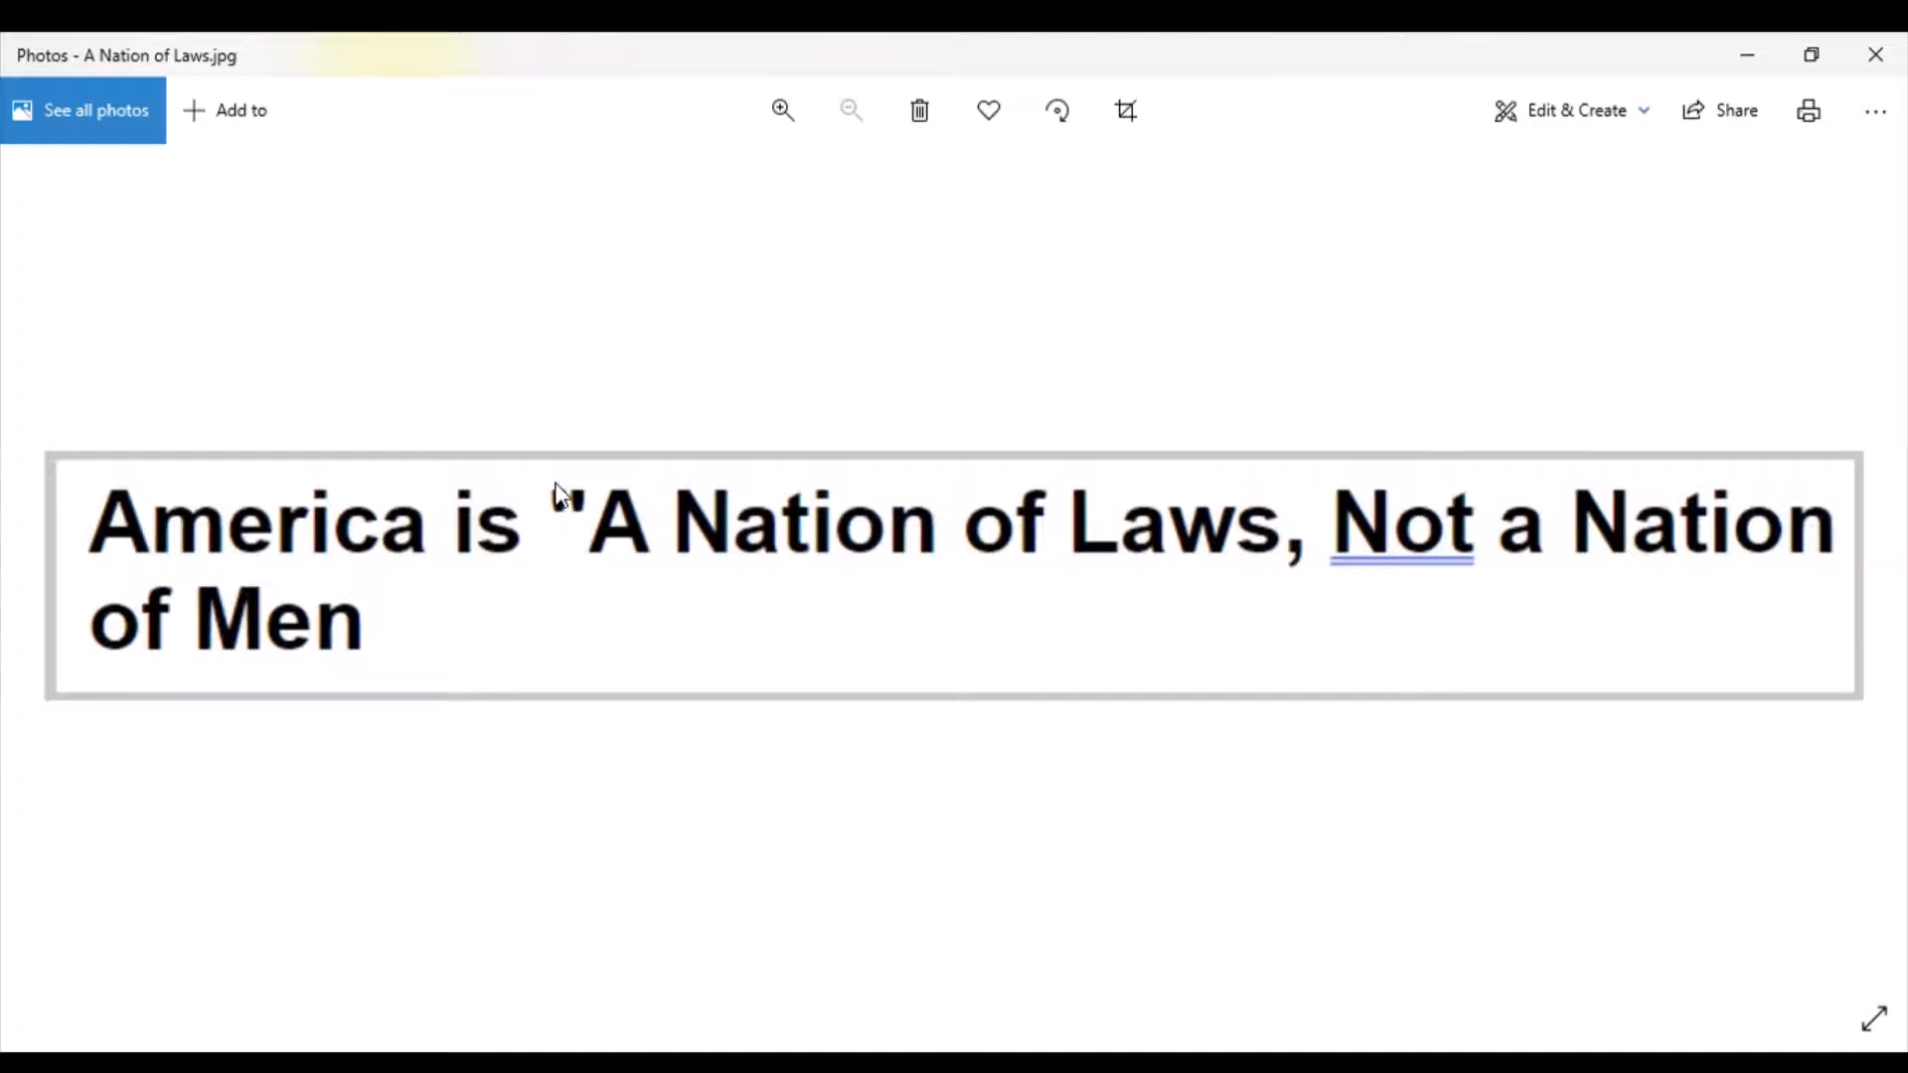
mouse_move(1131, 589)
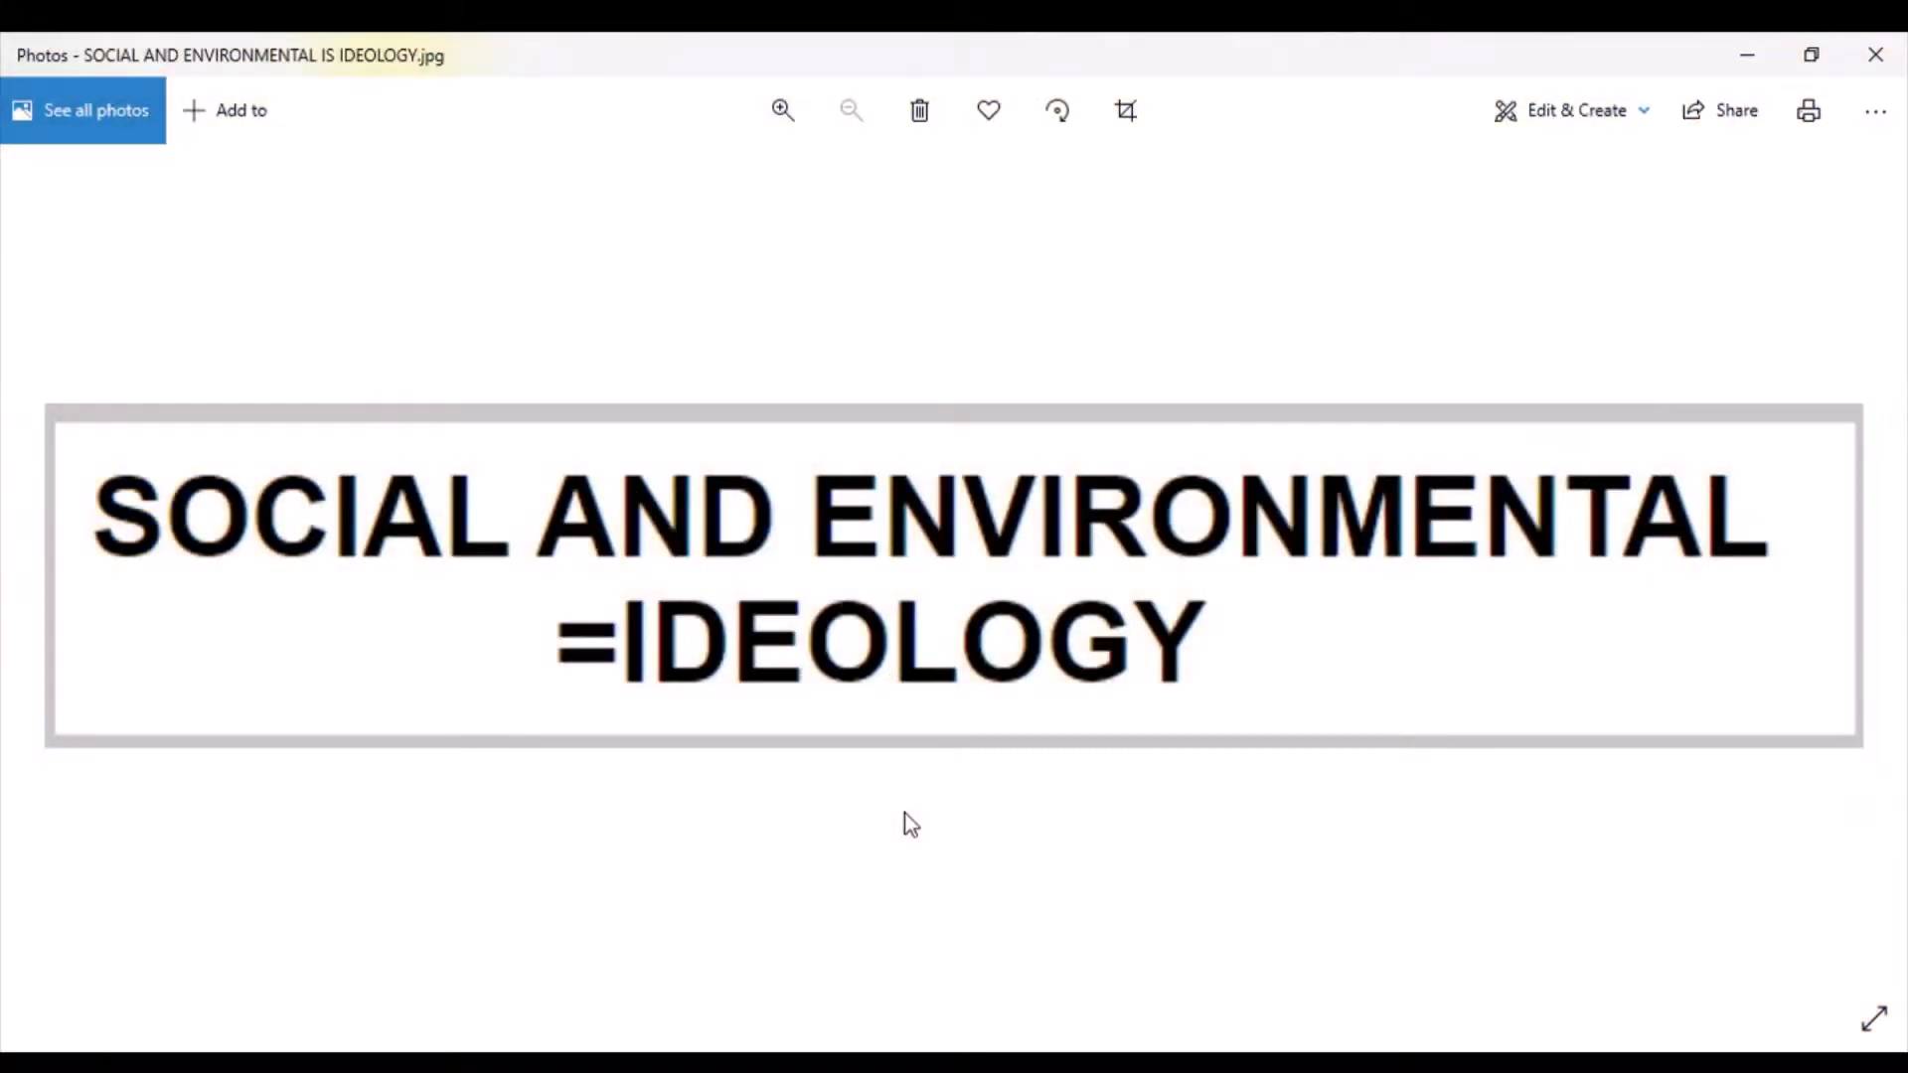
mouse_move(884, 838)
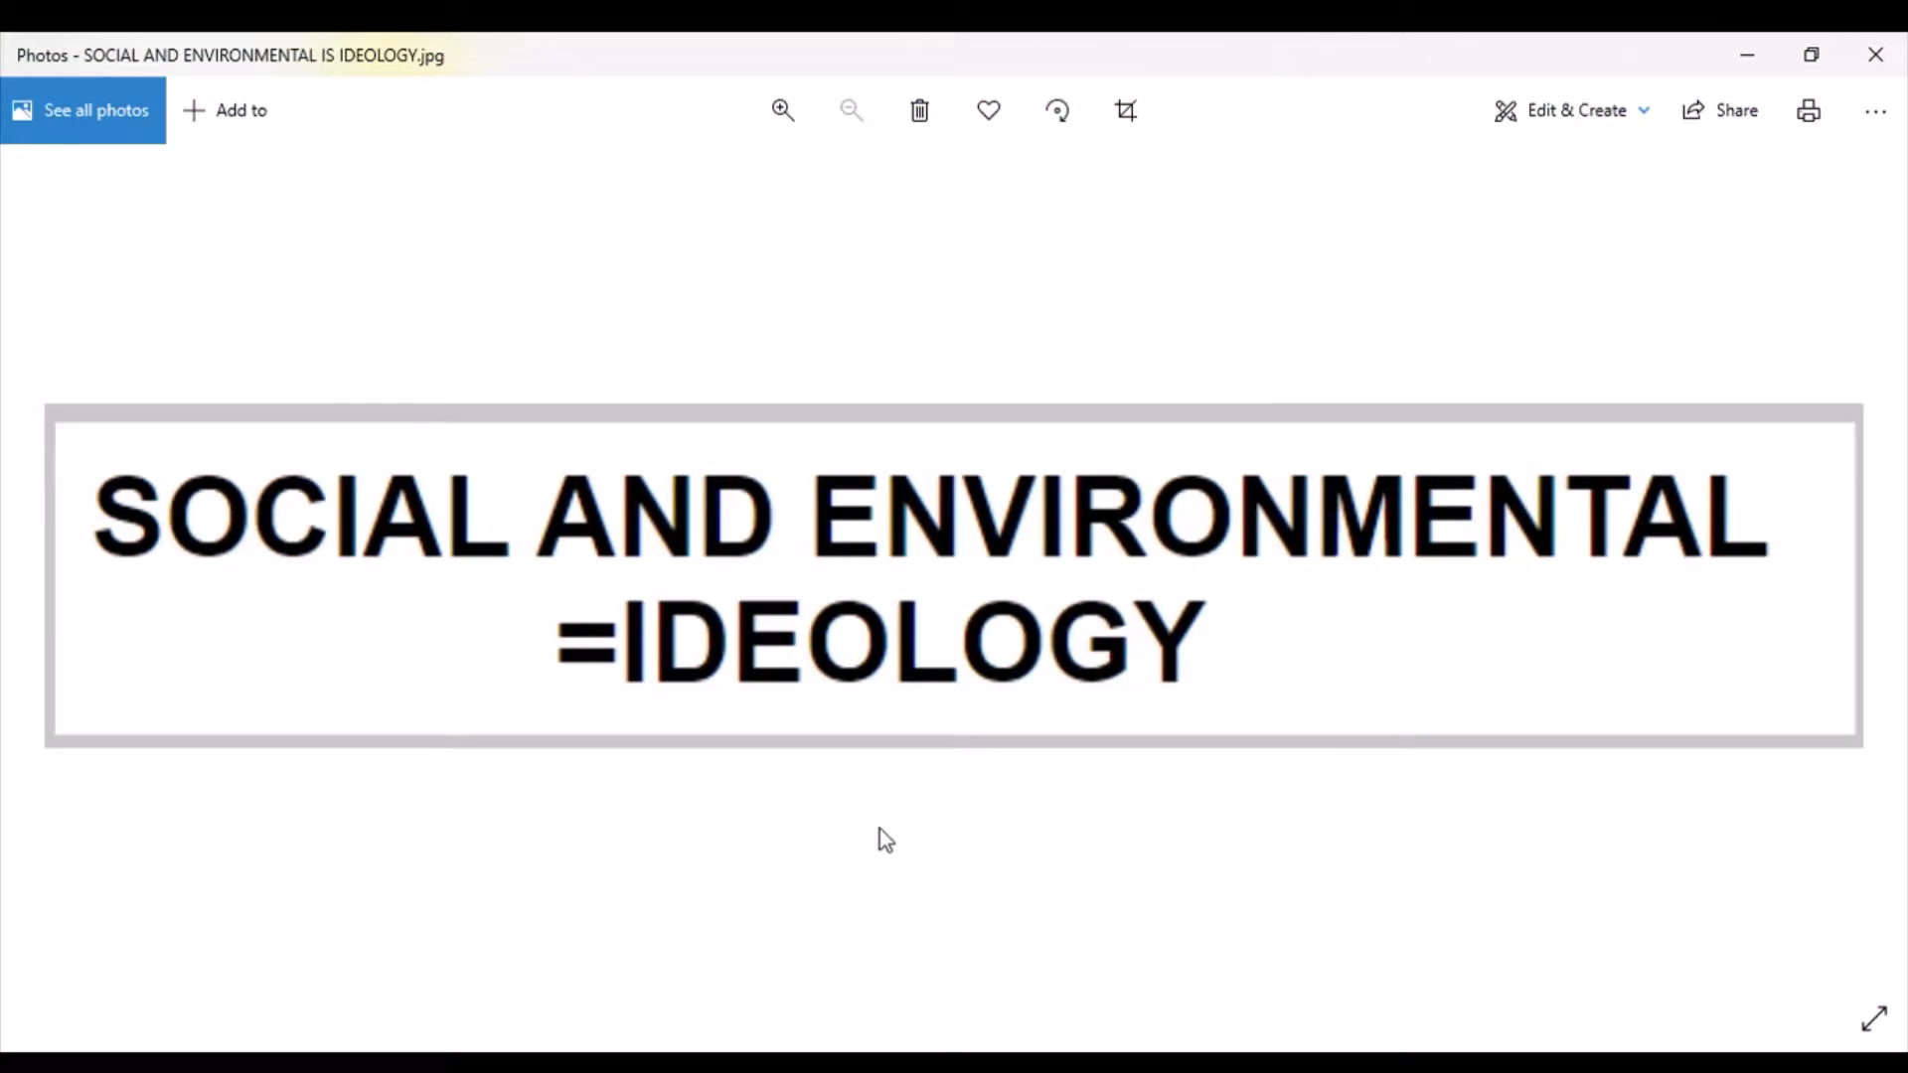
mouse_move(755, 745)
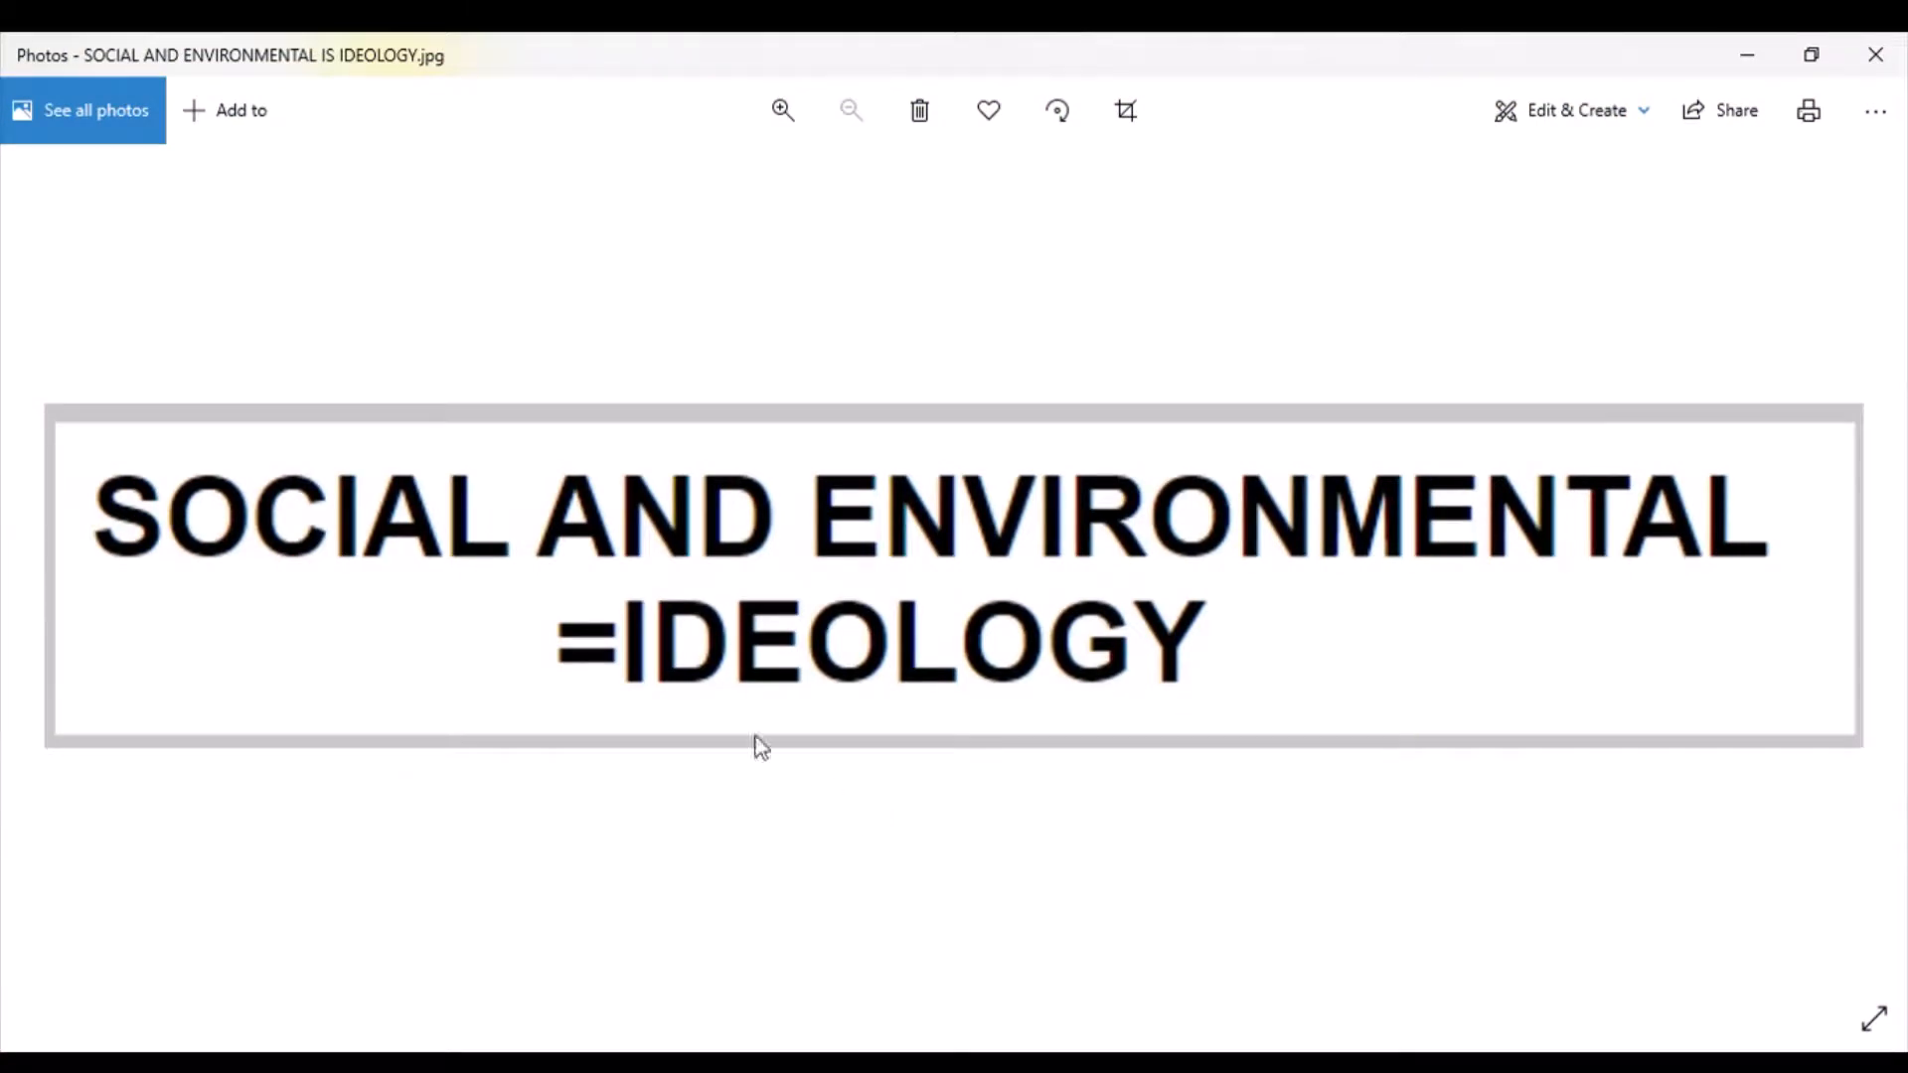
mouse_move(1163, 608)
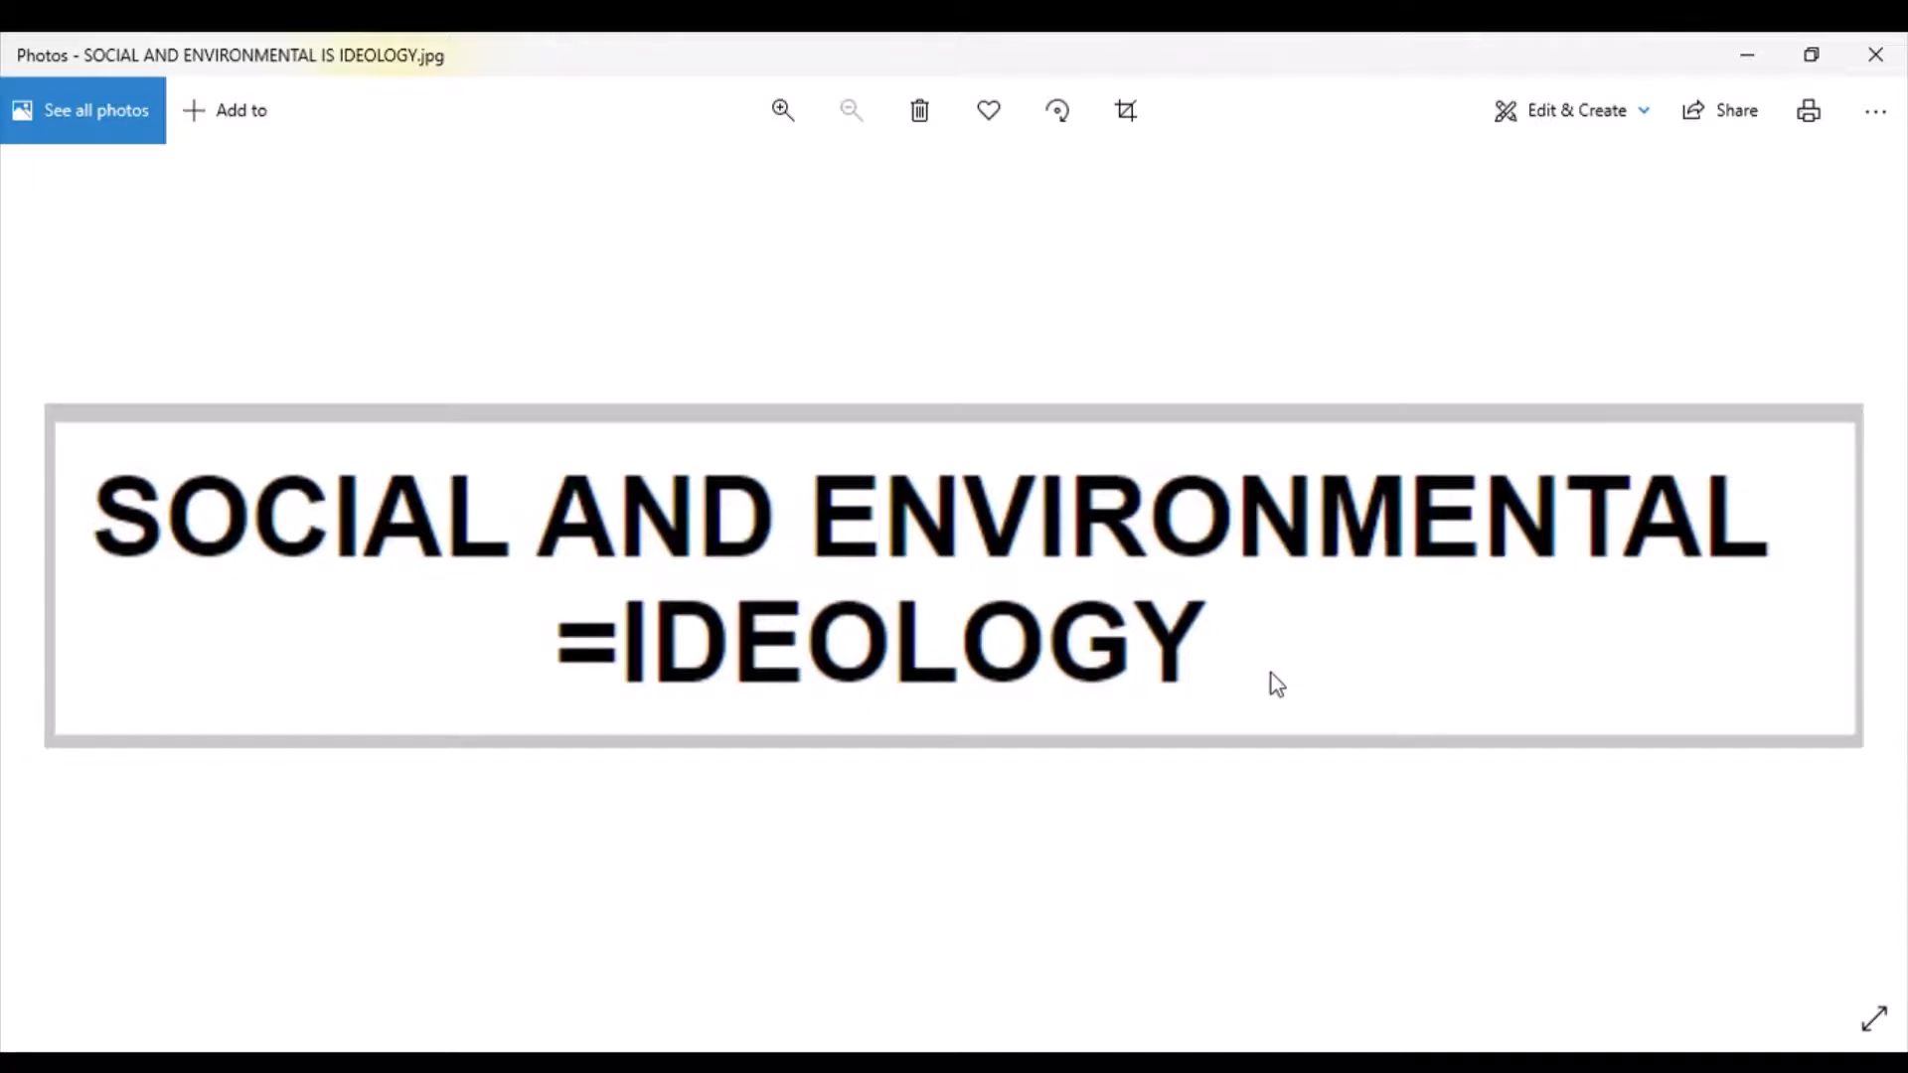
mouse_move(988, 815)
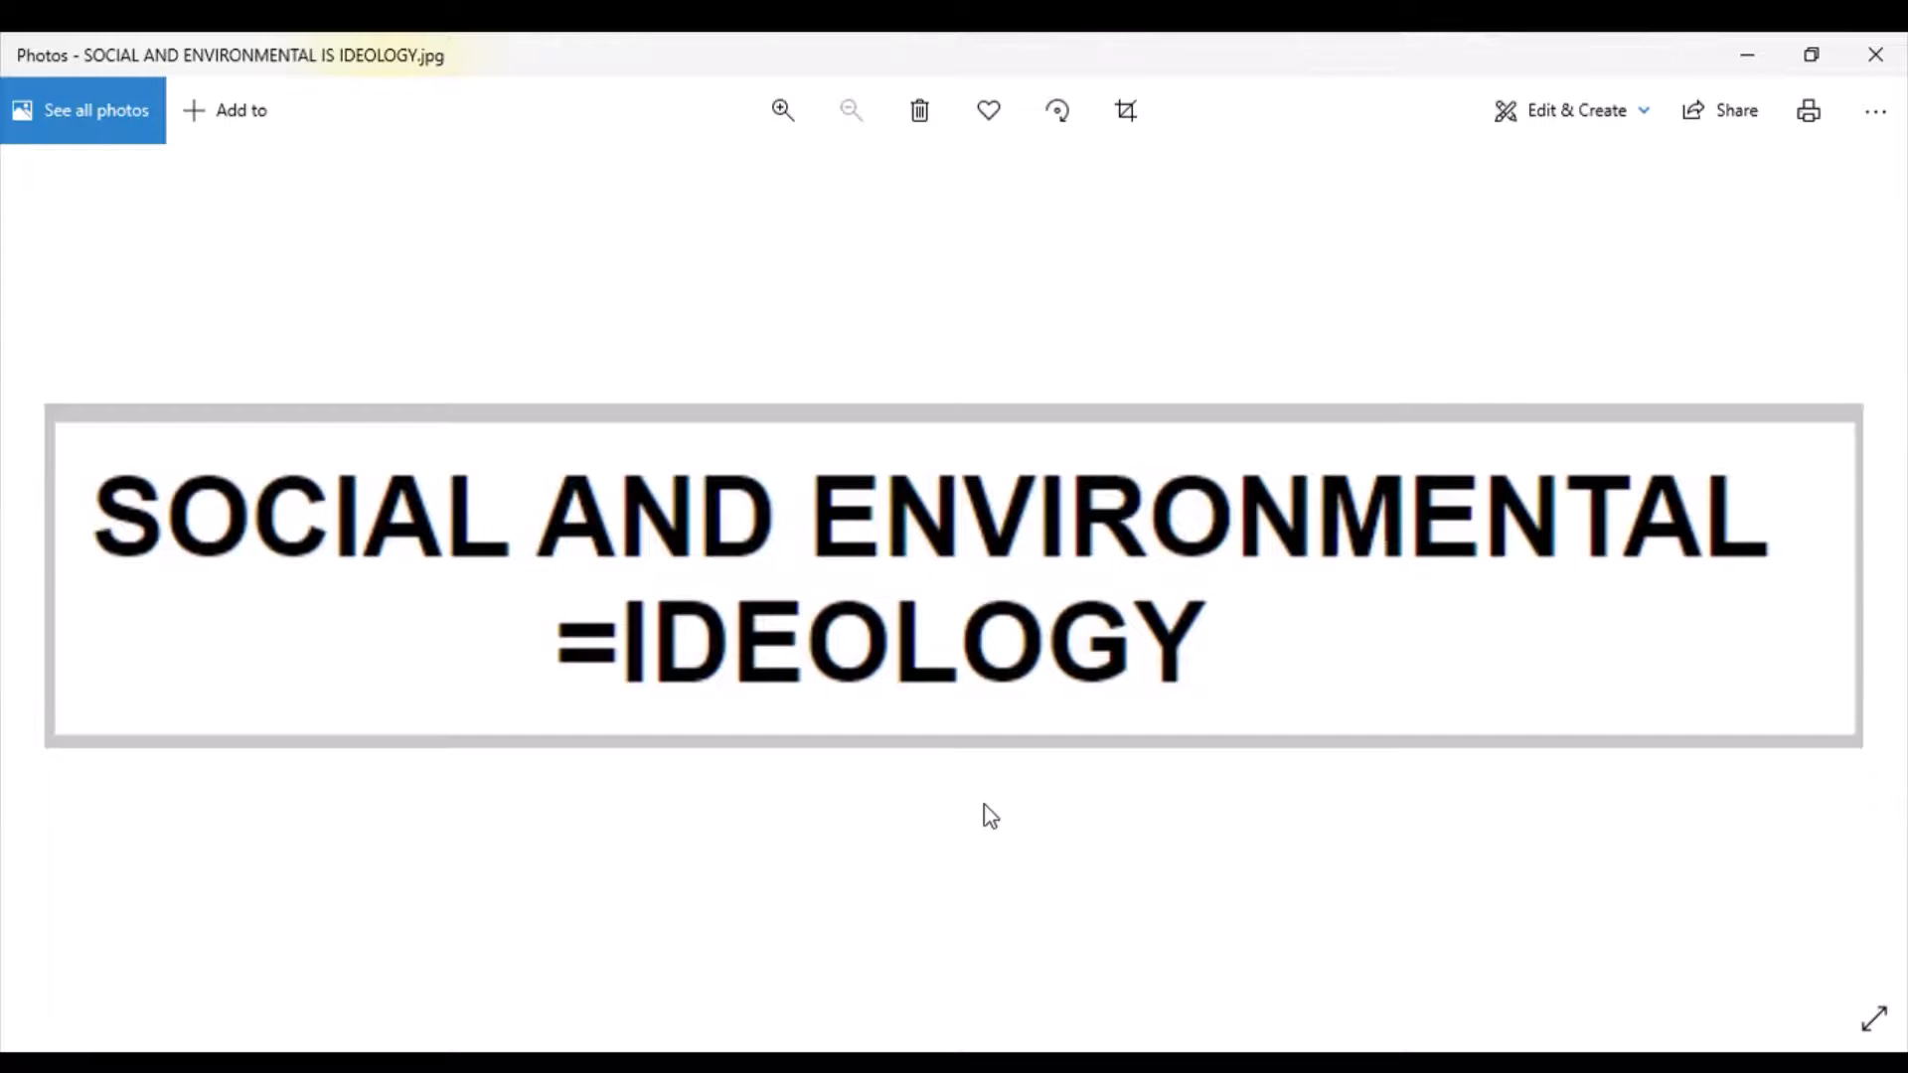
mouse_move(993, 811)
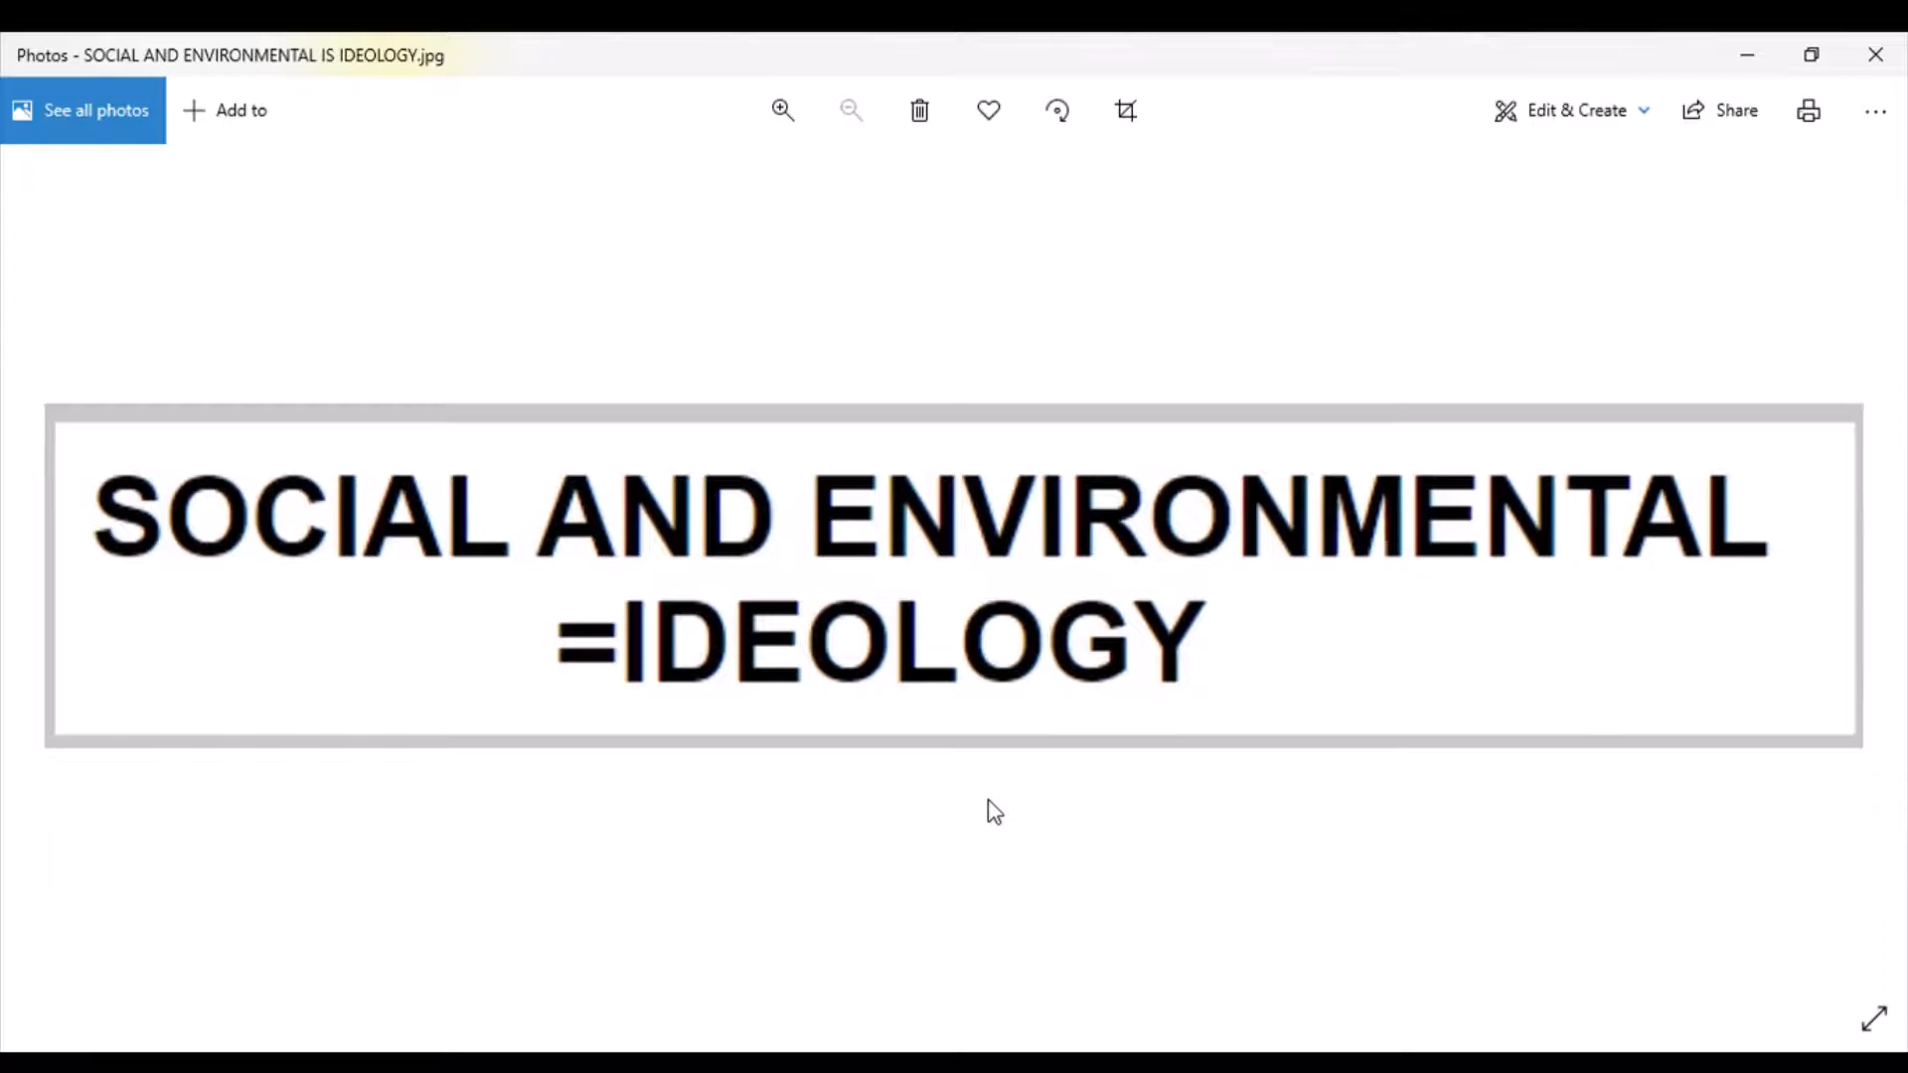
mouse_move(1055, 773)
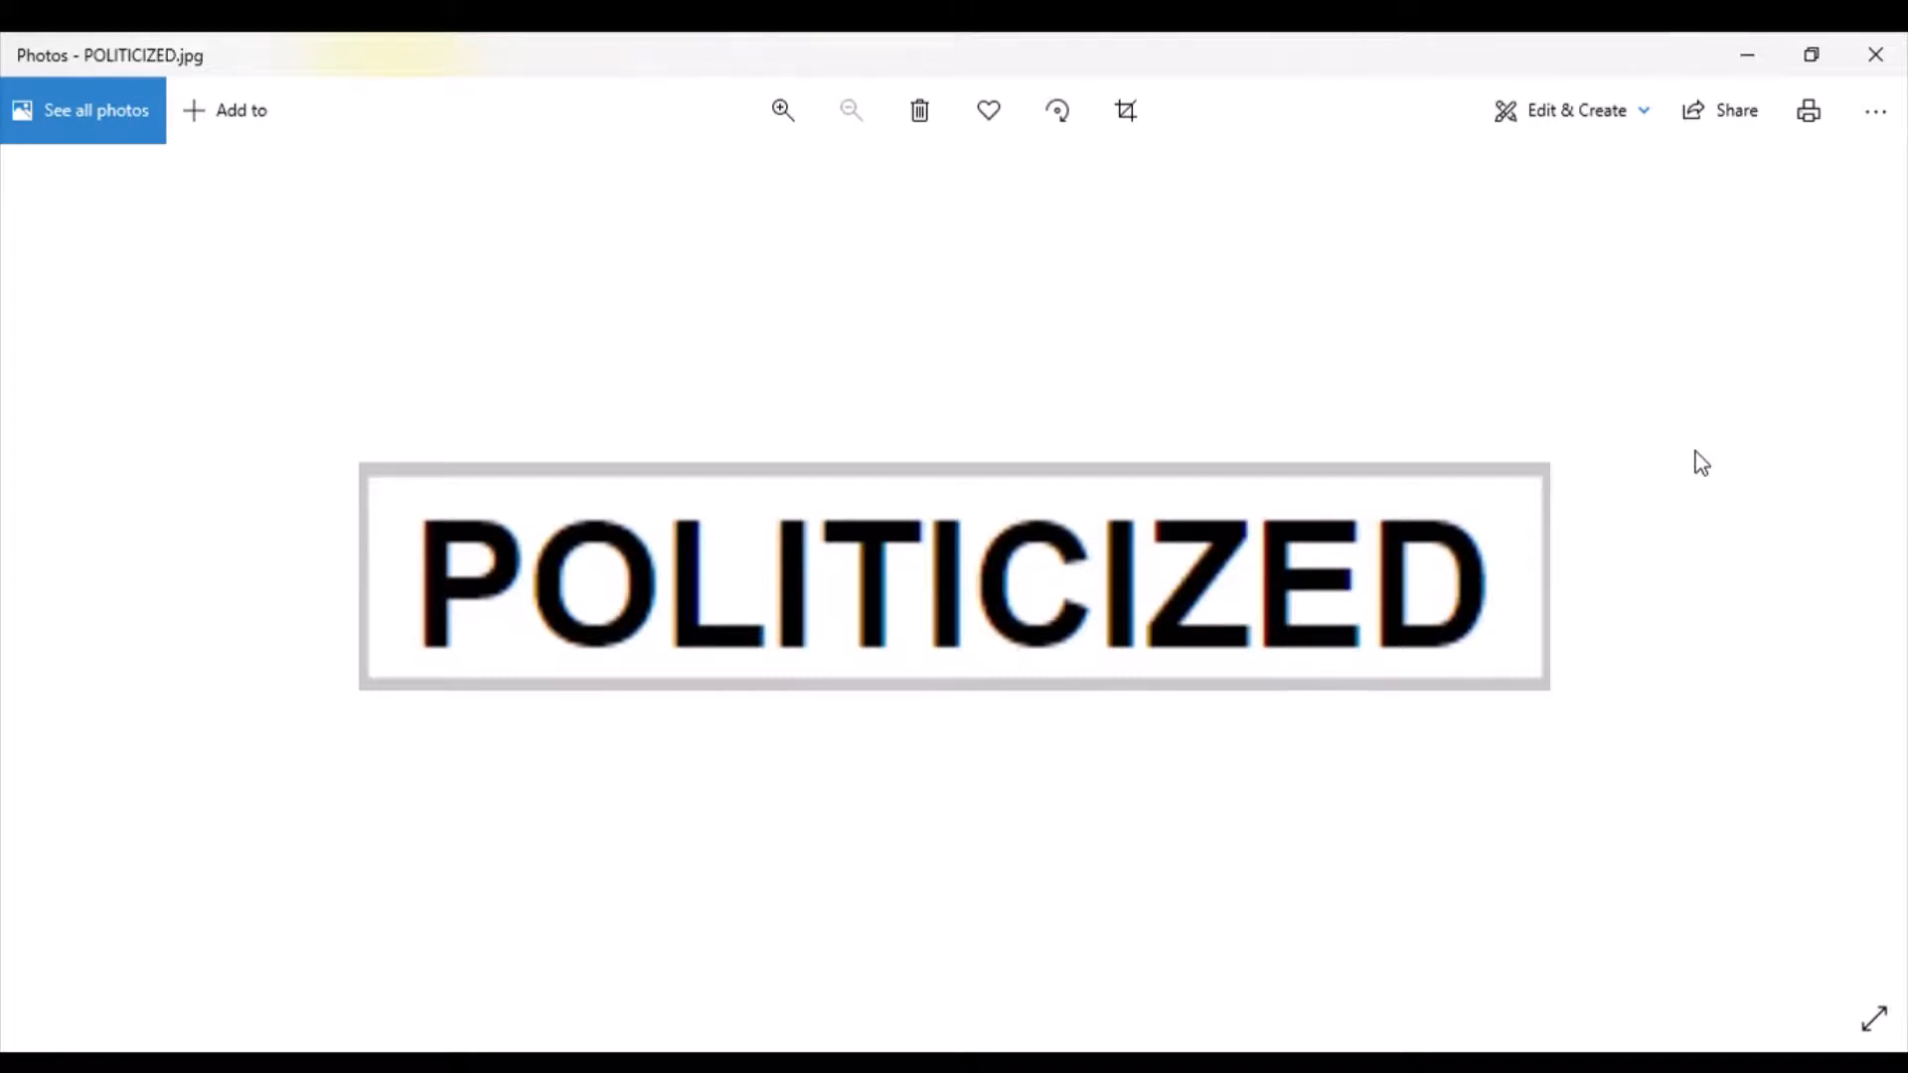
mouse_move(1725, 453)
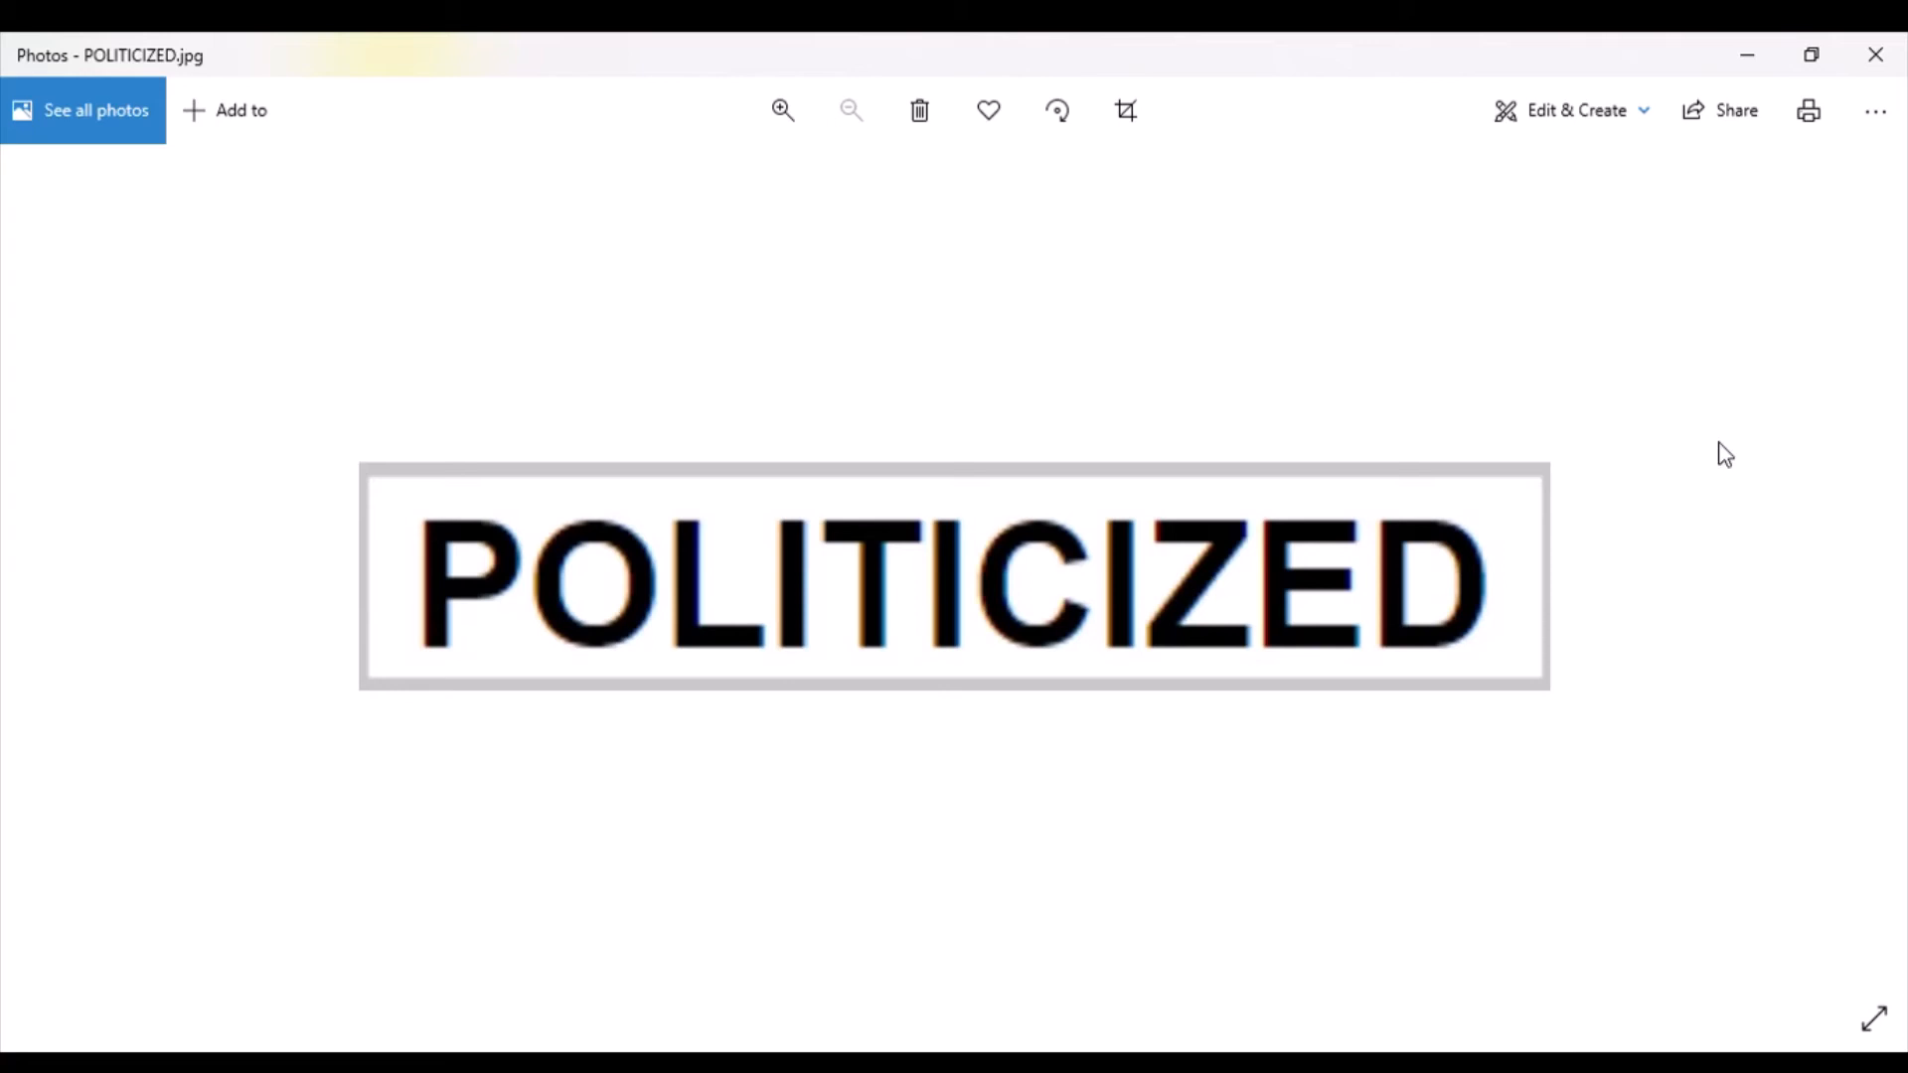
mouse_move(1803, 441)
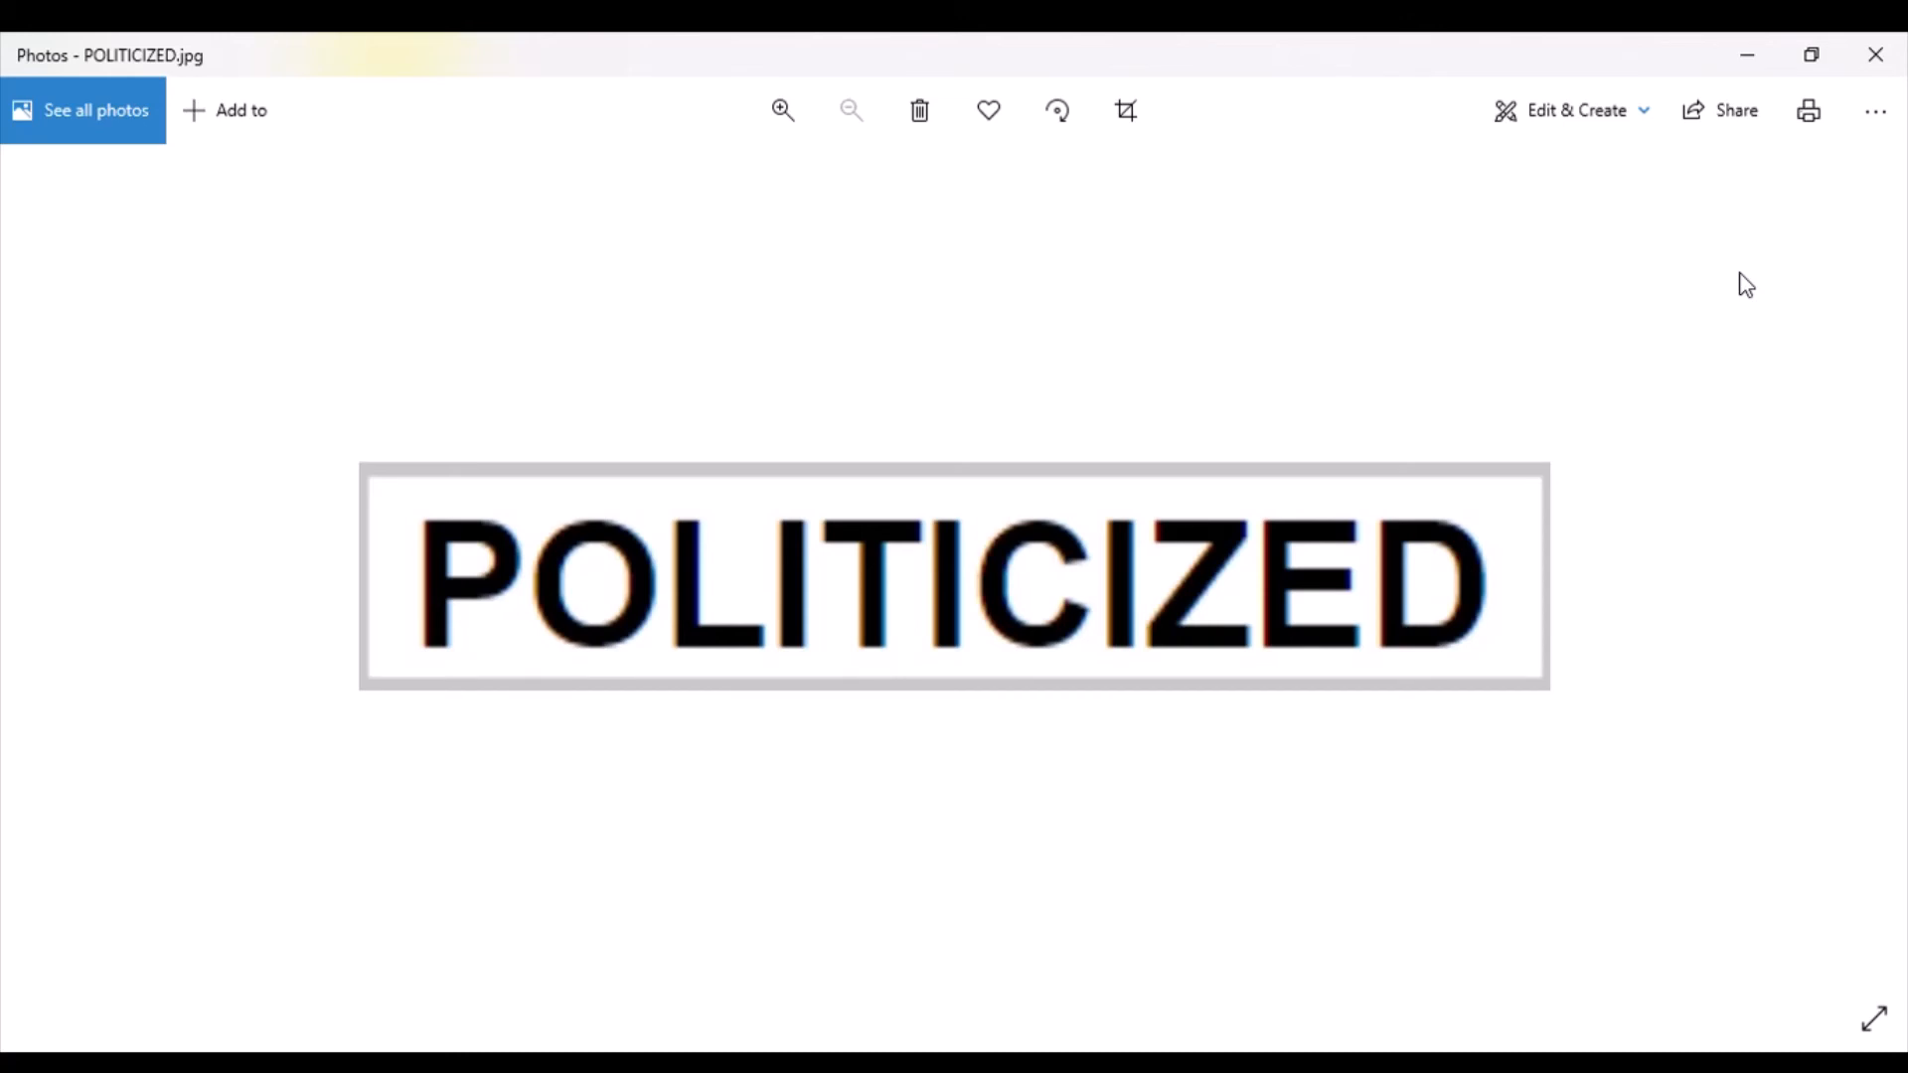
mouse_move(1753, 268)
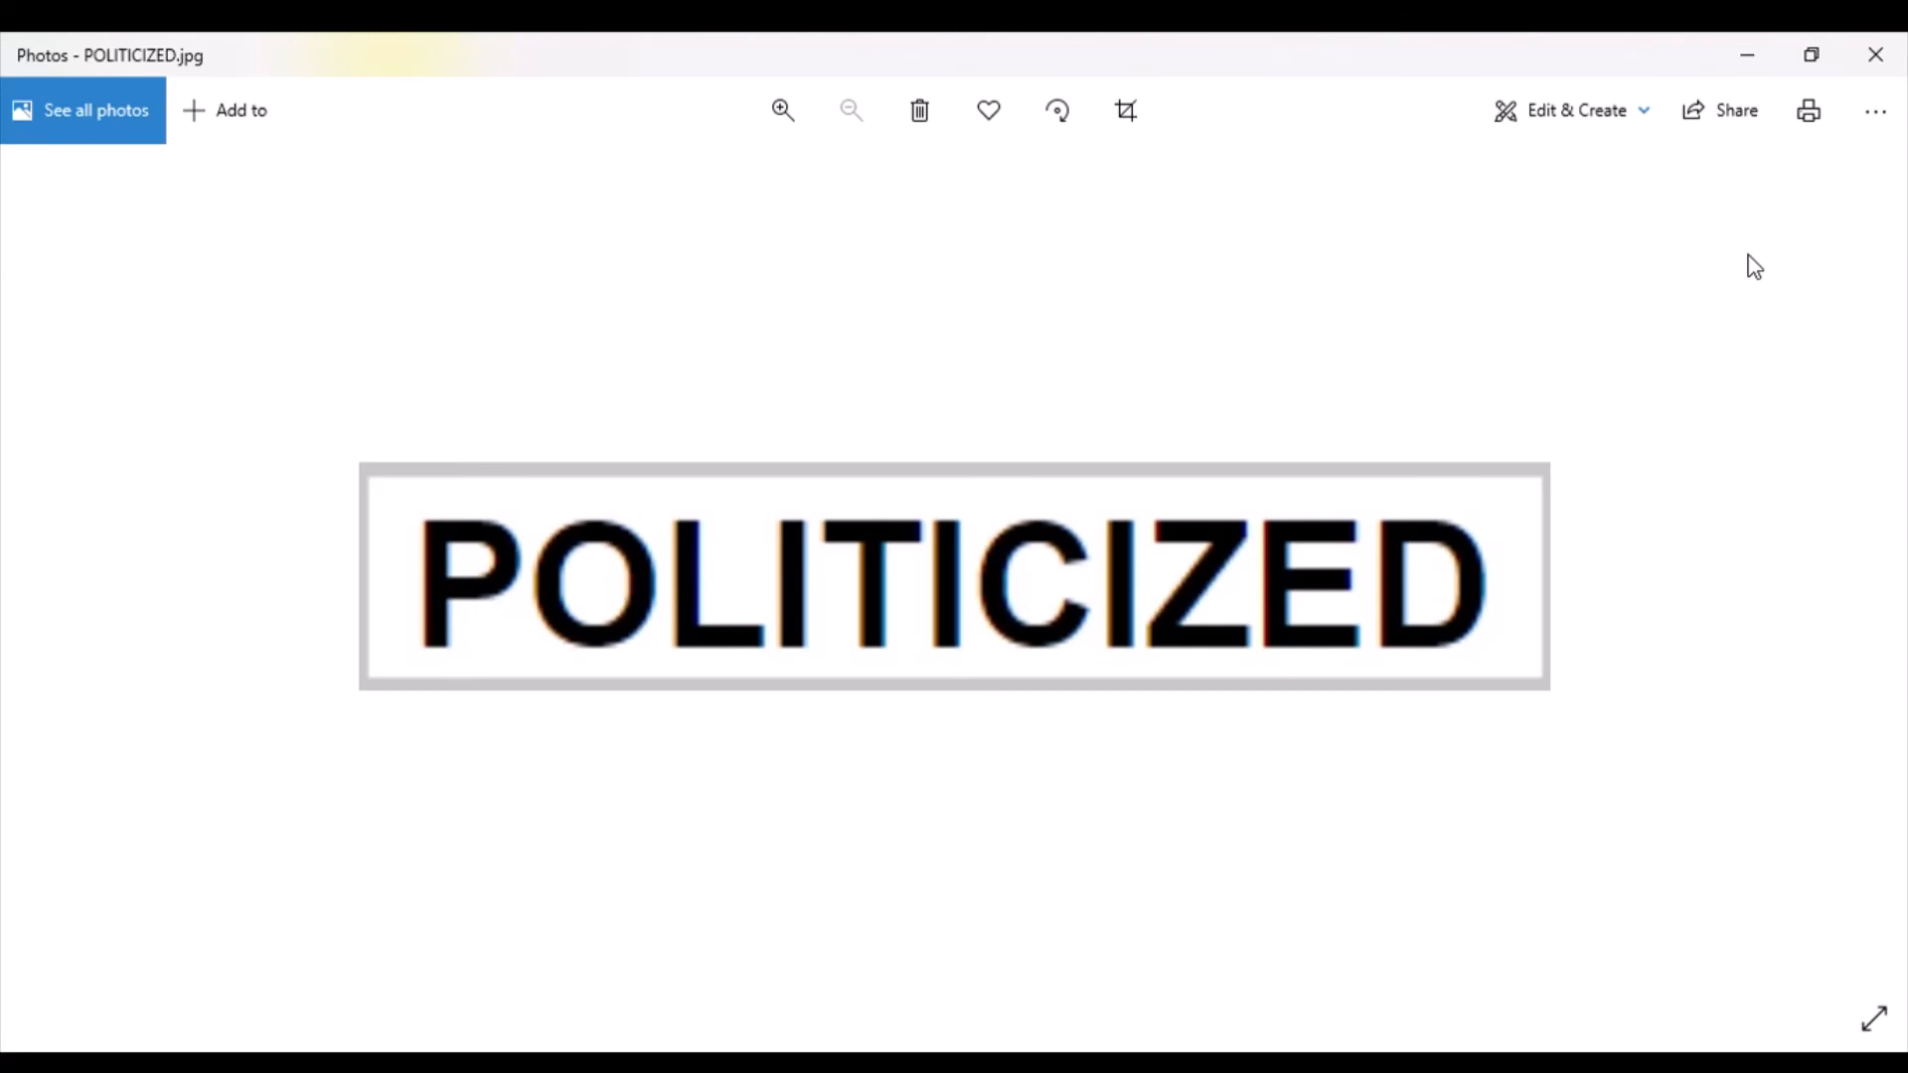
mouse_move(1747, 253)
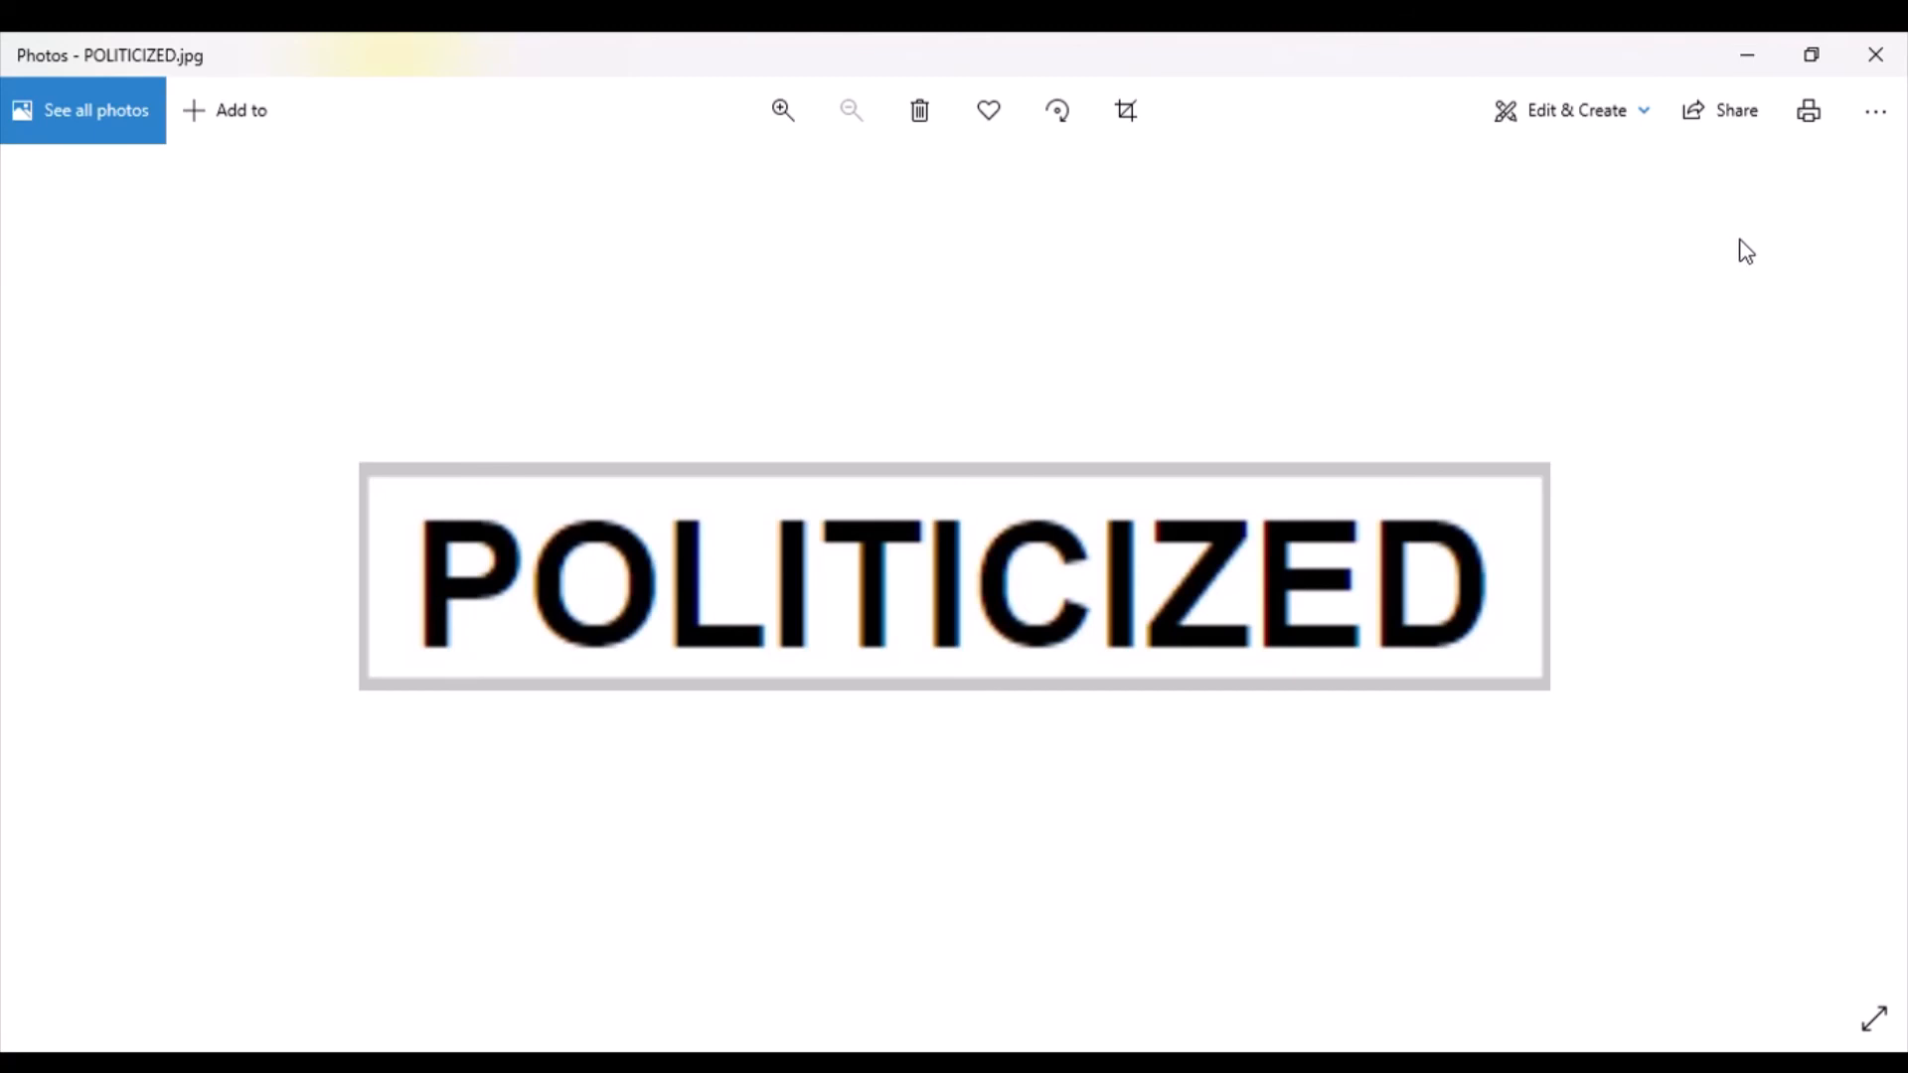
mouse_move(1753, 248)
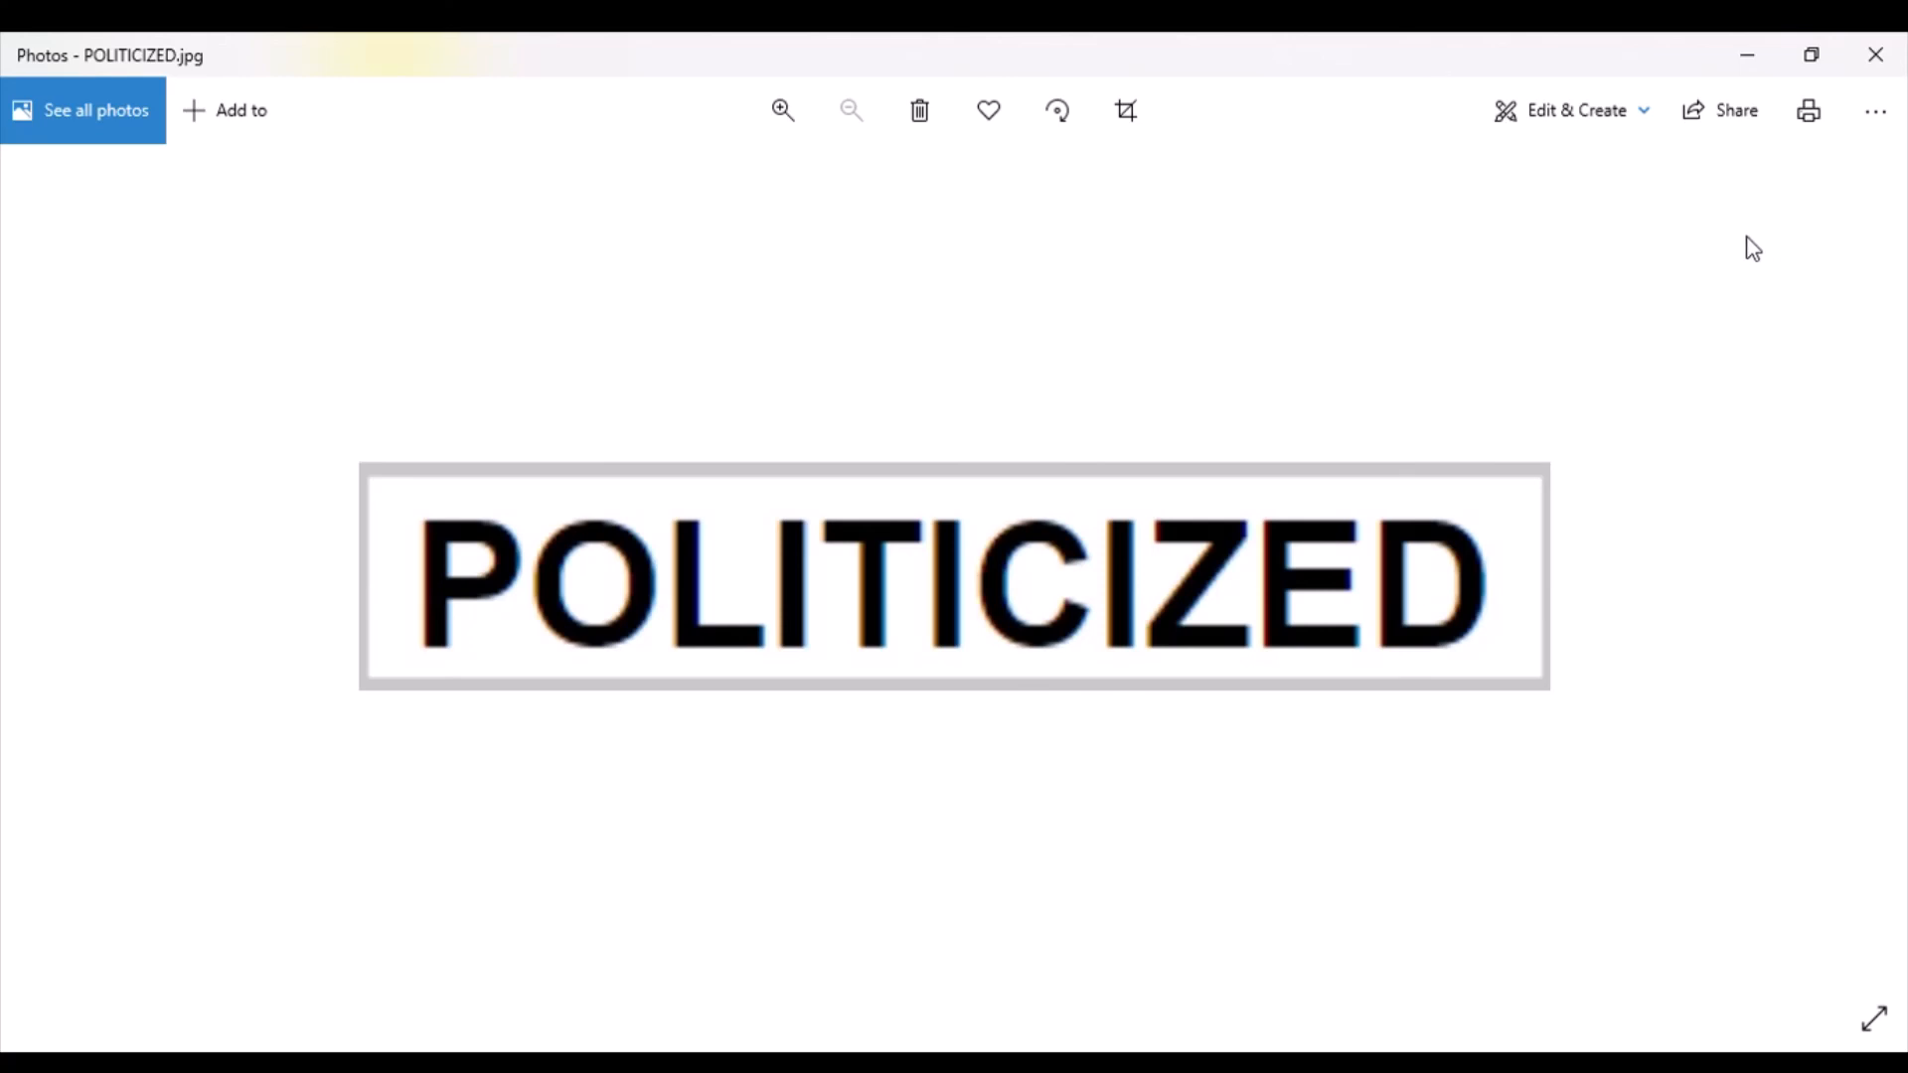
mouse_move(1690, 232)
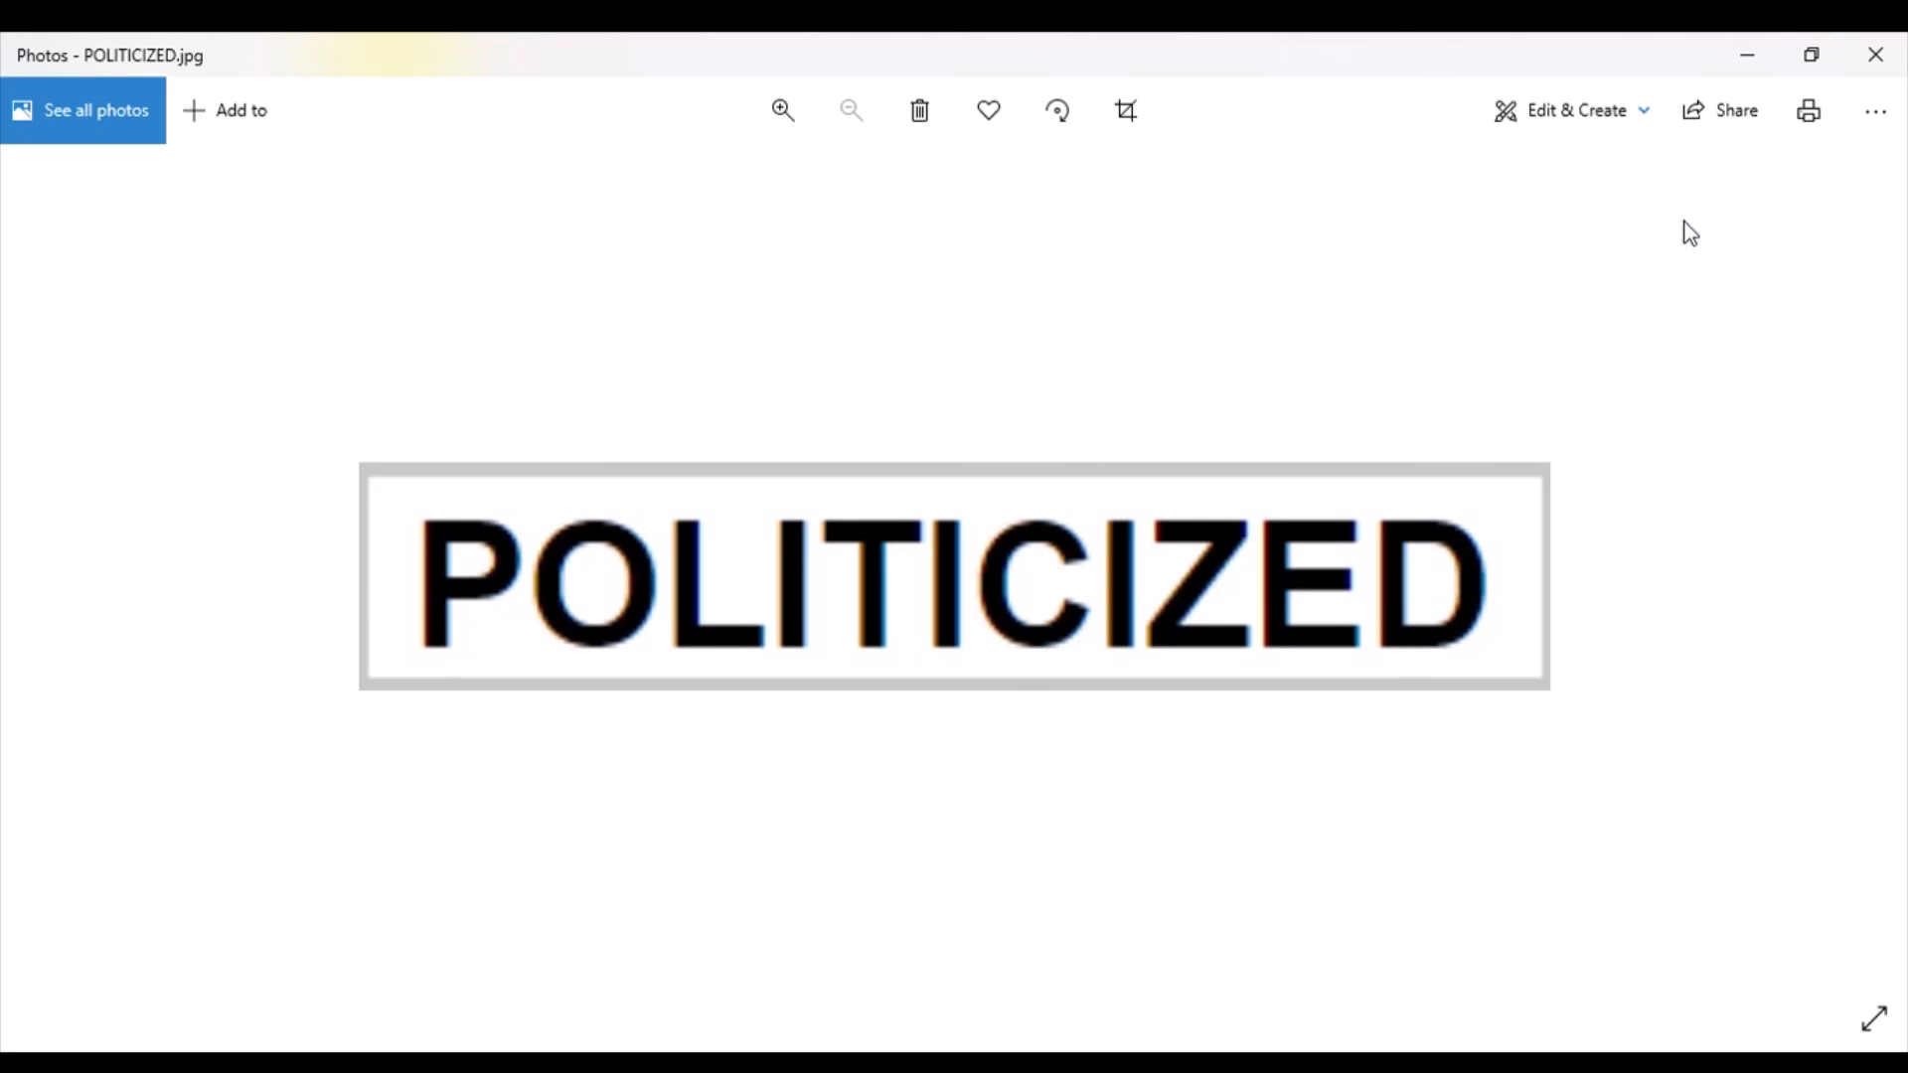